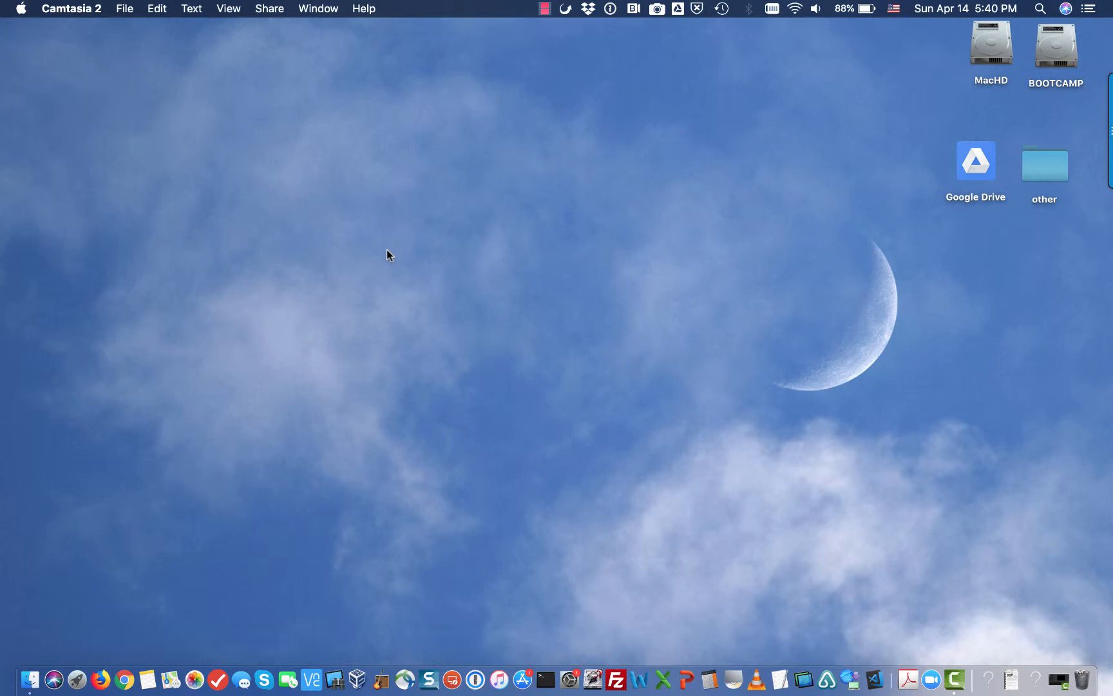
pyautogui.moveTo(73, 74)
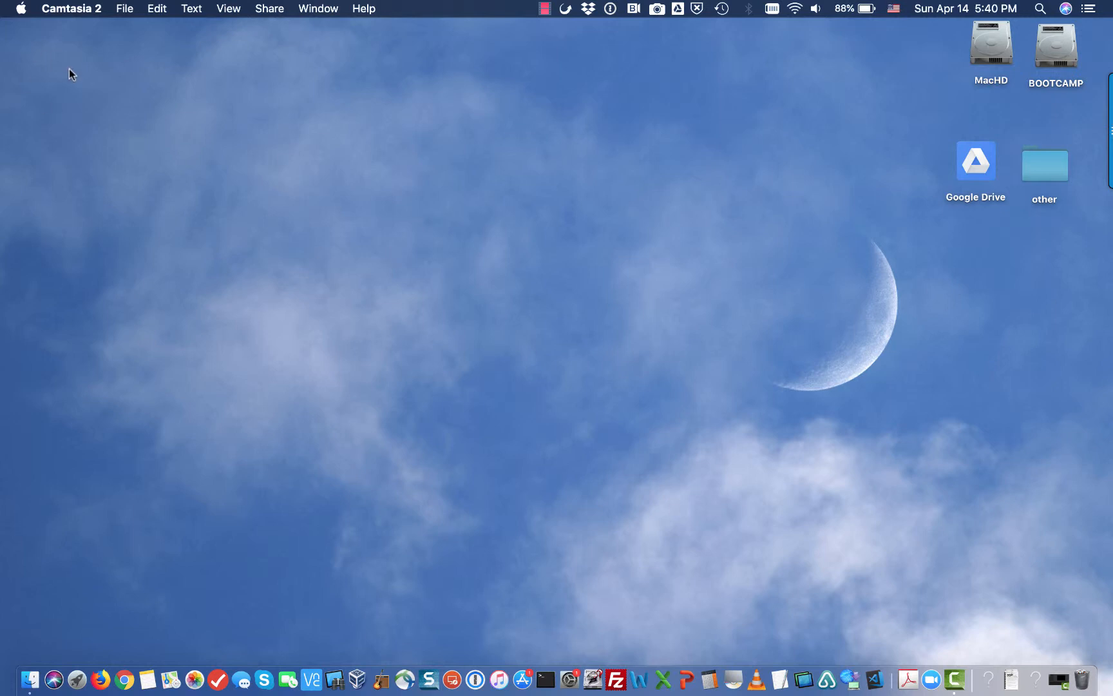
# - Launch System Preferences from the Apple menu, landing on Software Update
pyautogui.click(20, 9)
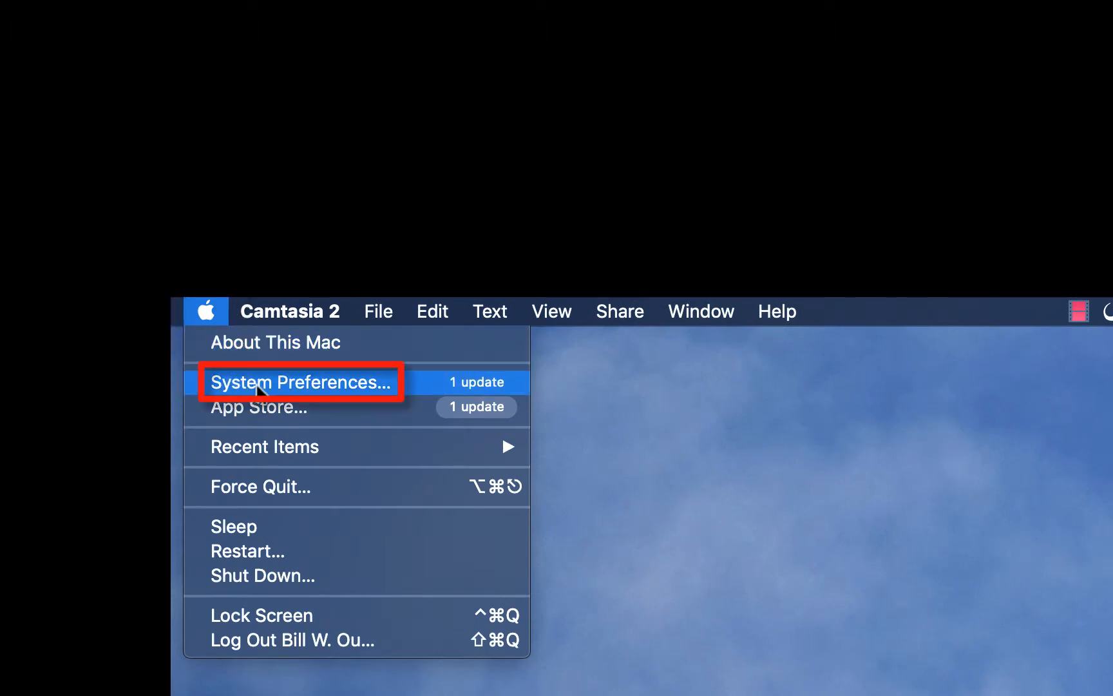
pyautogui.click(302, 381)
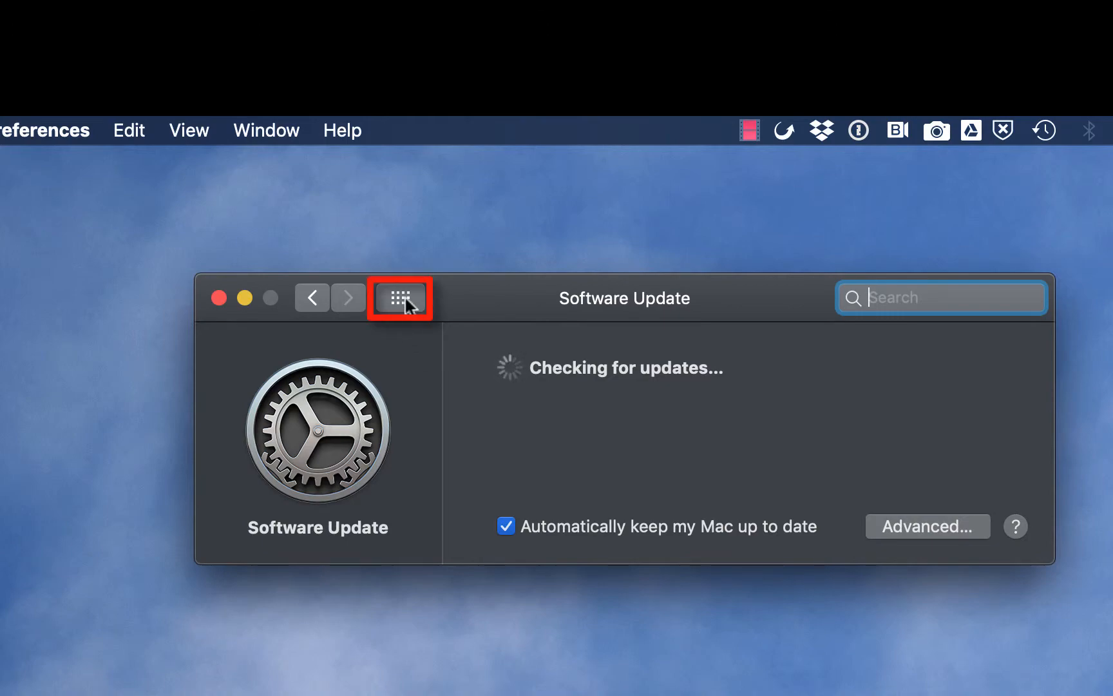
# - Show all panes, go to Users & Groups and unlock it with the admin password
pyautogui.click(399, 297)
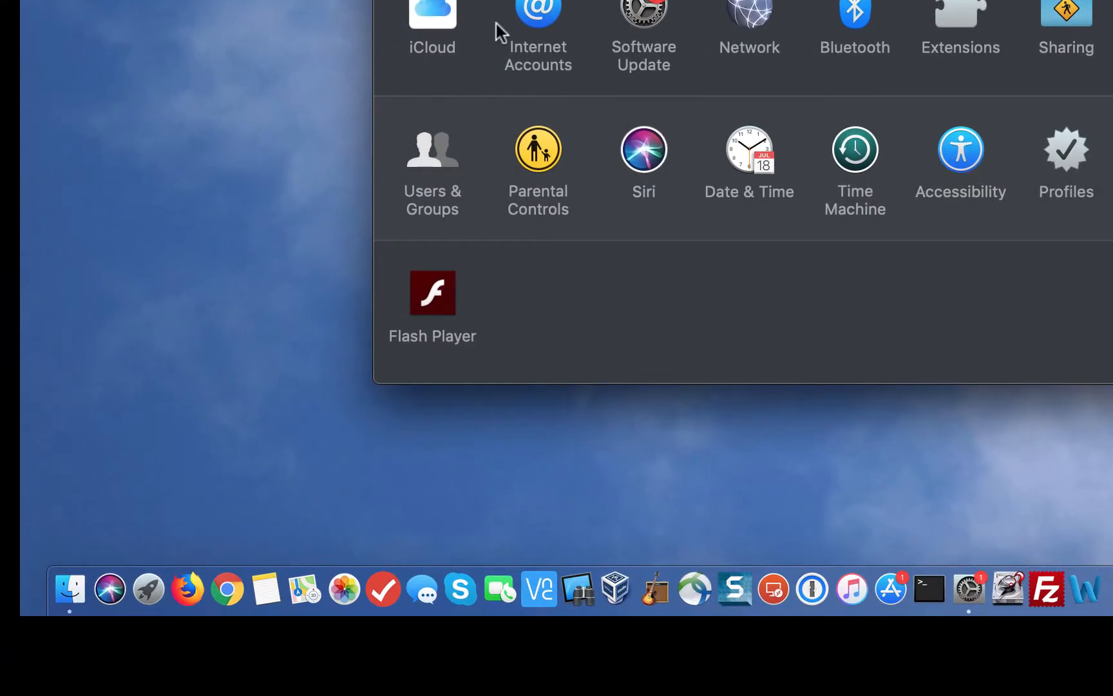
pyautogui.moveTo(431, 166)
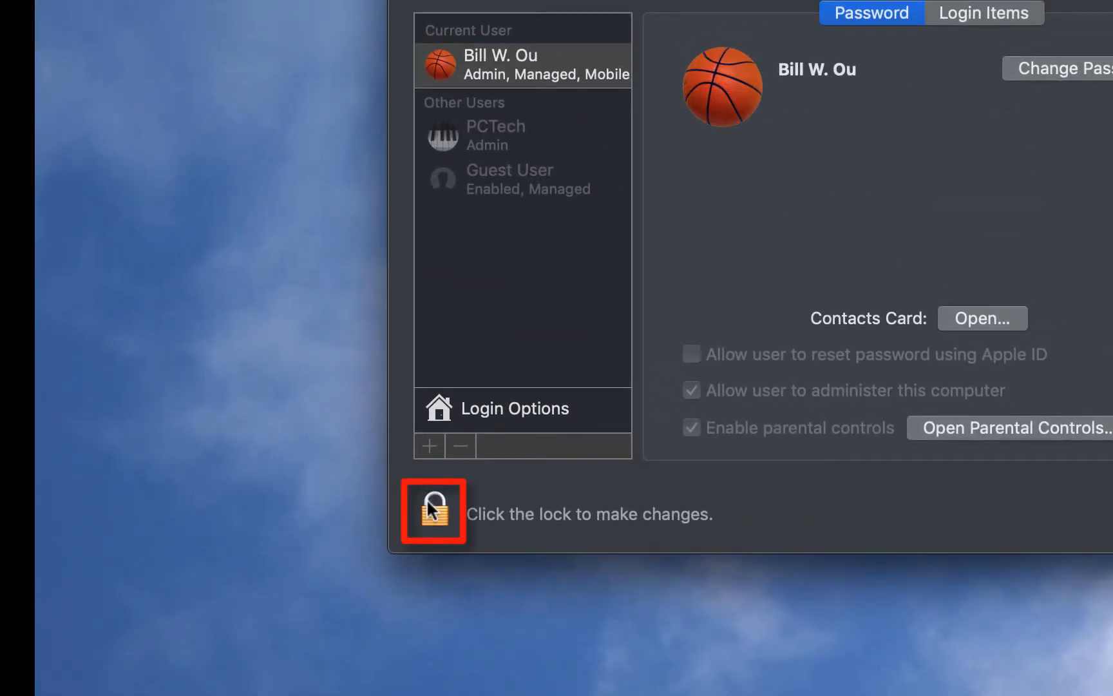
pyautogui.click(431, 511)
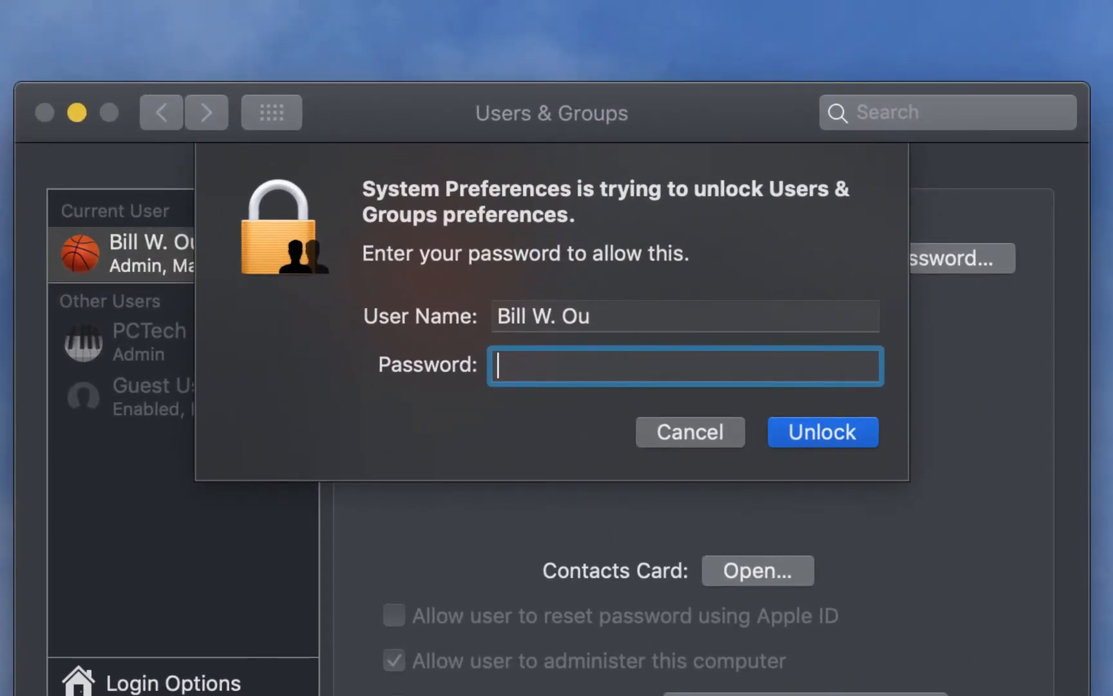
pyautogui.write('password')
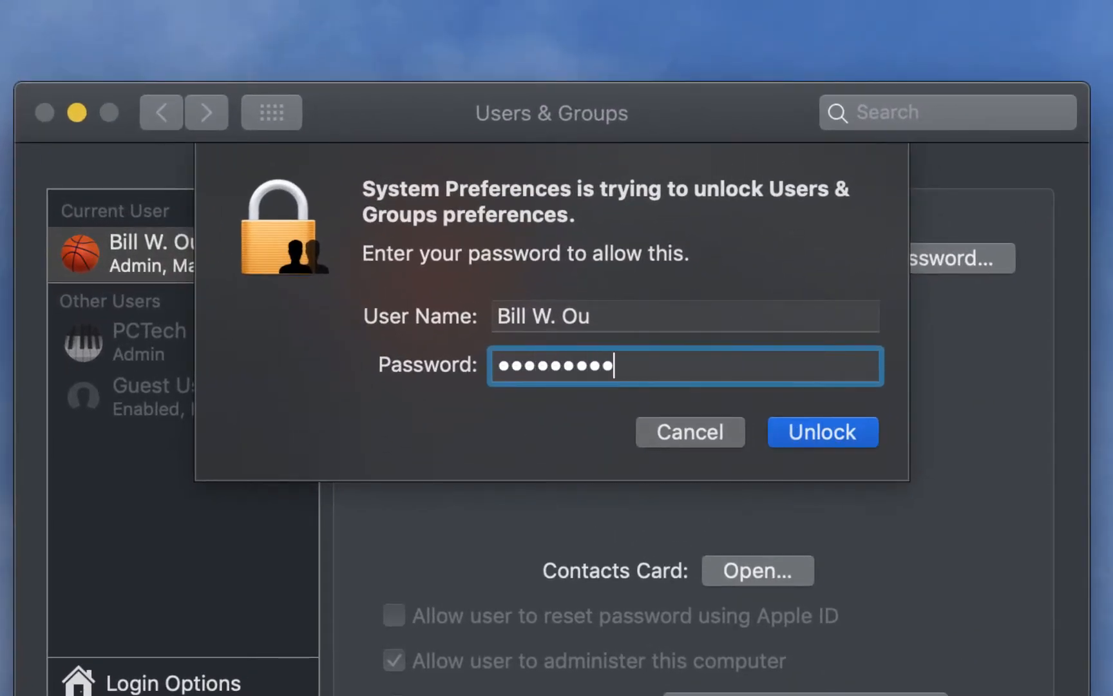
pyautogui.write('password')
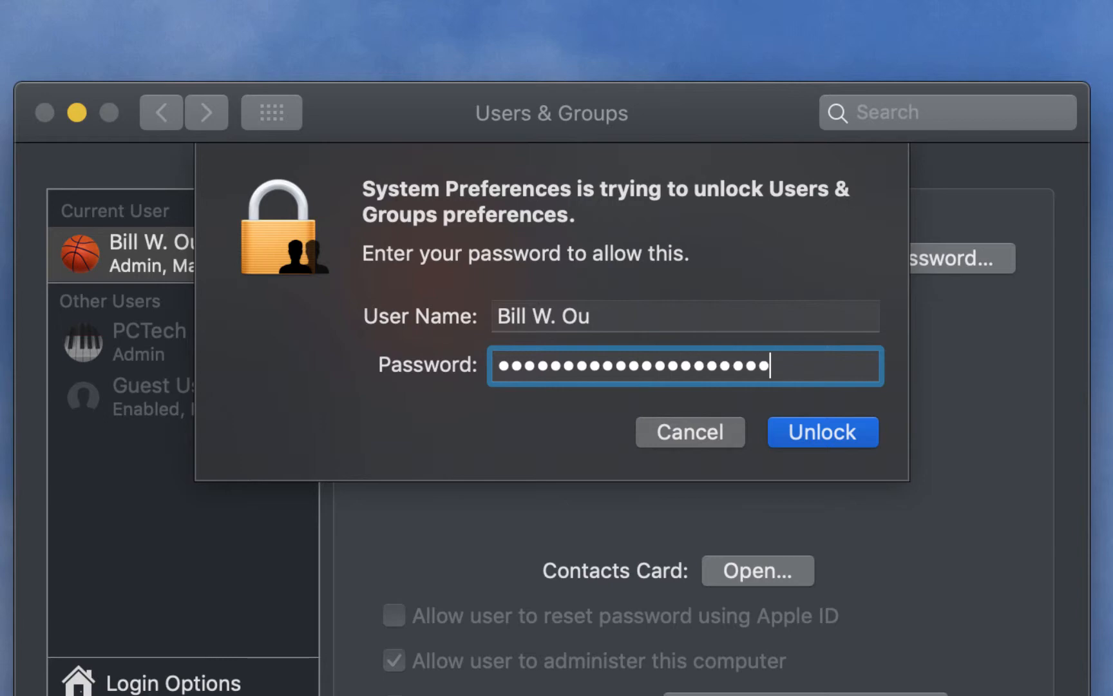
pyautogui.click(822, 432)
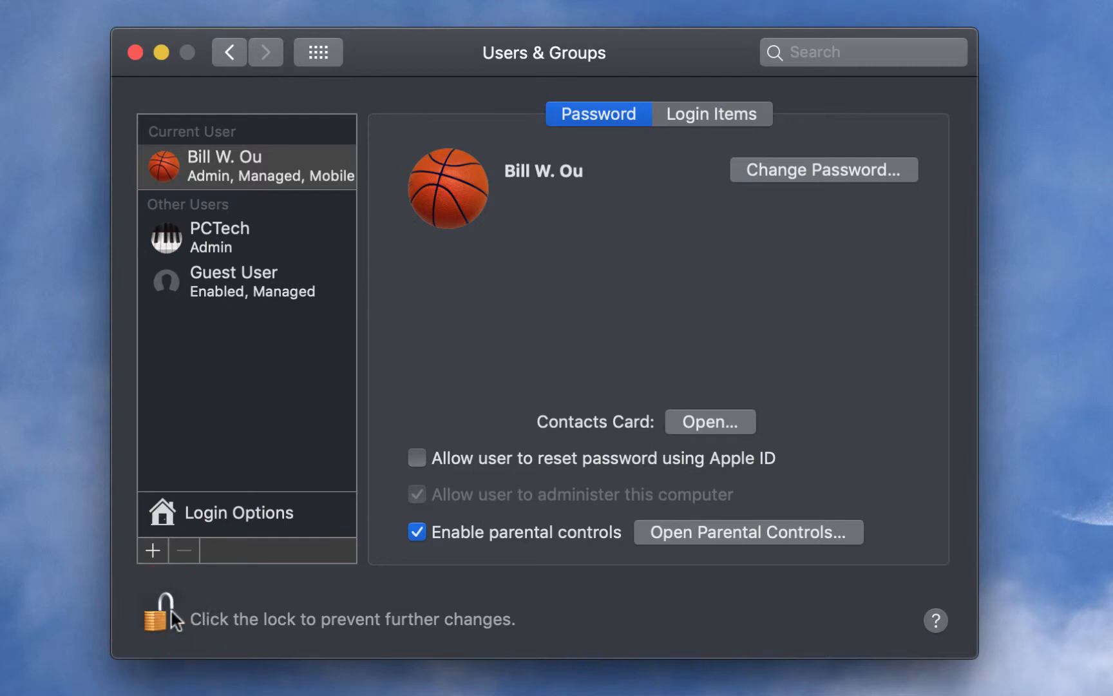
pyautogui.moveTo(186, 550)
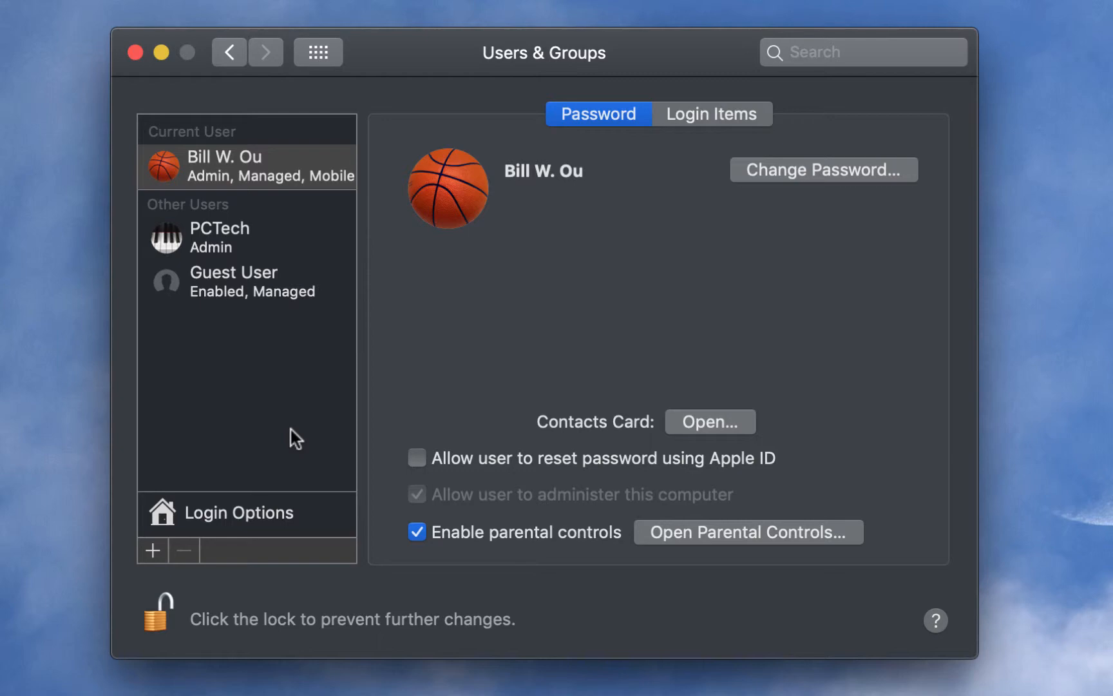
pyautogui.moveTo(259, 449)
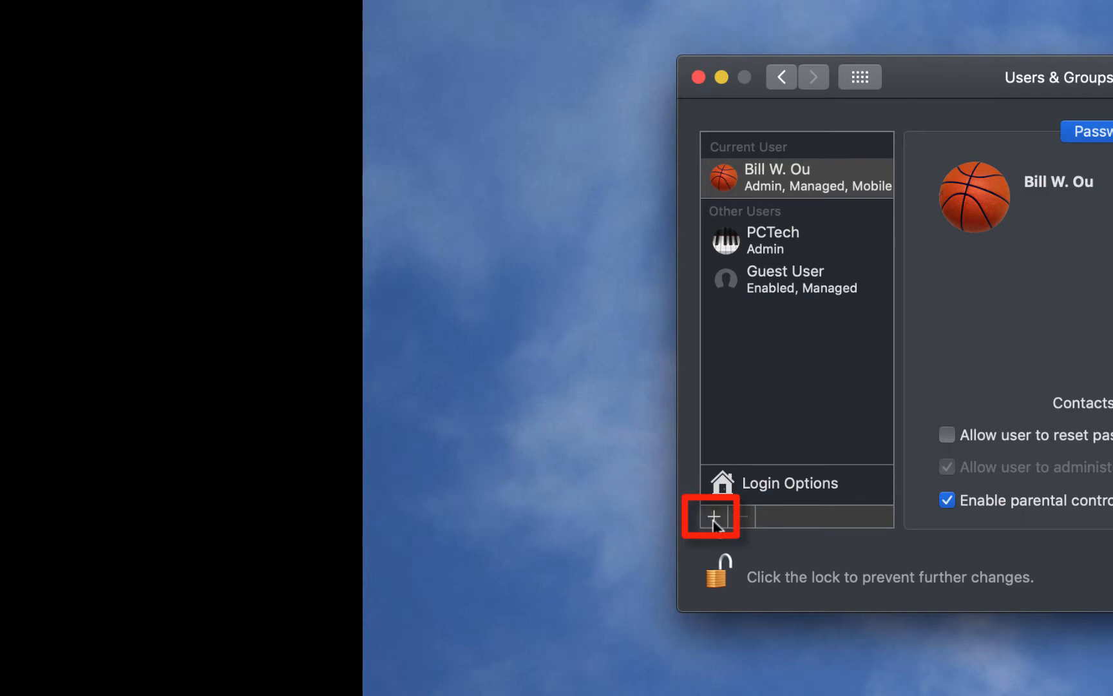
# - Add a new account, trying Administrator and Standard before choosing Managed with Parental Controls
pyautogui.click(711, 514)
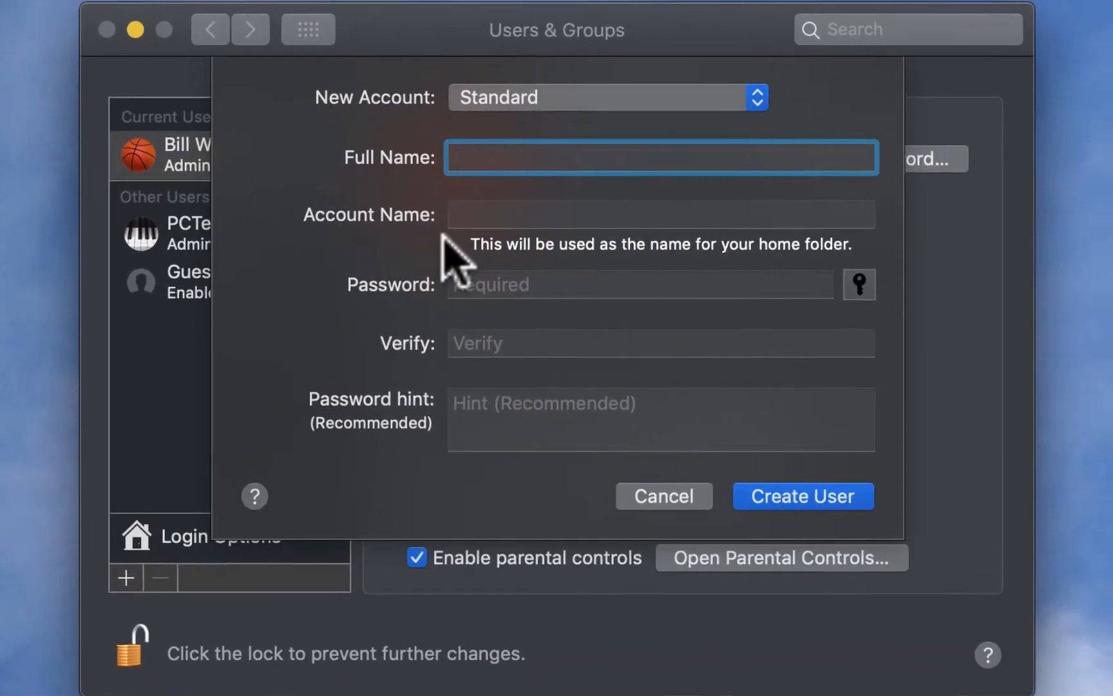
pyautogui.click(607, 97)
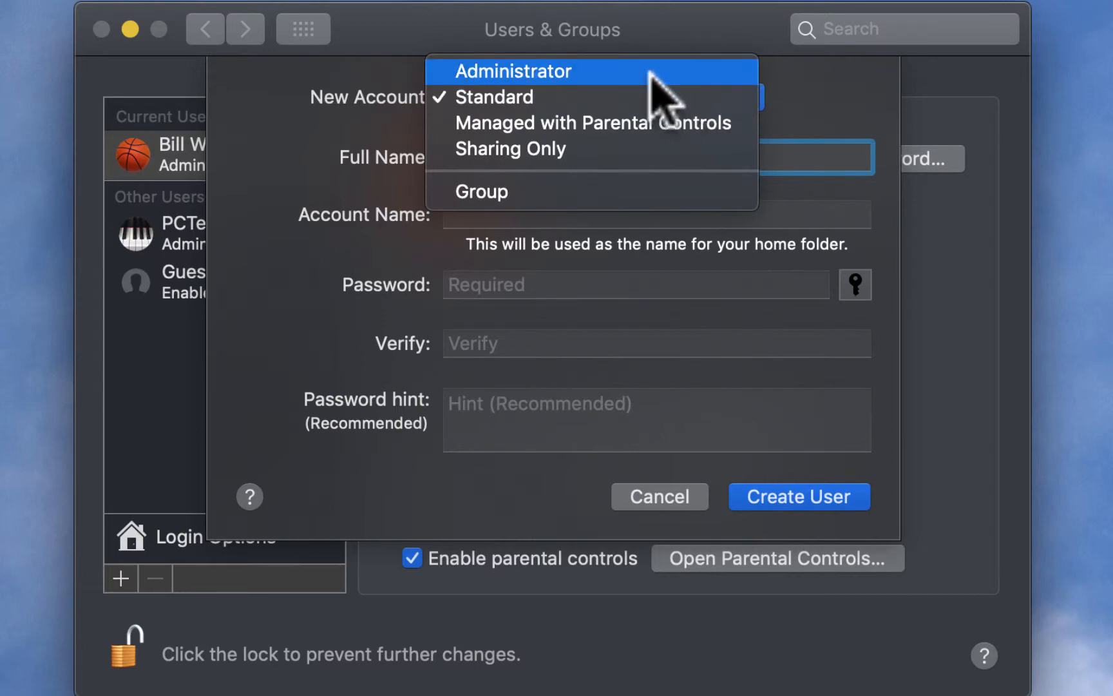
pyautogui.click(513, 71)
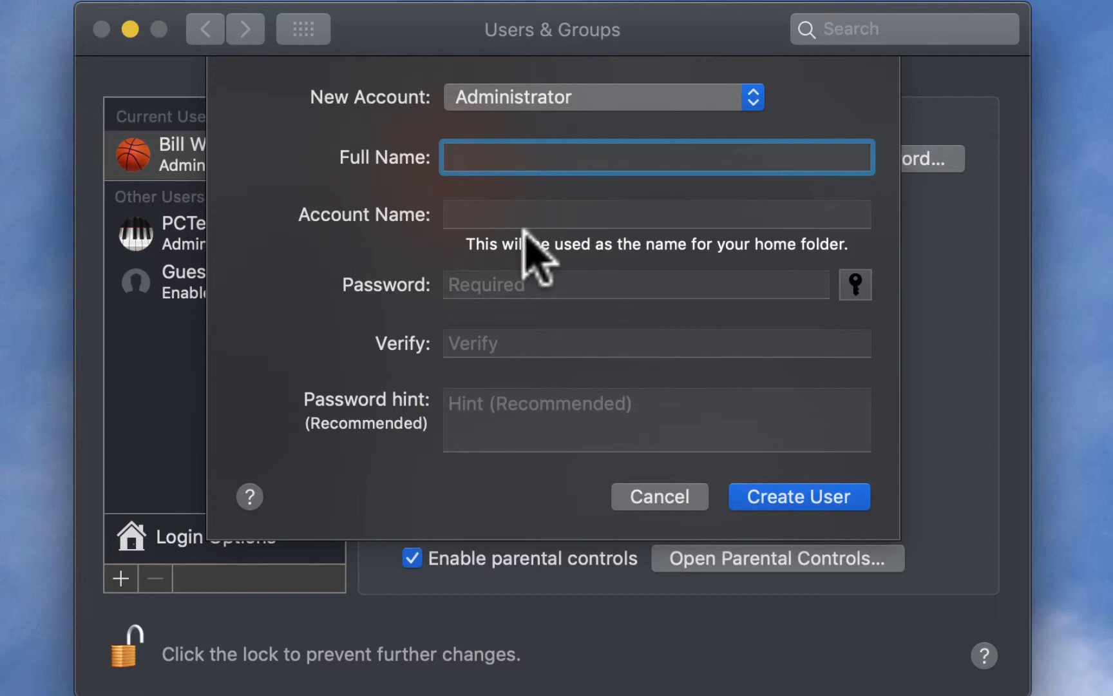
pyautogui.moveTo(560, 198)
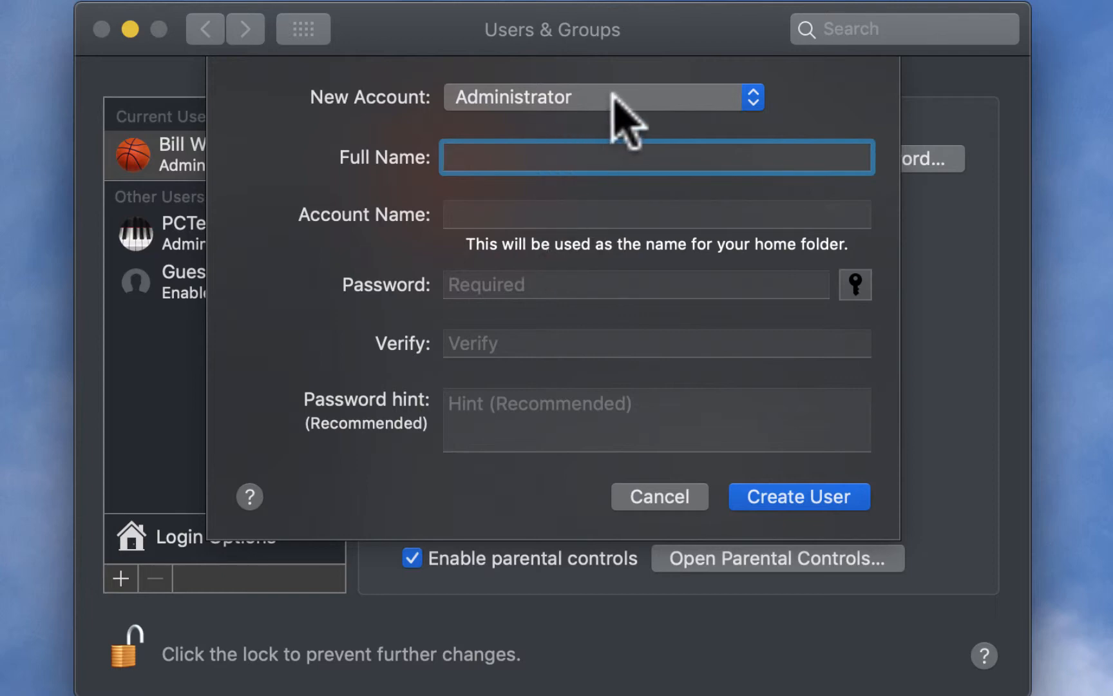
pyautogui.click(603, 96)
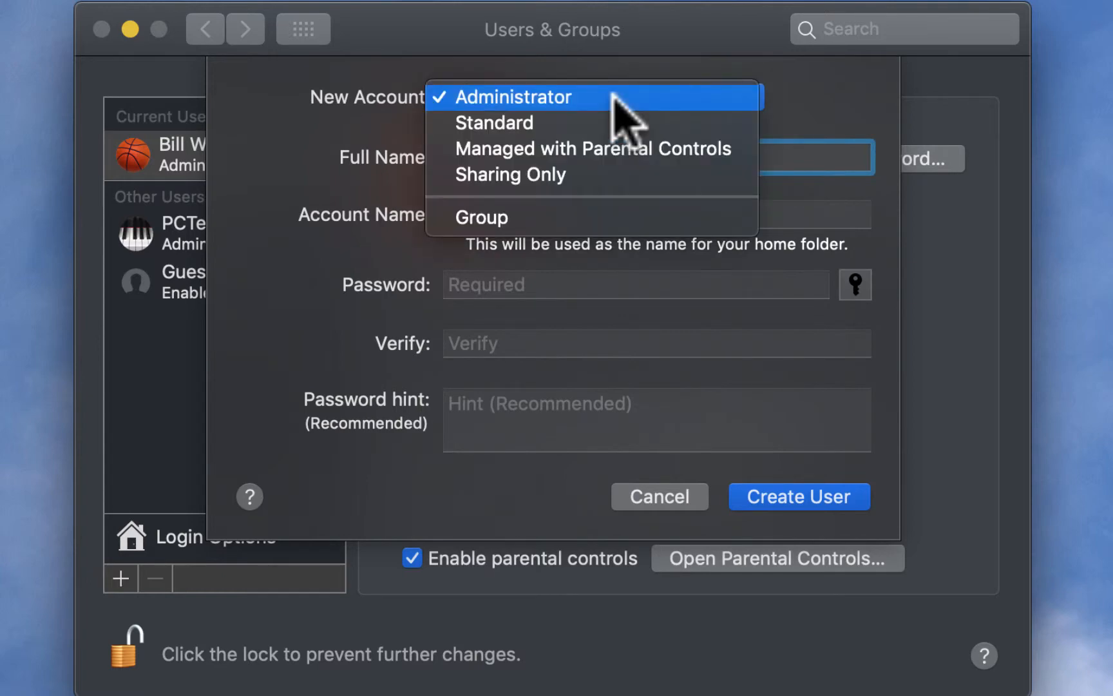
pyautogui.click(493, 122)
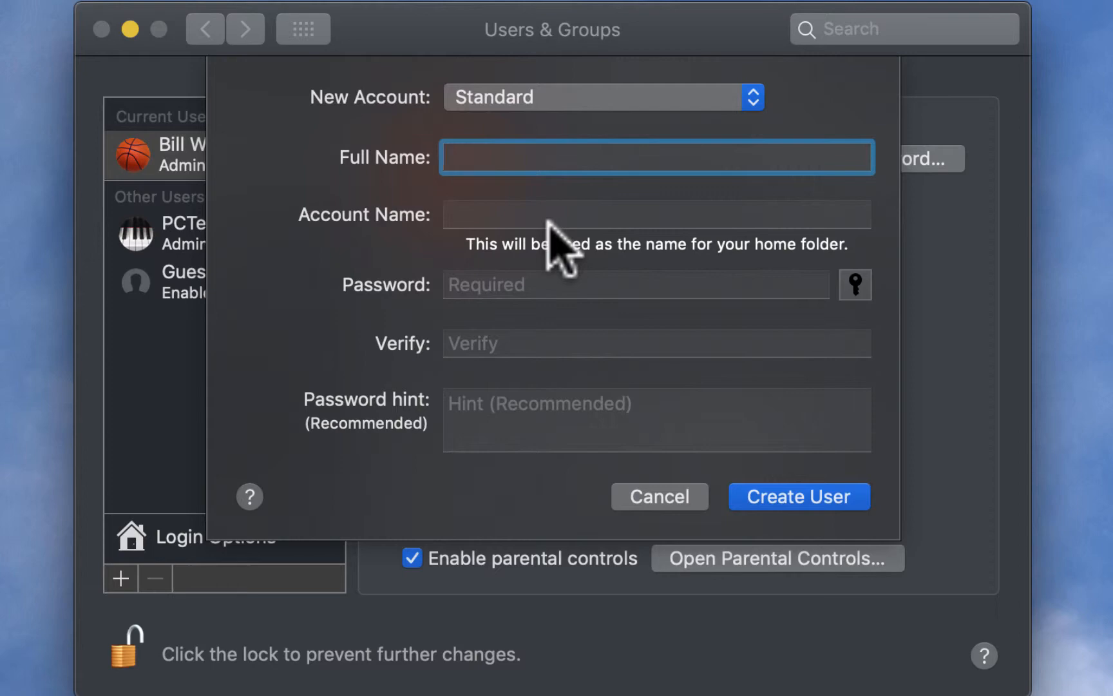
pyautogui.moveTo(553, 213)
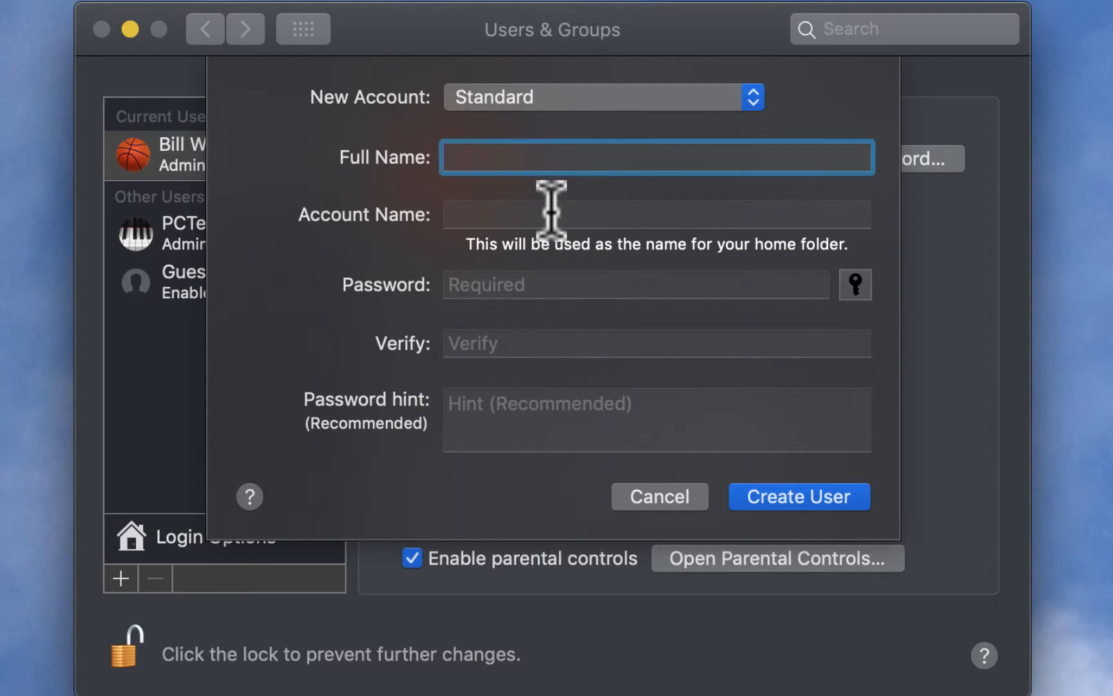
pyautogui.click(602, 97)
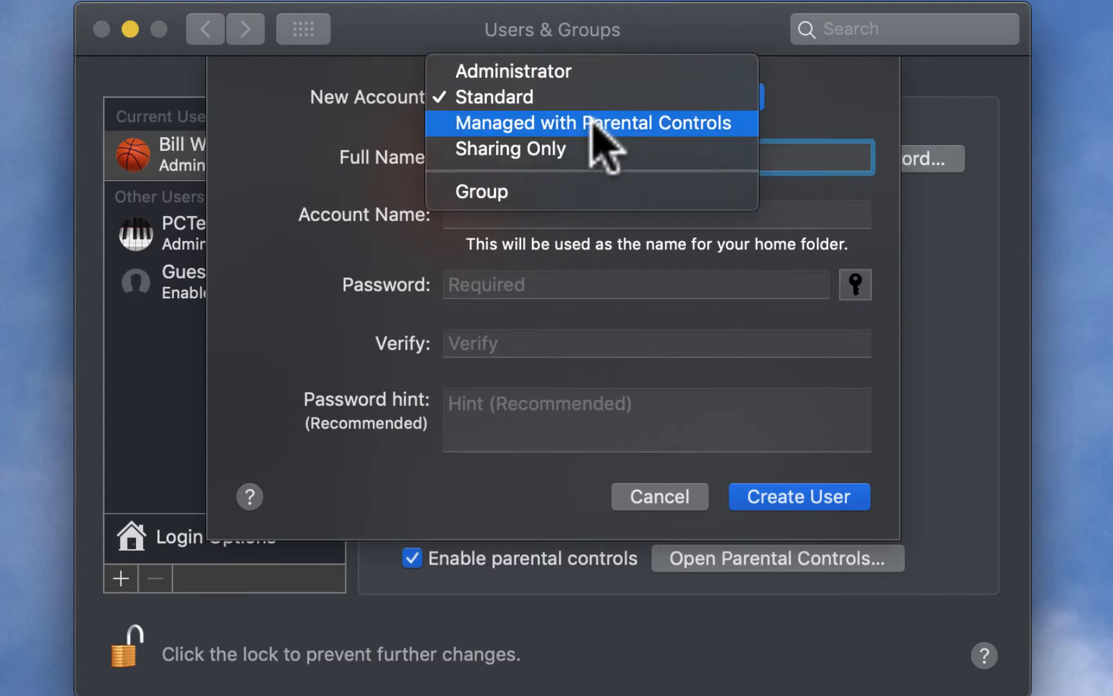
pyautogui.click(594, 122)
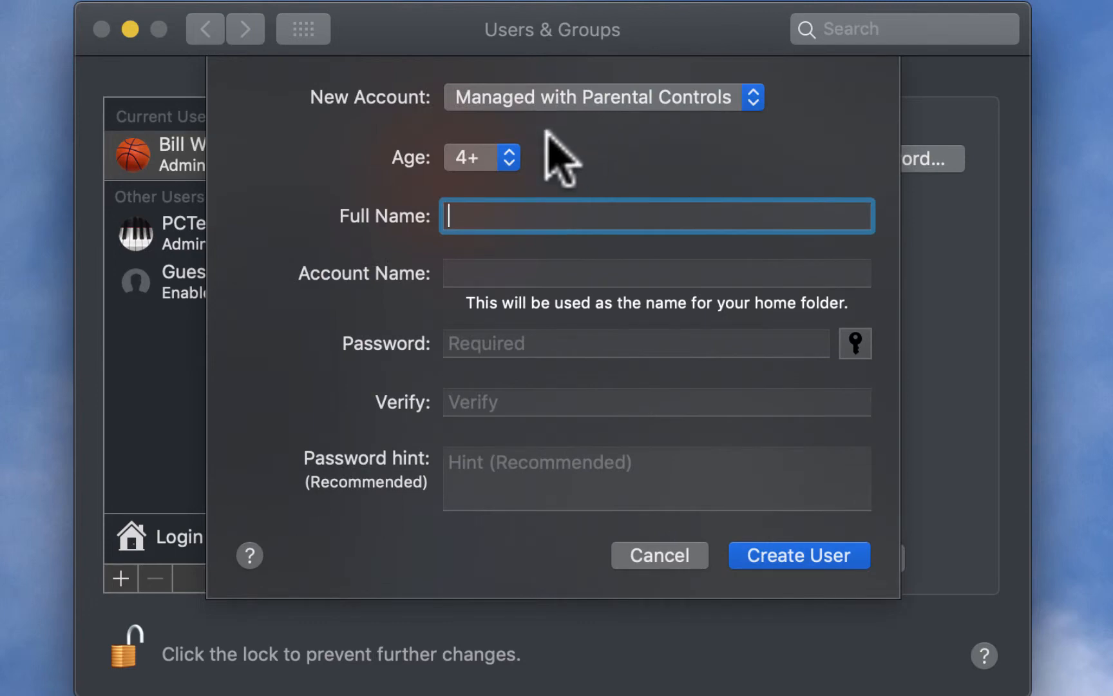
# - Raise the managed account's age rating from 4+ through 9+ to 12+
pyautogui.click(482, 158)
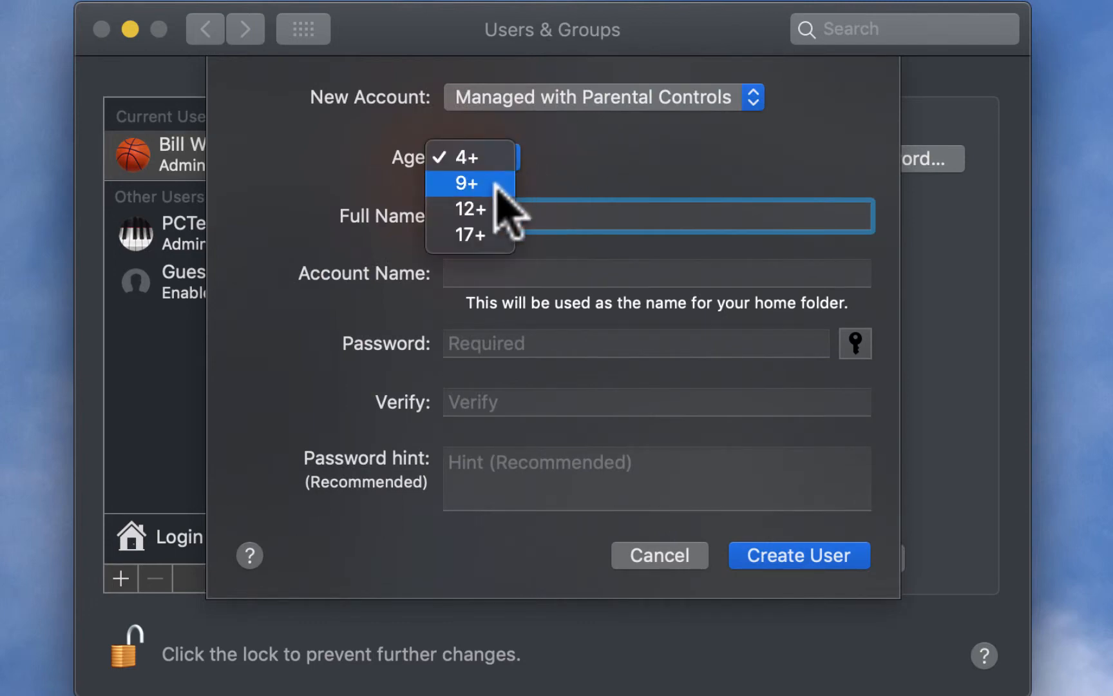
pyautogui.click(466, 158)
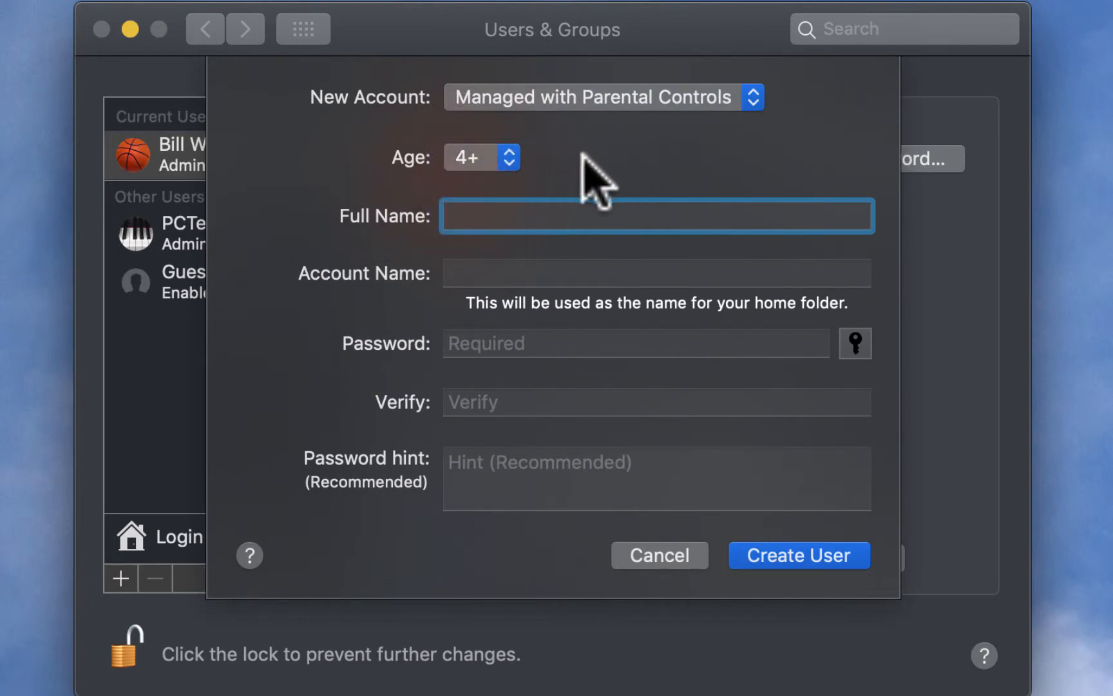
pyautogui.click(509, 151)
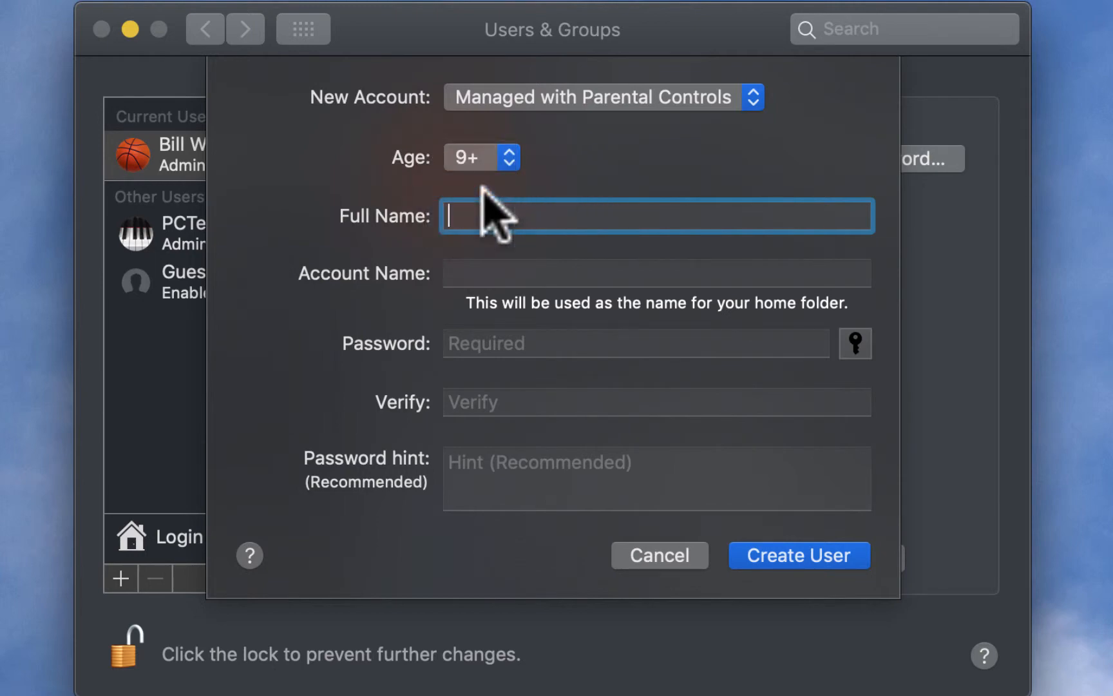
pyautogui.click(508, 151)
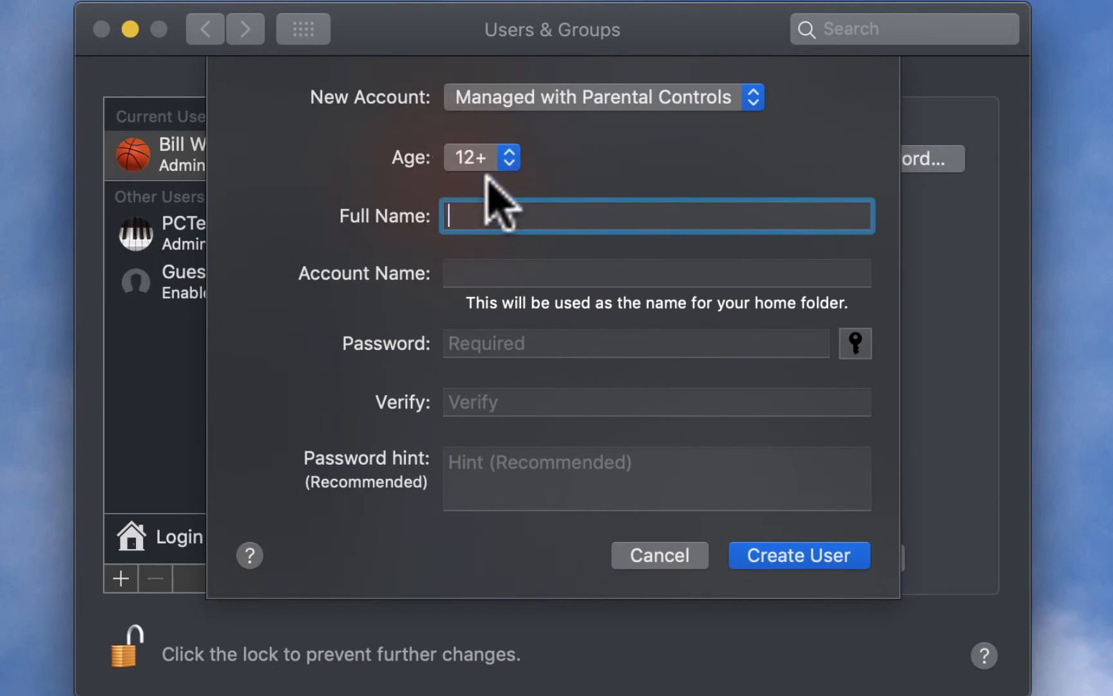
pyautogui.moveTo(635, 174)
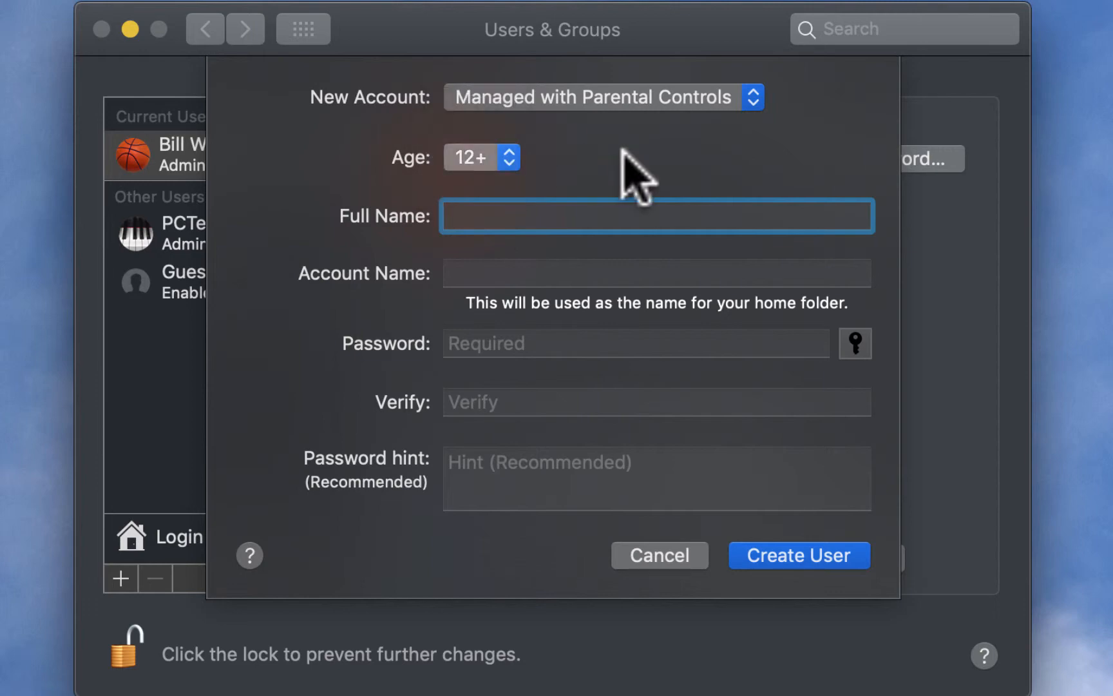
# - Switch the new account type to Sharing Only, then settle on Standard
pyautogui.click(603, 96)
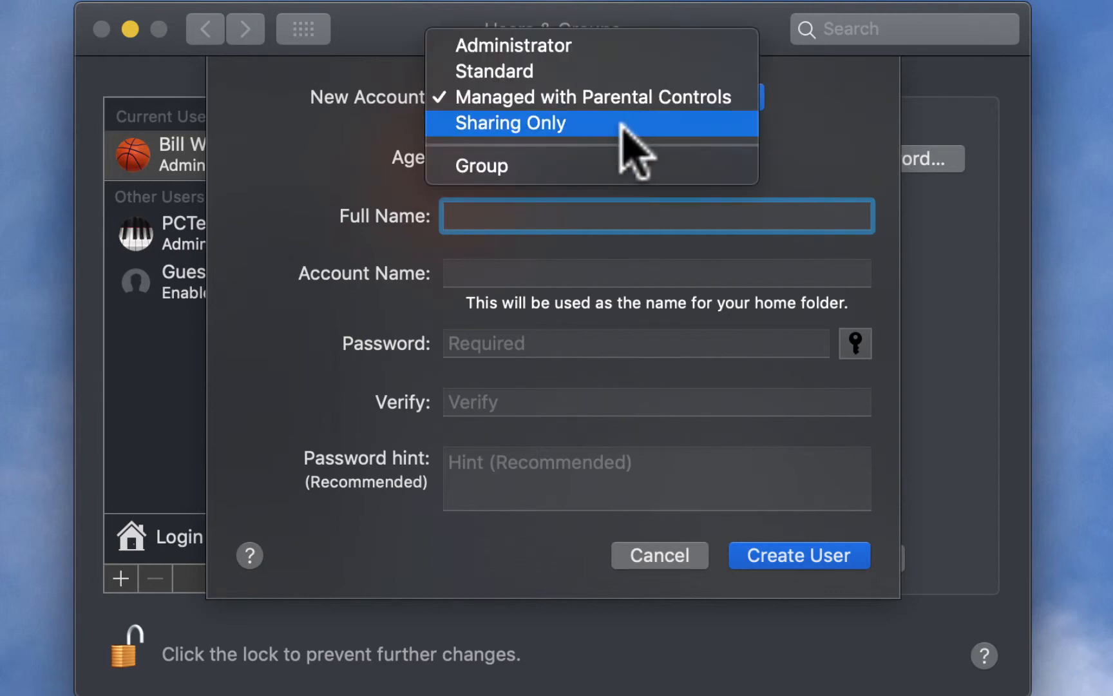
pyautogui.click(510, 122)
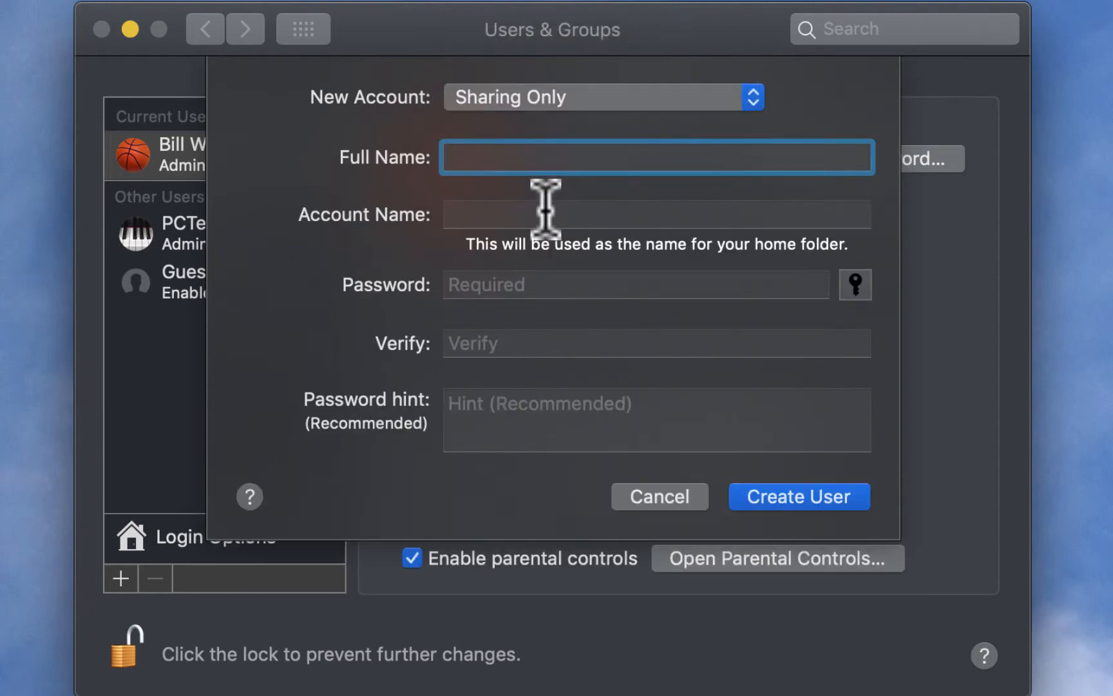
pyautogui.moveTo(398, 355)
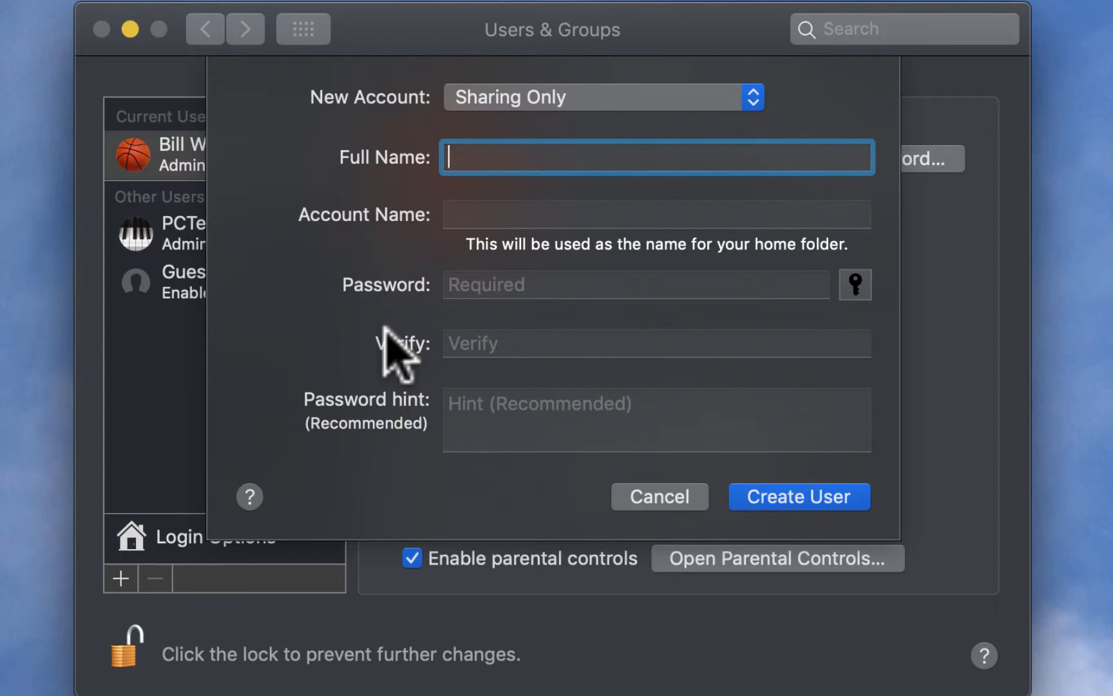
pyautogui.click(603, 97)
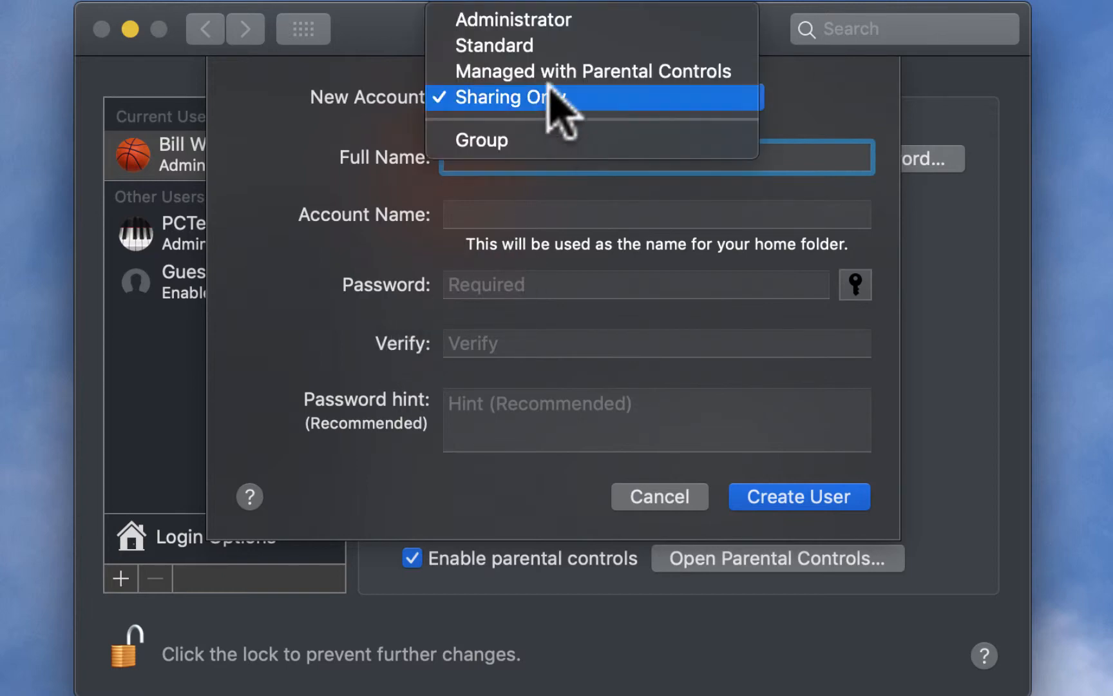
pyautogui.click(493, 45)
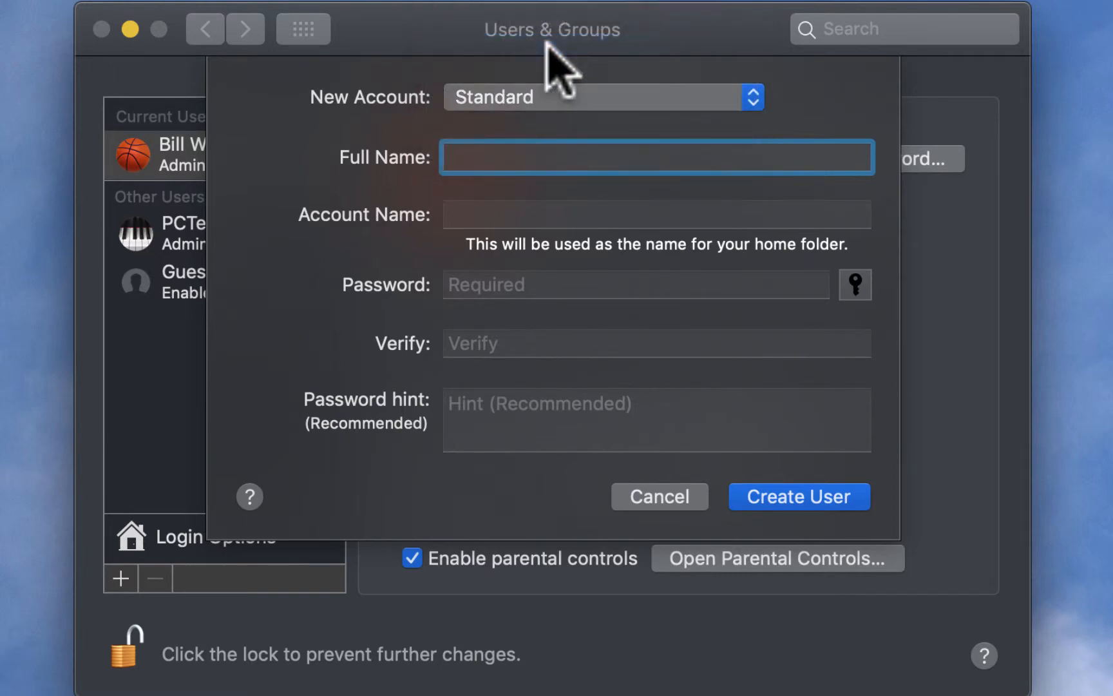
# - Fill in full name Jack Smith, account name jsmith, the password, its verification and hint 'password'
pyautogui.write('Jack')
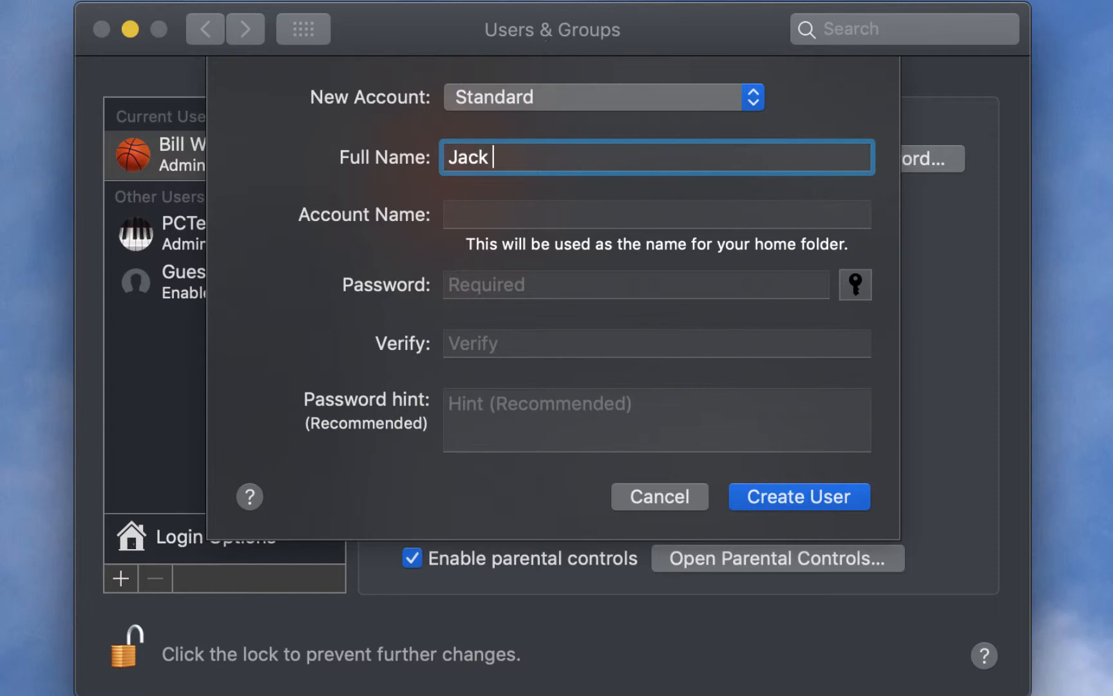
pyautogui.write('Smith')
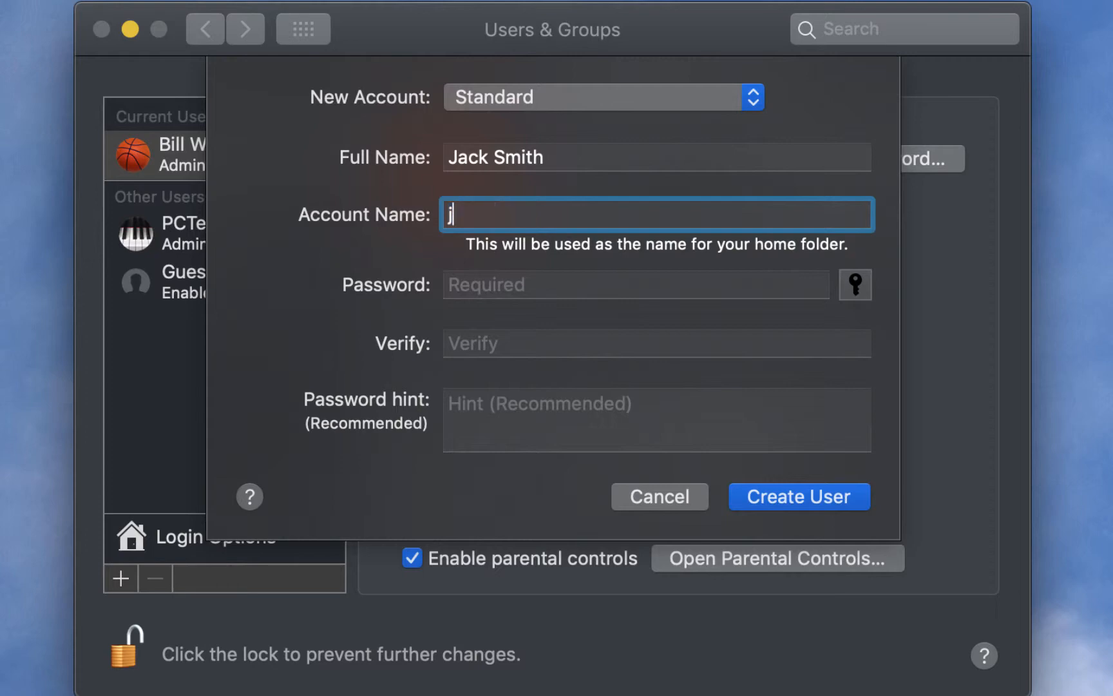
pyautogui.write('smith')
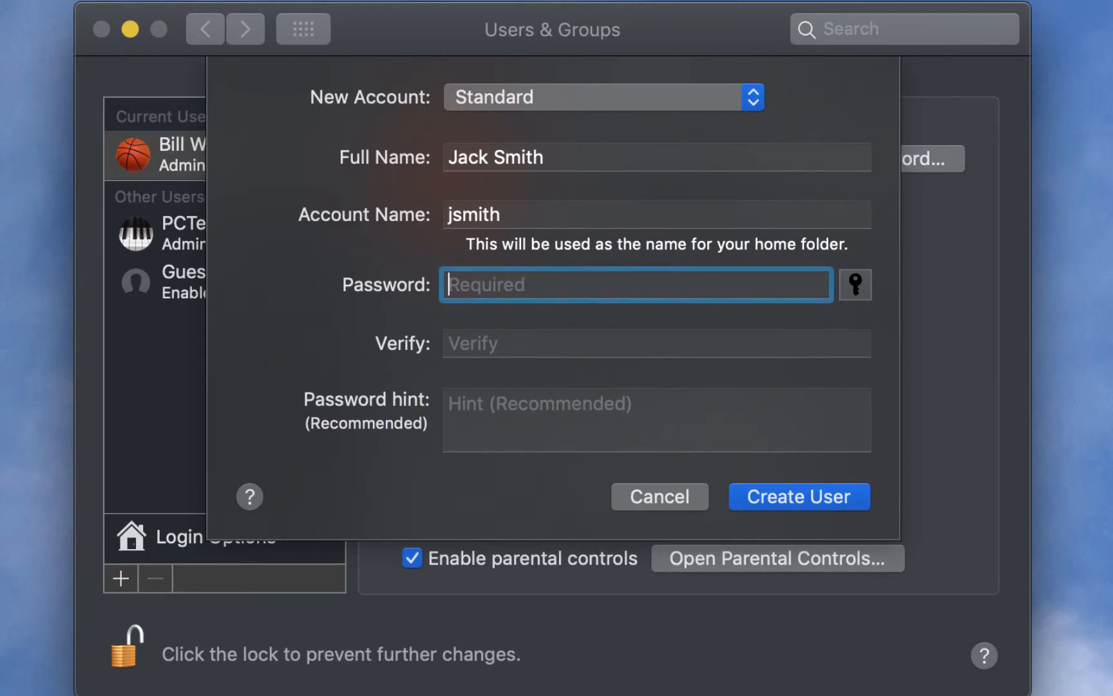
pyautogui.write('password')
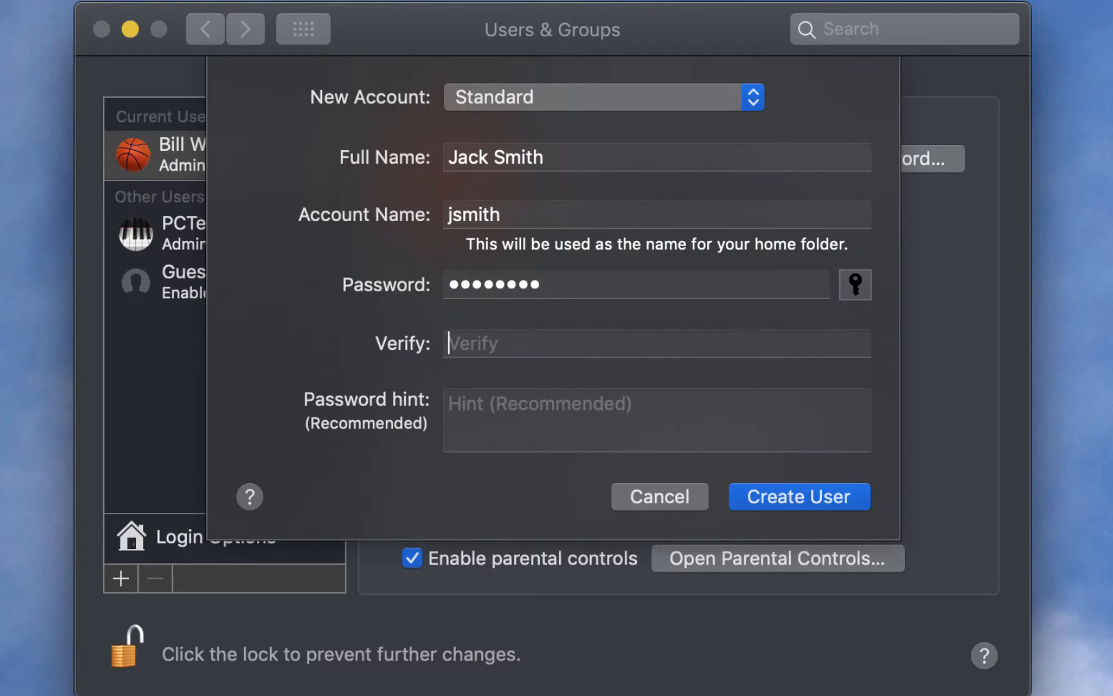
pyautogui.write('••••')
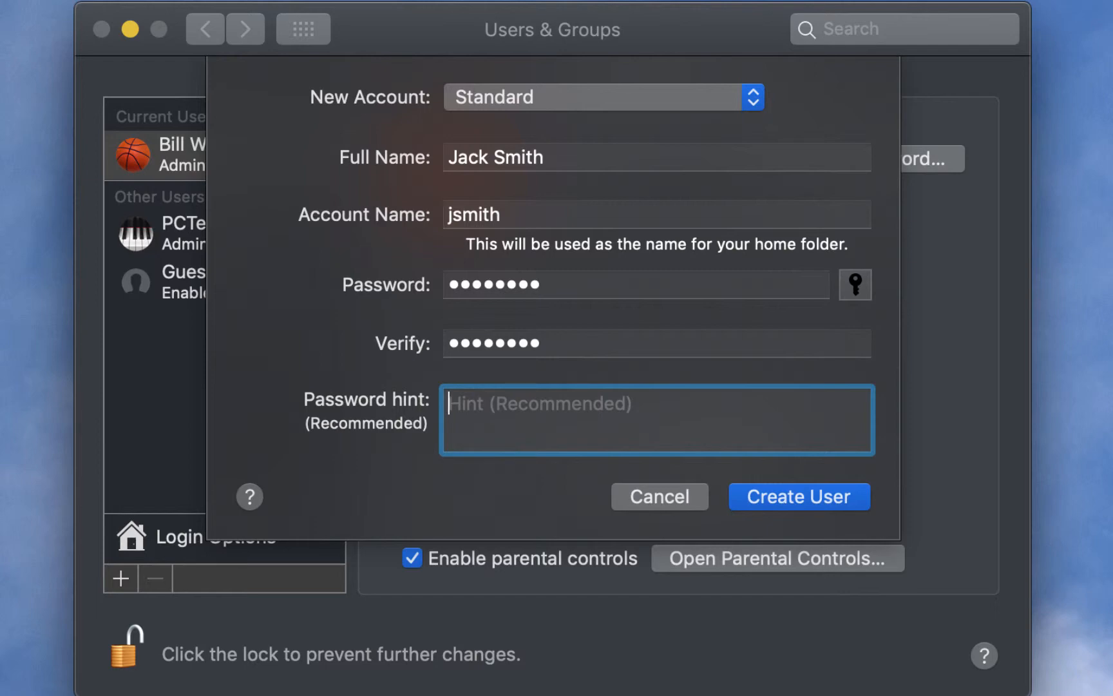
pyautogui.write('passw')
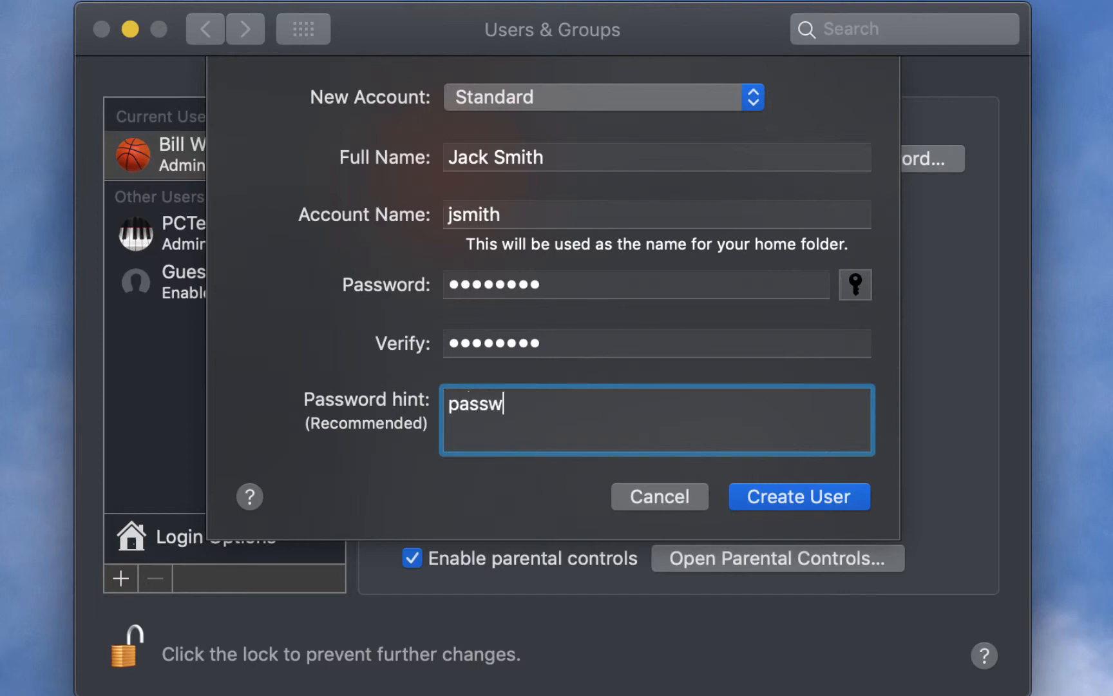
pyautogui.write('ord')
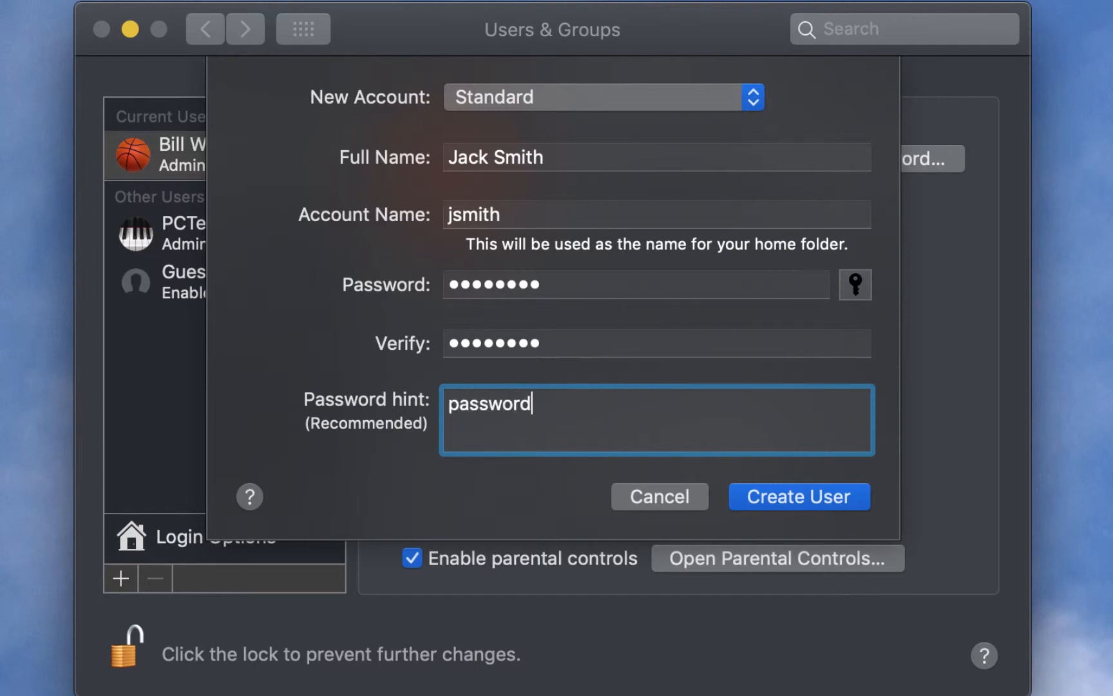
# - Revisit the password, verify and hint fields, then create the Jack Smith user
pyautogui.click(634, 283)
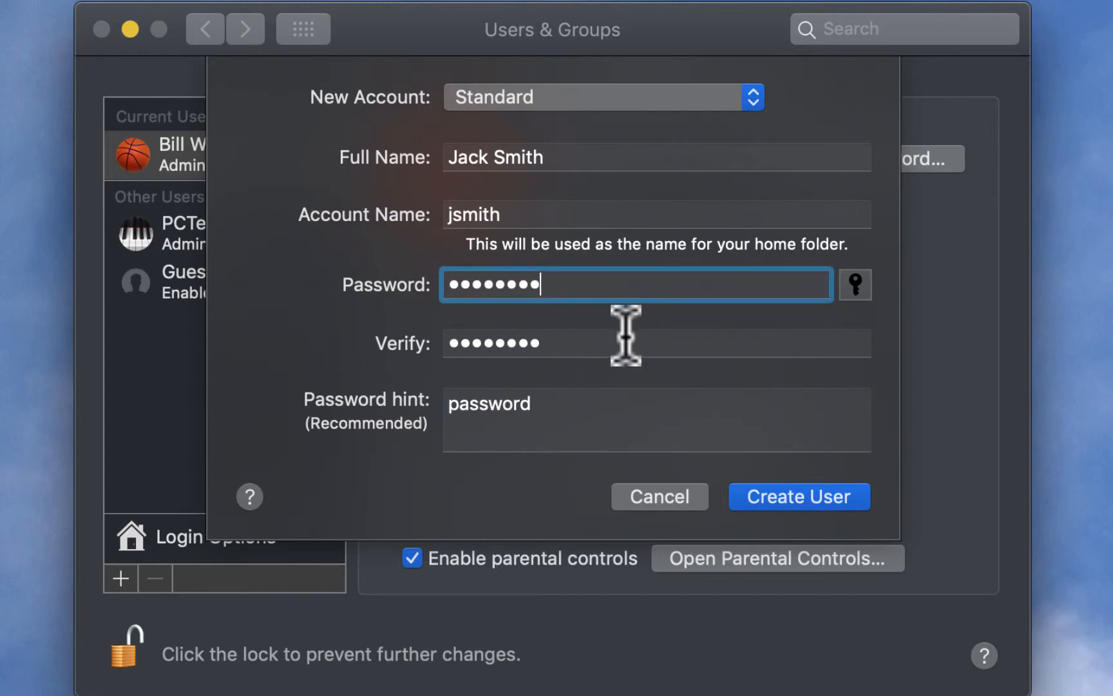
pyautogui.click(653, 343)
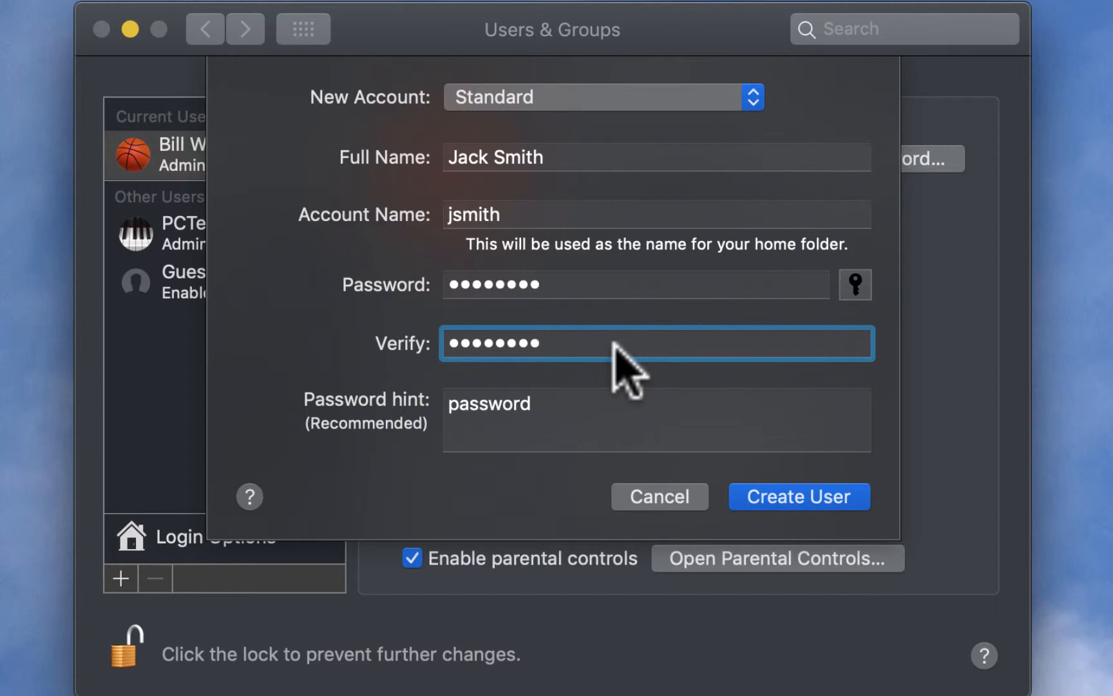
pyautogui.moveTo(614, 358)
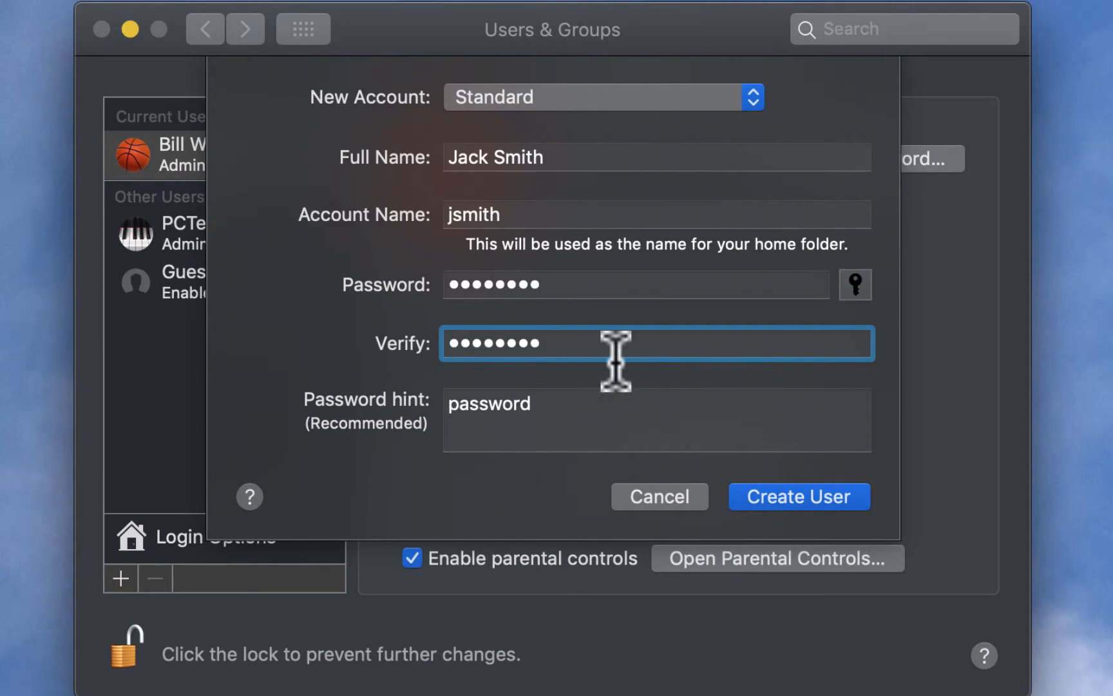
pyautogui.click(639, 419)
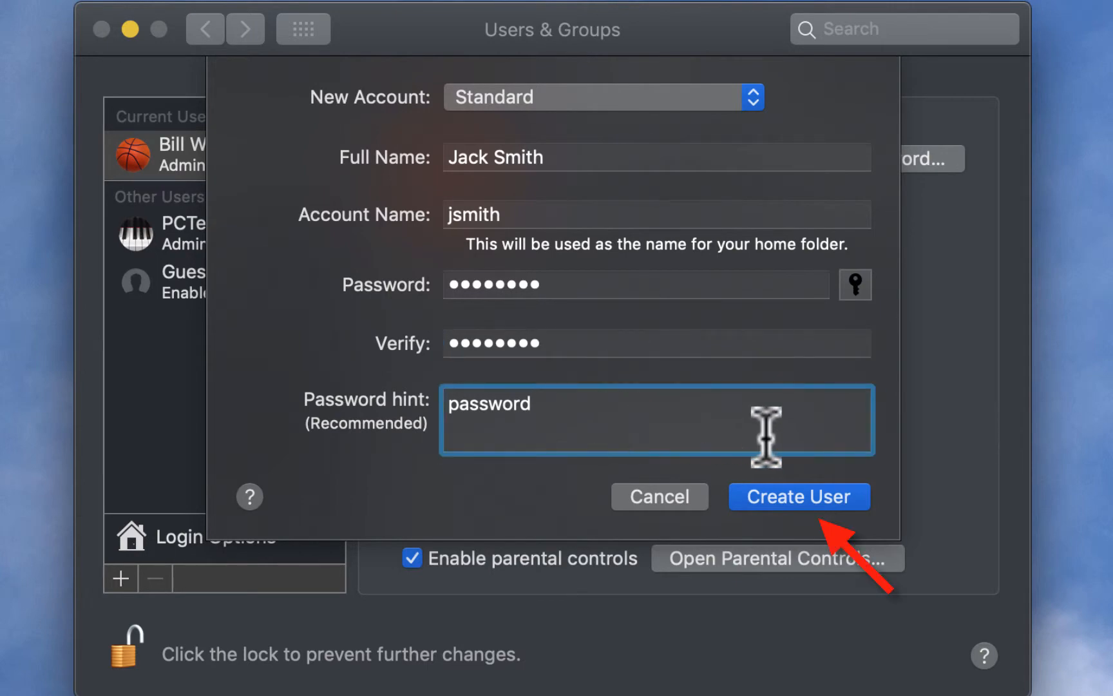
pyautogui.click(798, 496)
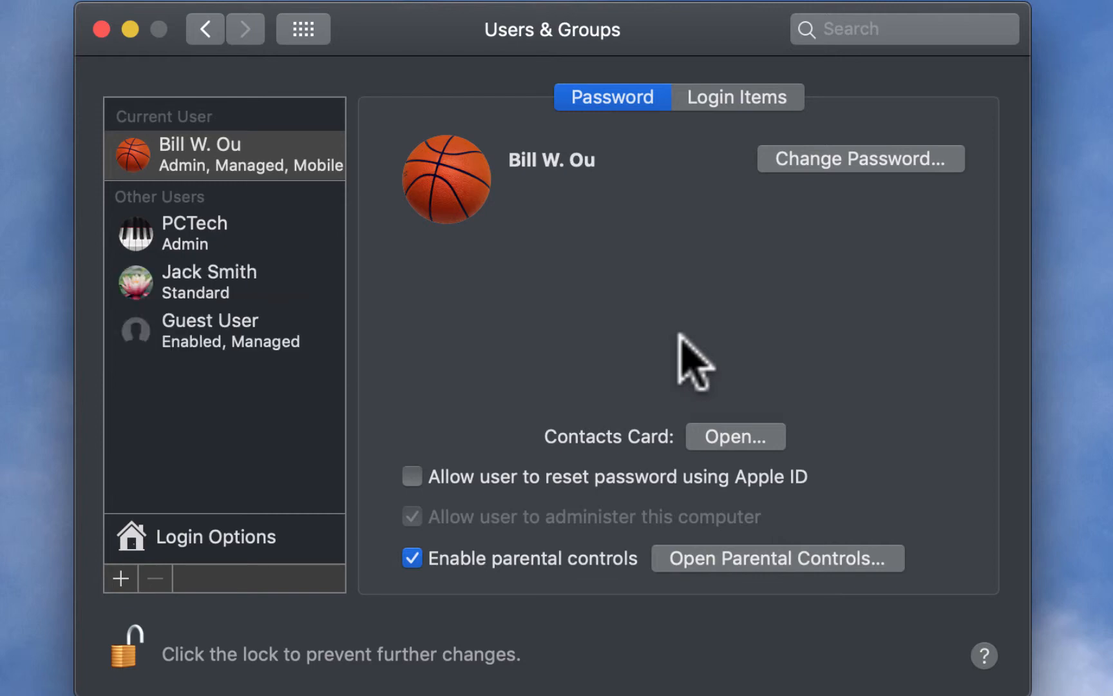
# - Select Jack Smith and bring up the built-in default account pictures
pyautogui.click(210, 282)
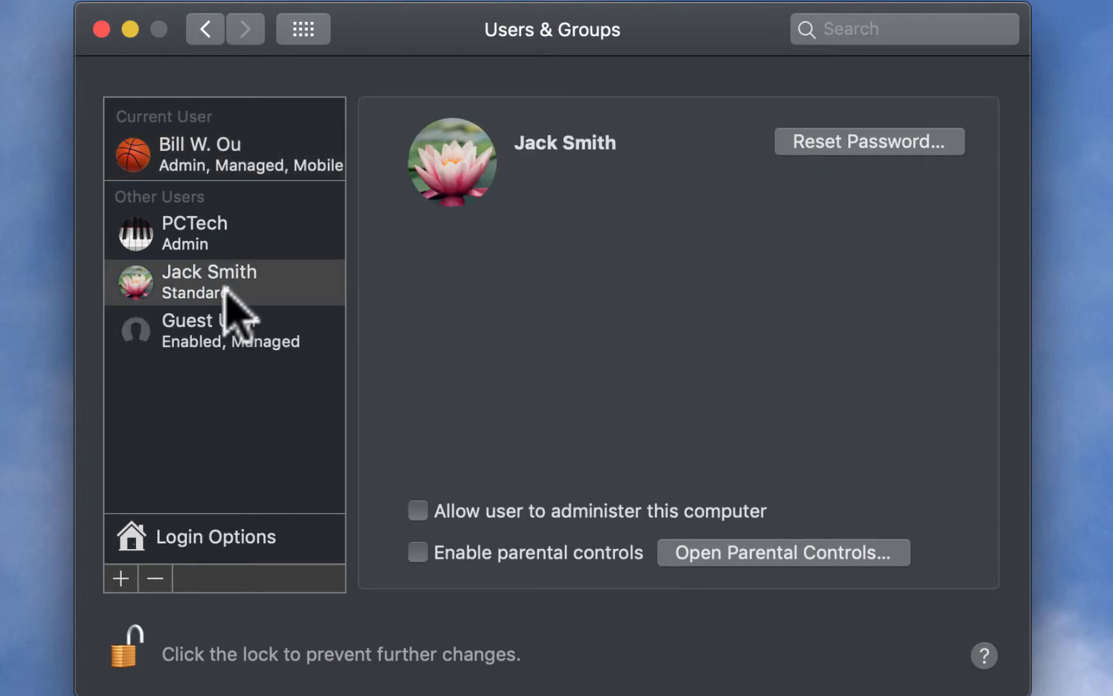
pyautogui.click(210, 282)
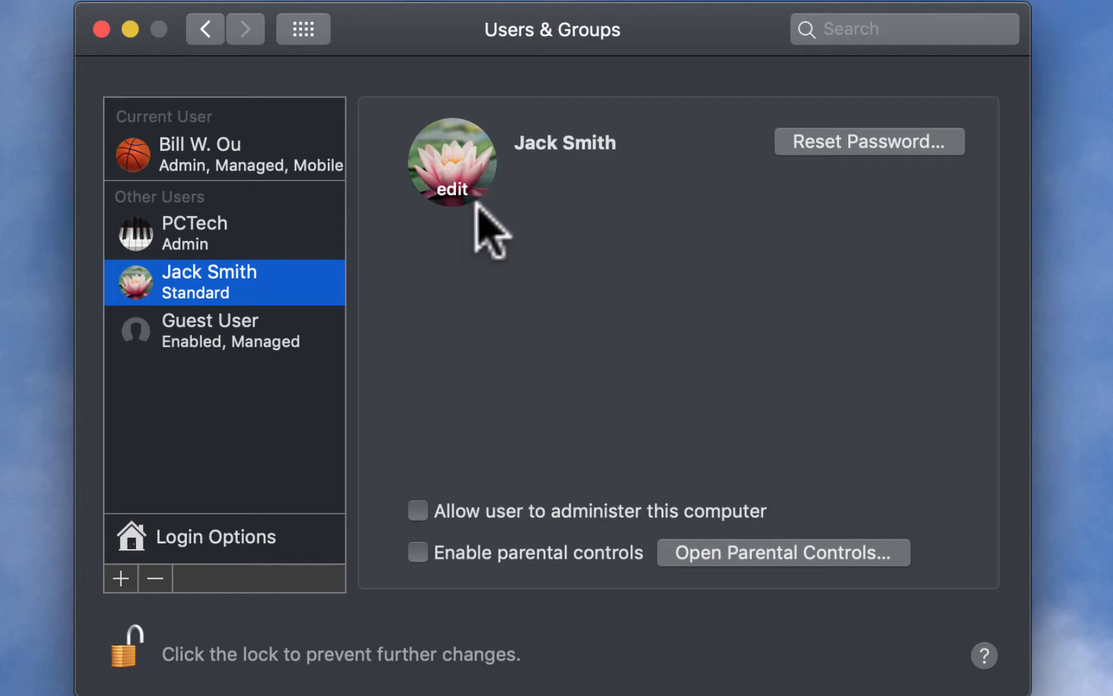
pyautogui.moveTo(192, 298)
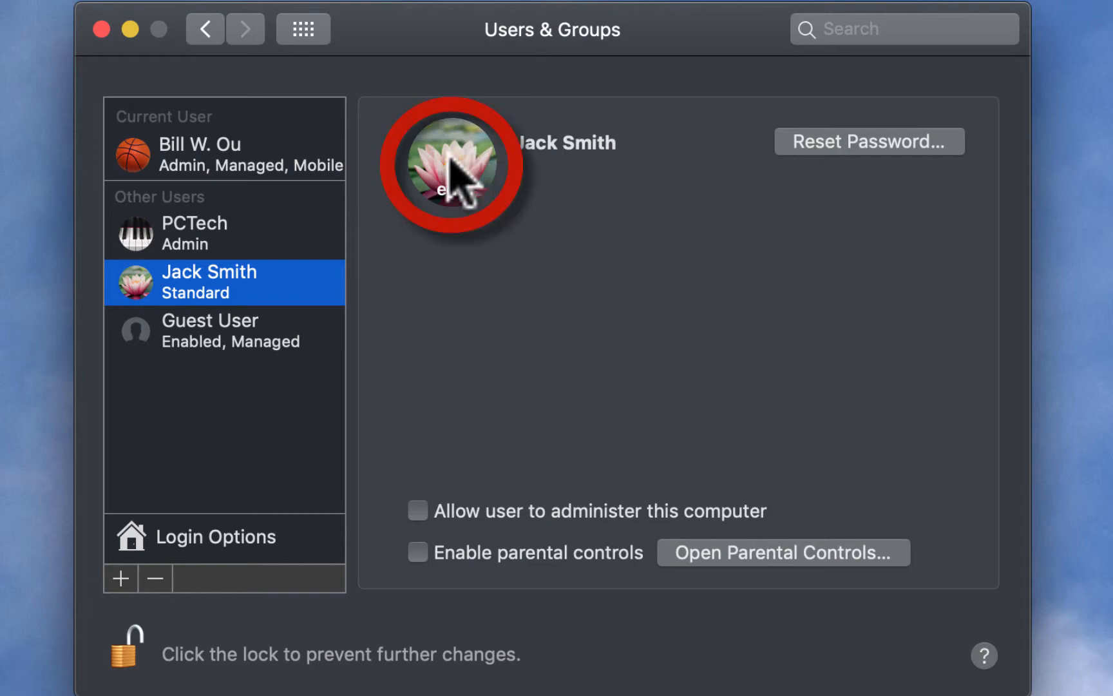
pyautogui.click(449, 166)
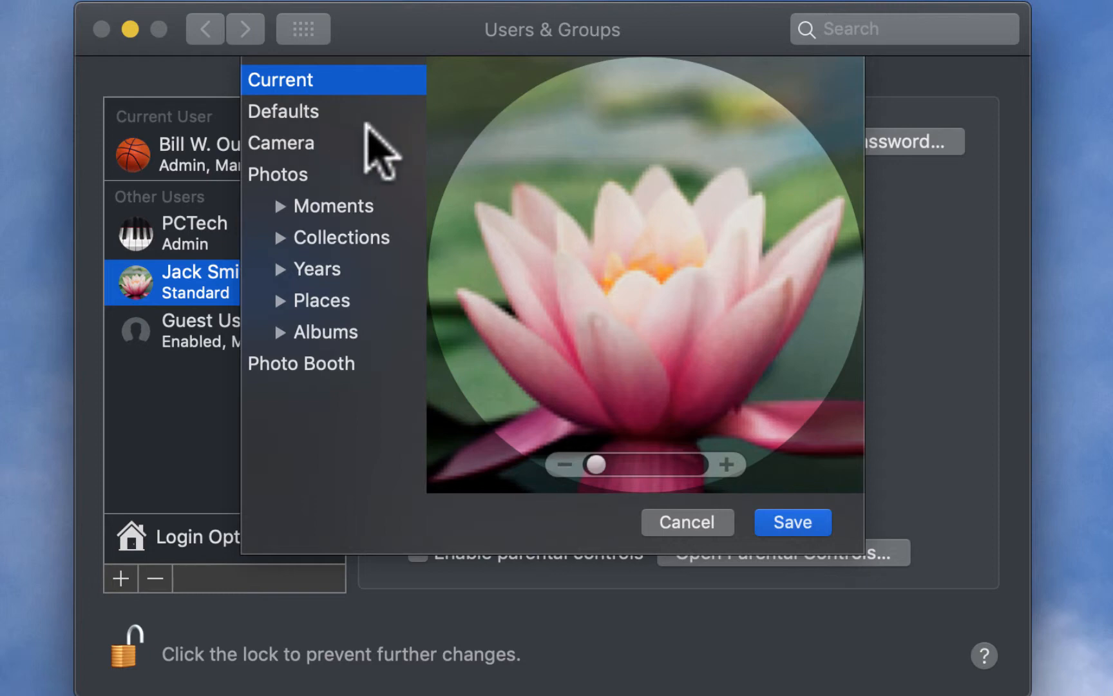
pyautogui.moveTo(291, 124)
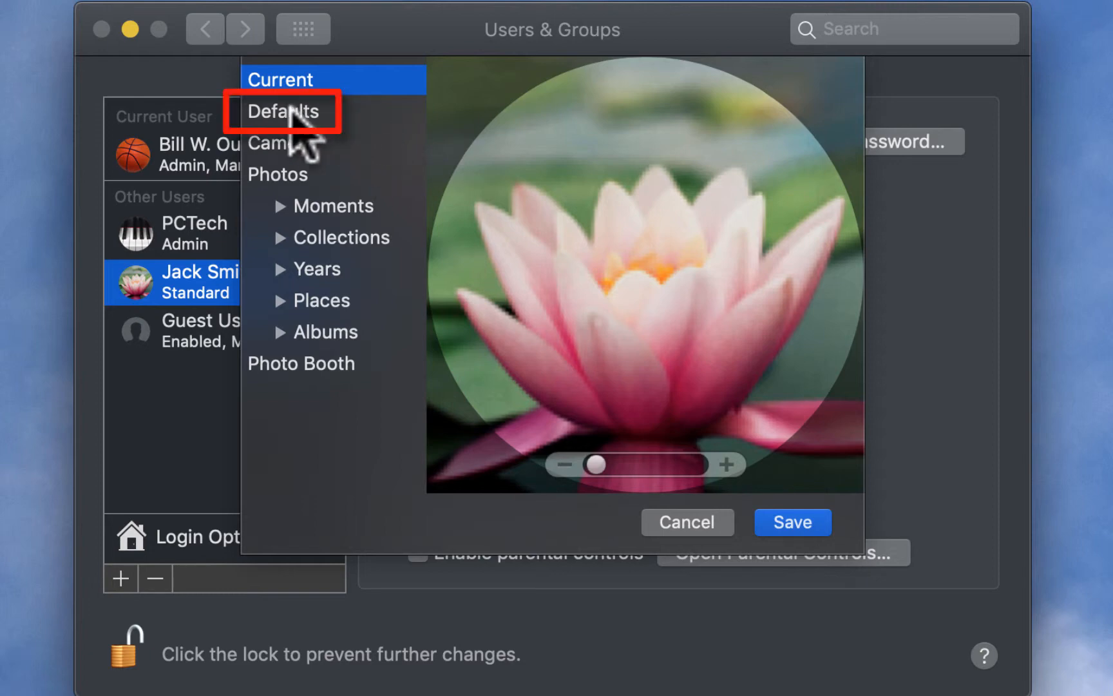
pyautogui.click(283, 110)
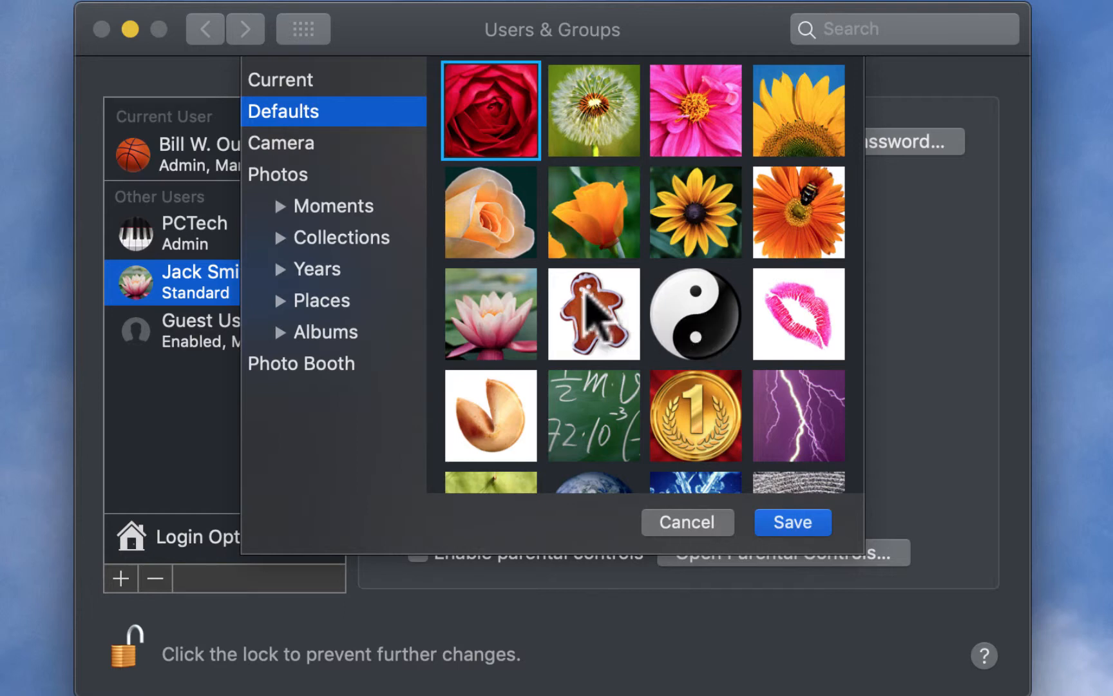
pyautogui.moveTo(340, 340)
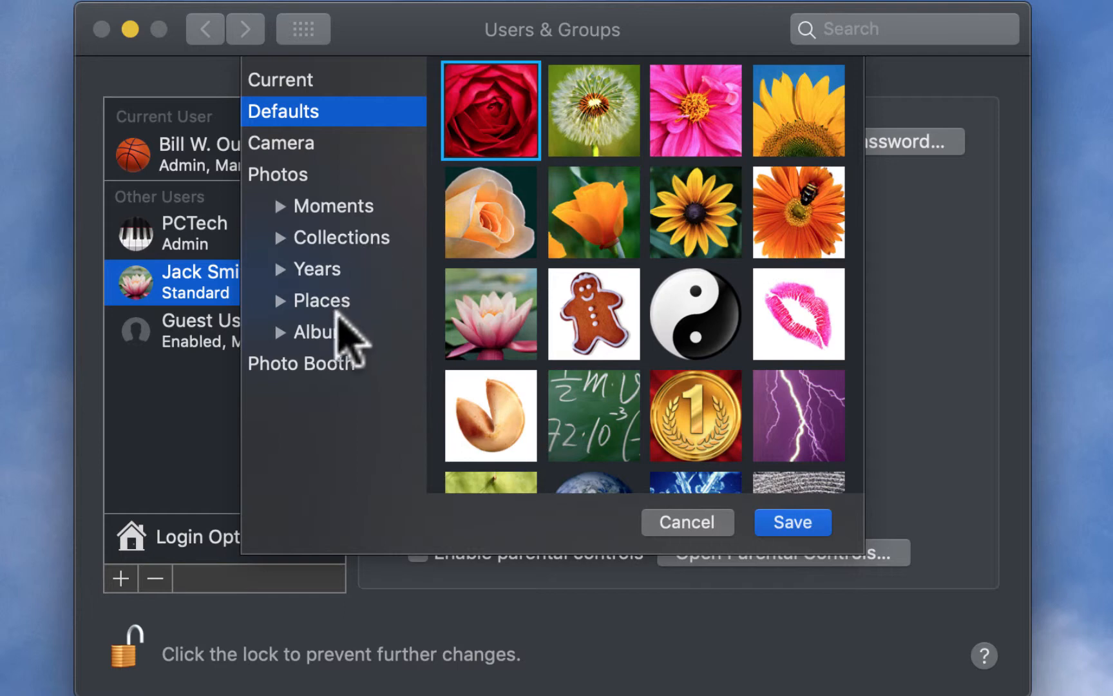
pyautogui.moveTo(540, 276)
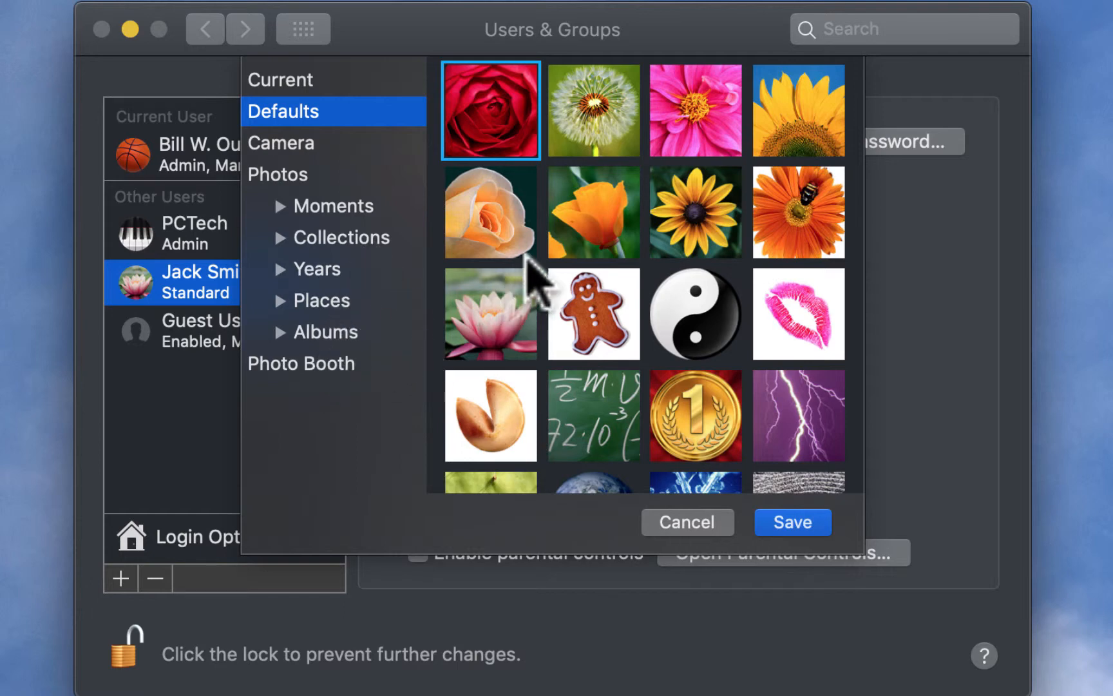
pyautogui.scroll(-3)
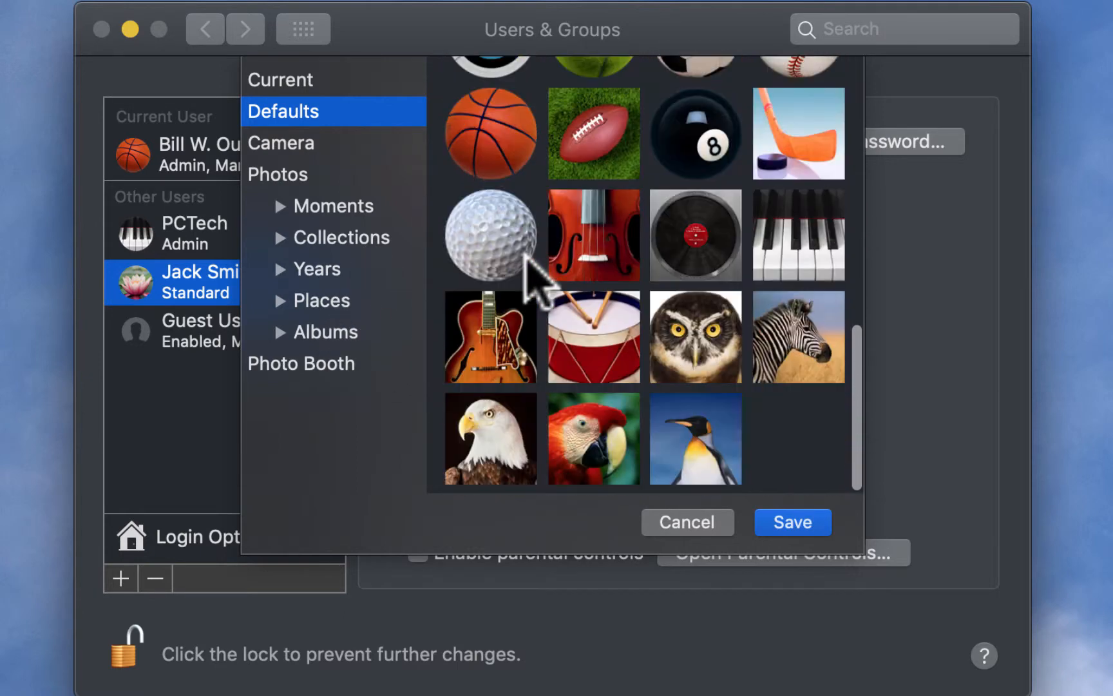
pyautogui.moveTo(635, 347)
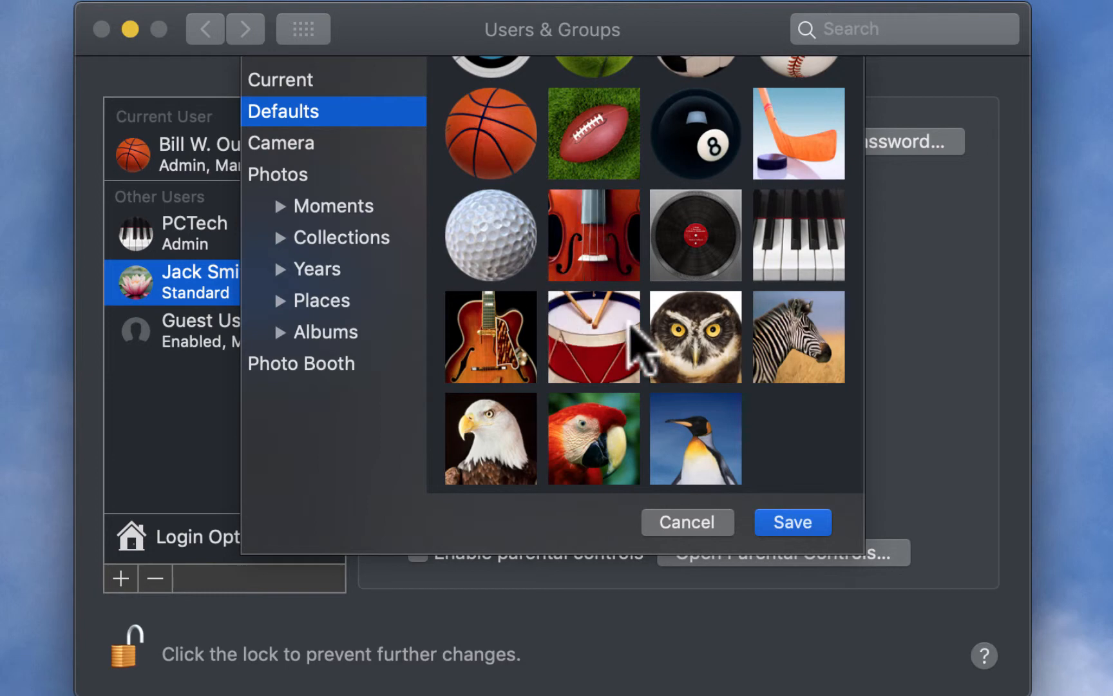
pyautogui.scroll(-3)
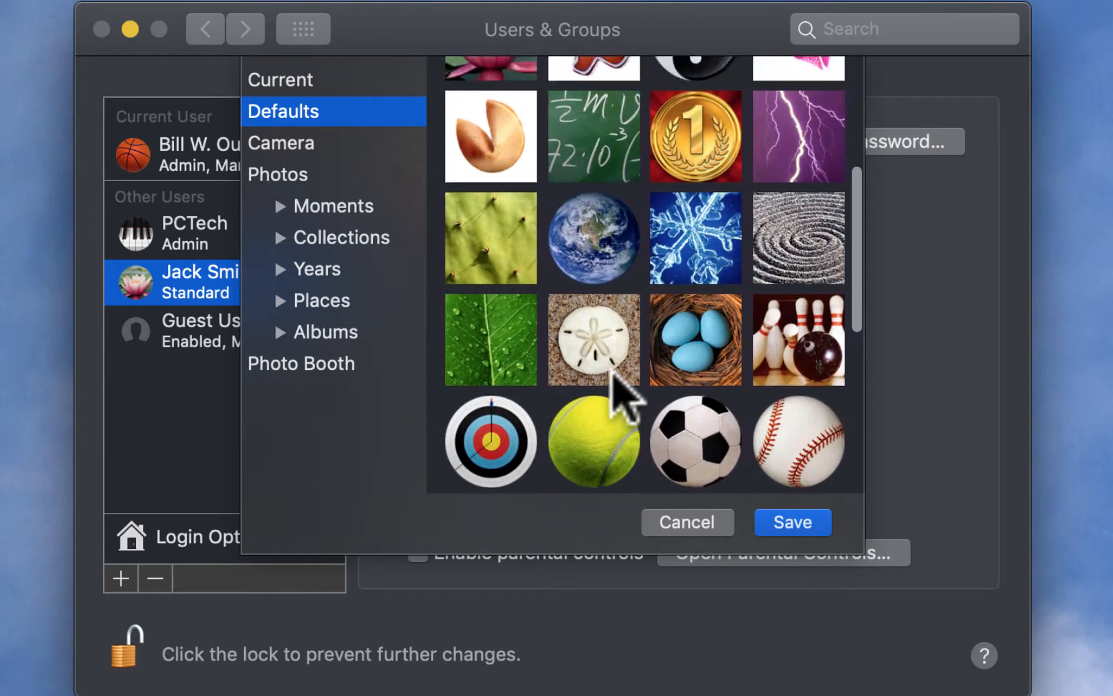
pyautogui.scroll(3)
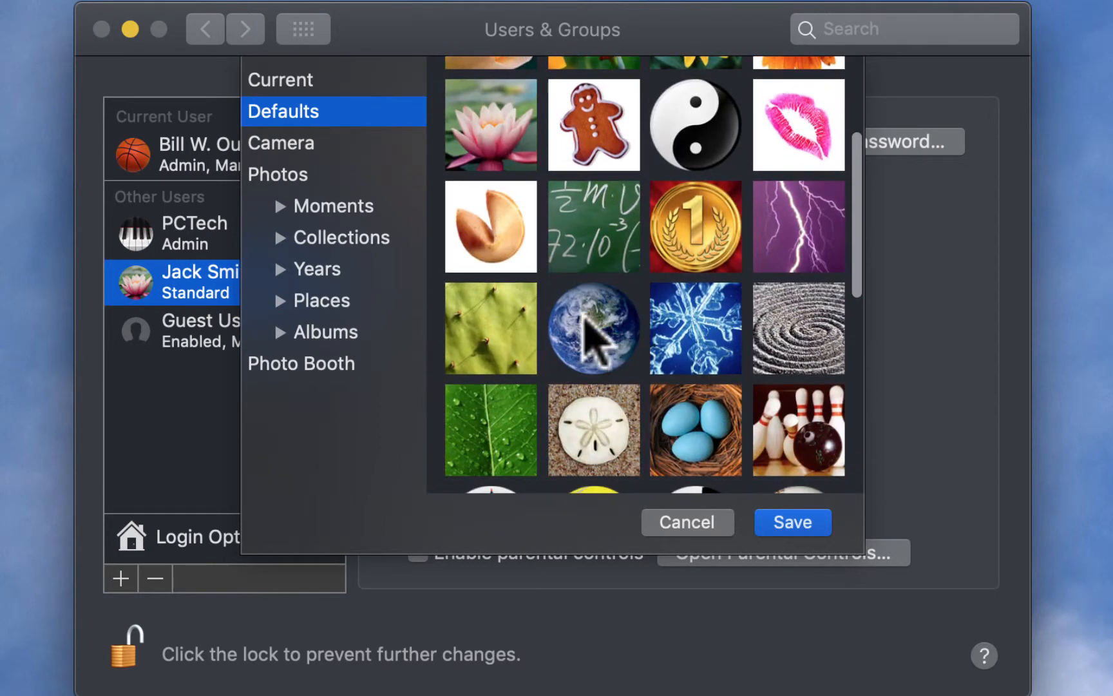
pyautogui.click(592, 237)
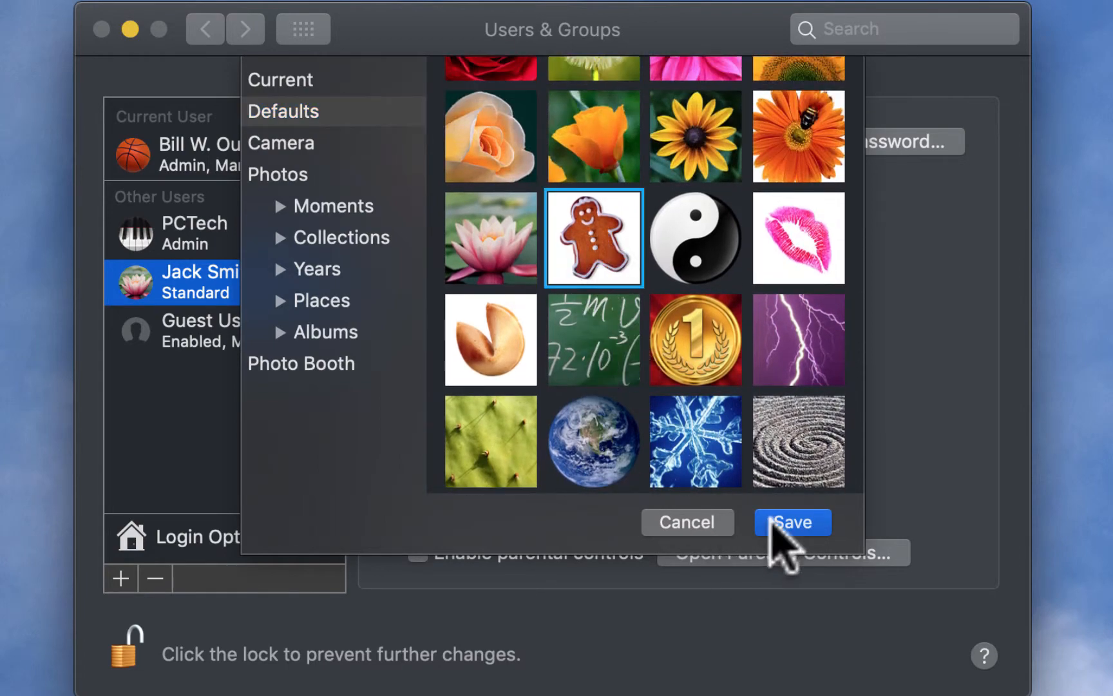
pyautogui.click(793, 522)
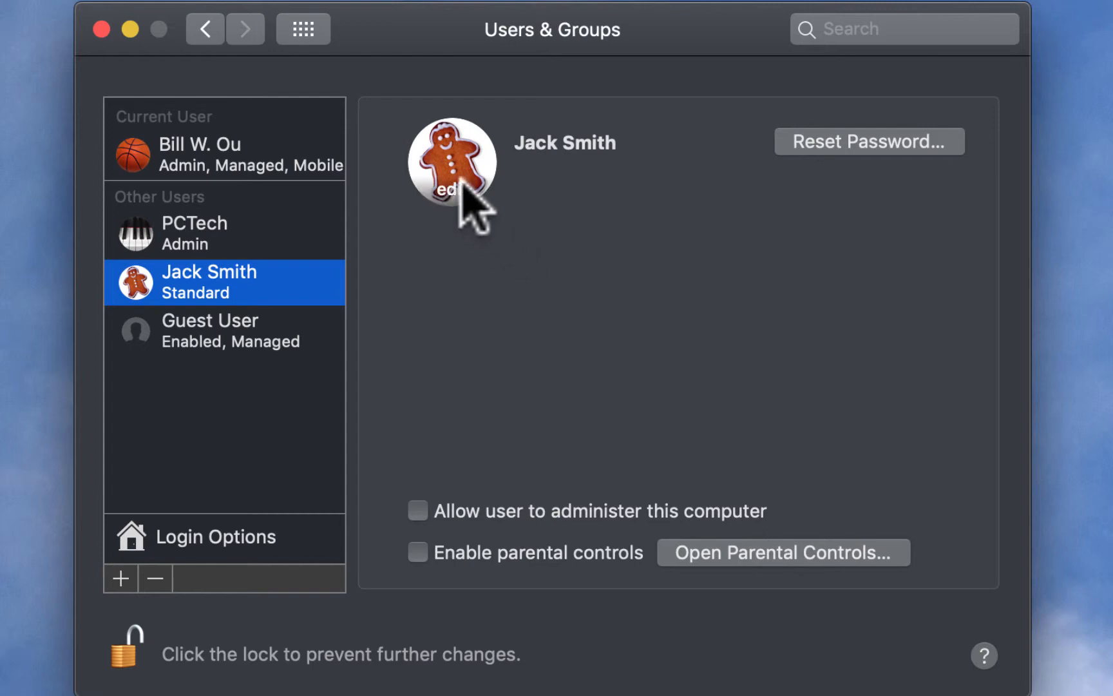
pyautogui.moveTo(607, 170)
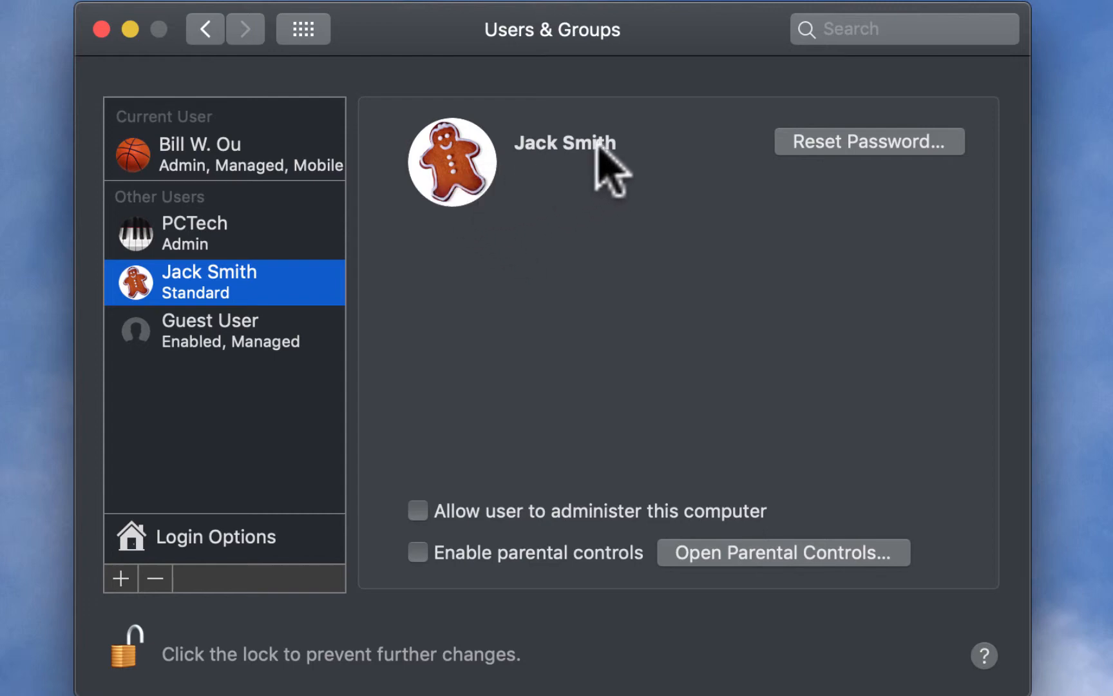
pyautogui.moveTo(671, 361)
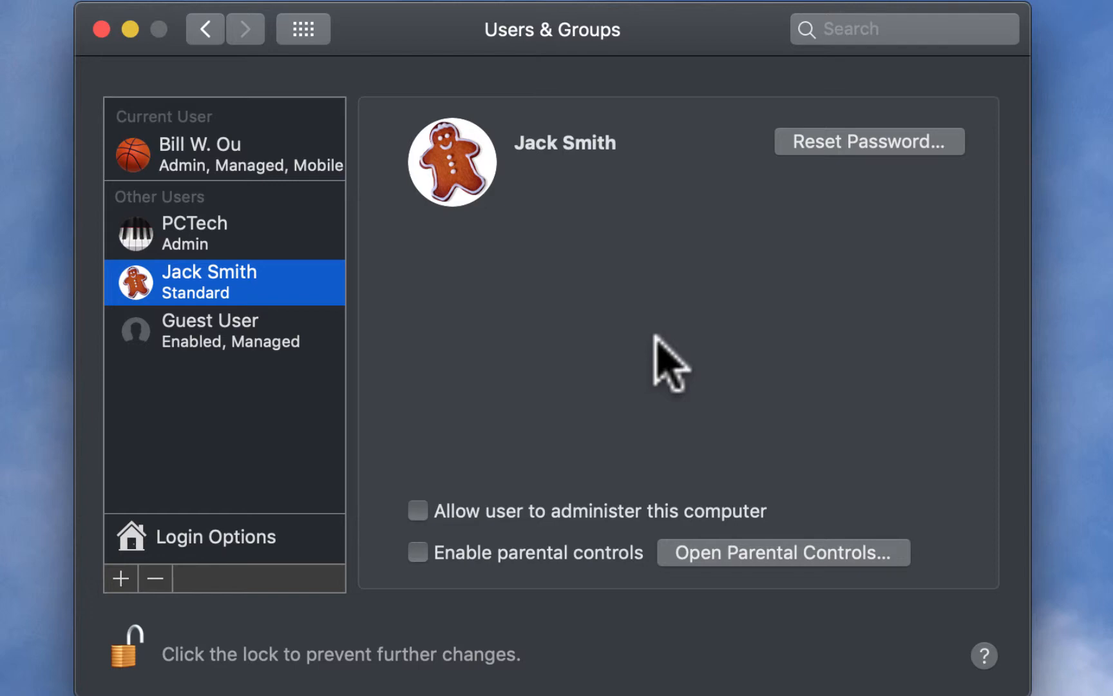
pyautogui.click(417, 510)
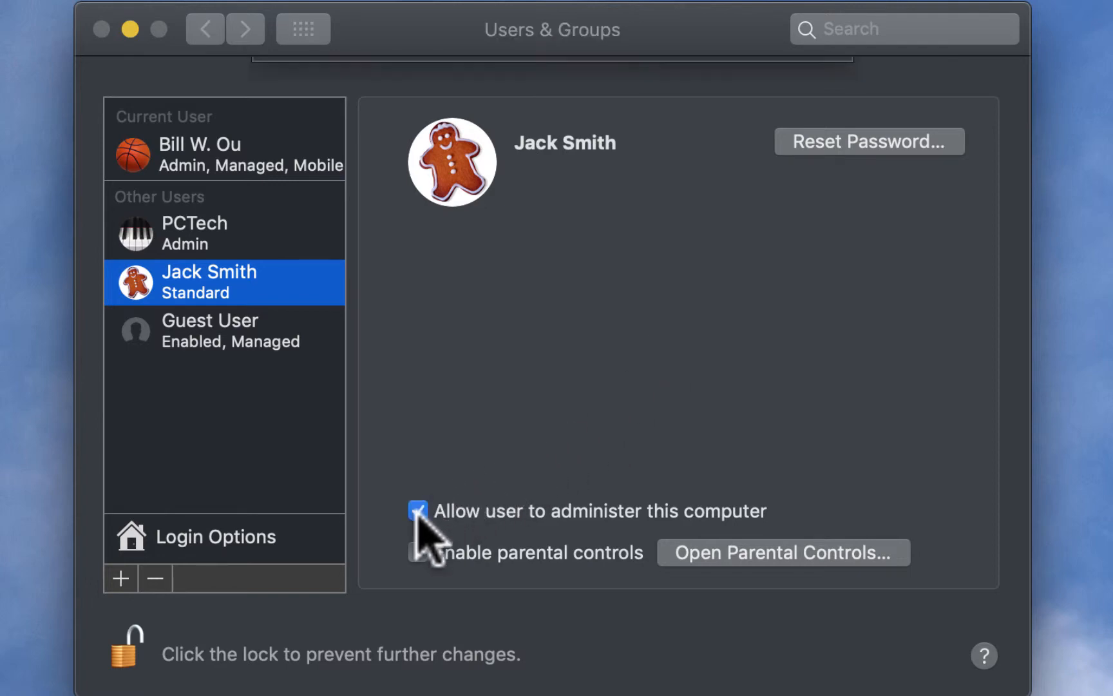
pyautogui.click(418, 510)
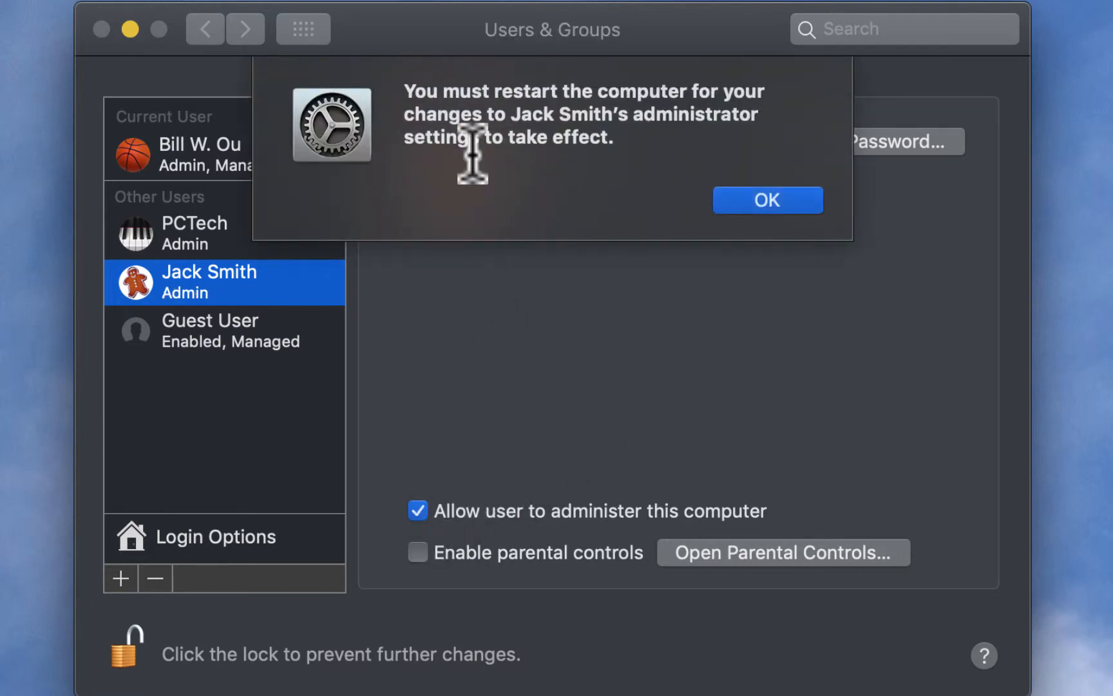
pyautogui.moveTo(489, 93)
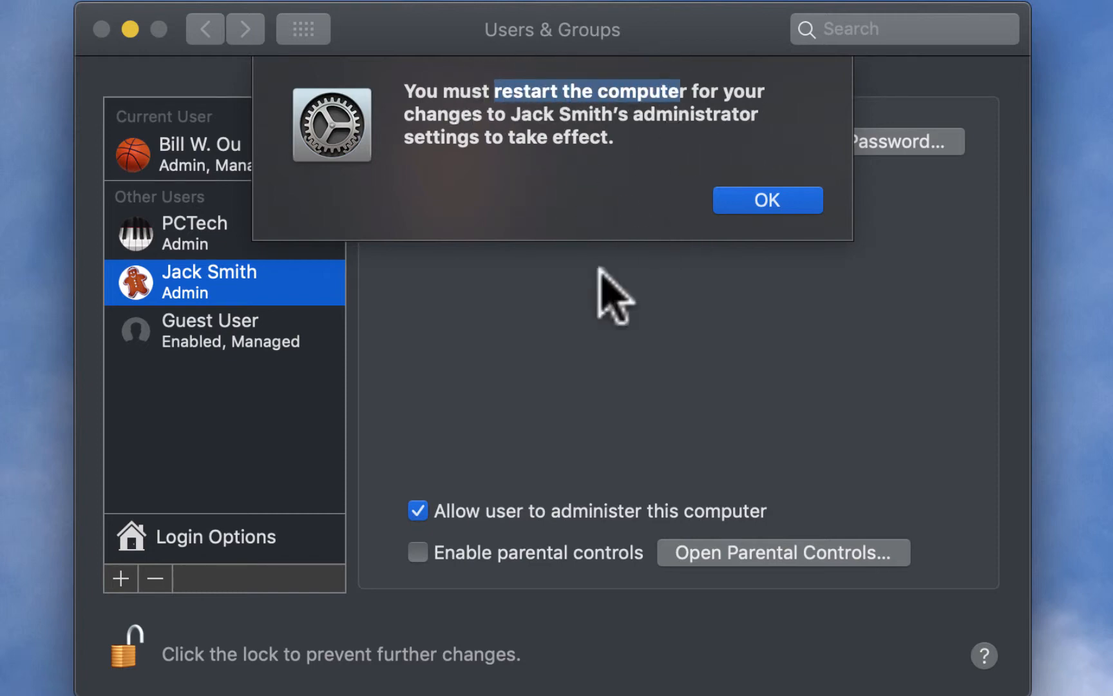
pyautogui.click(767, 199)
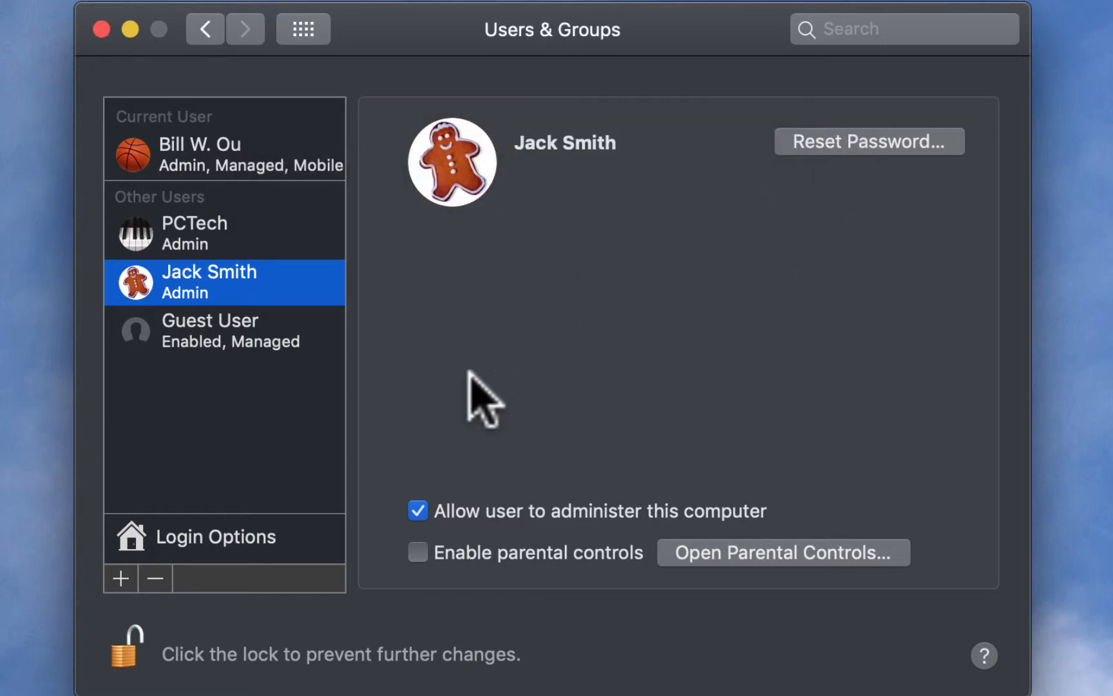
pyautogui.moveTo(419, 510)
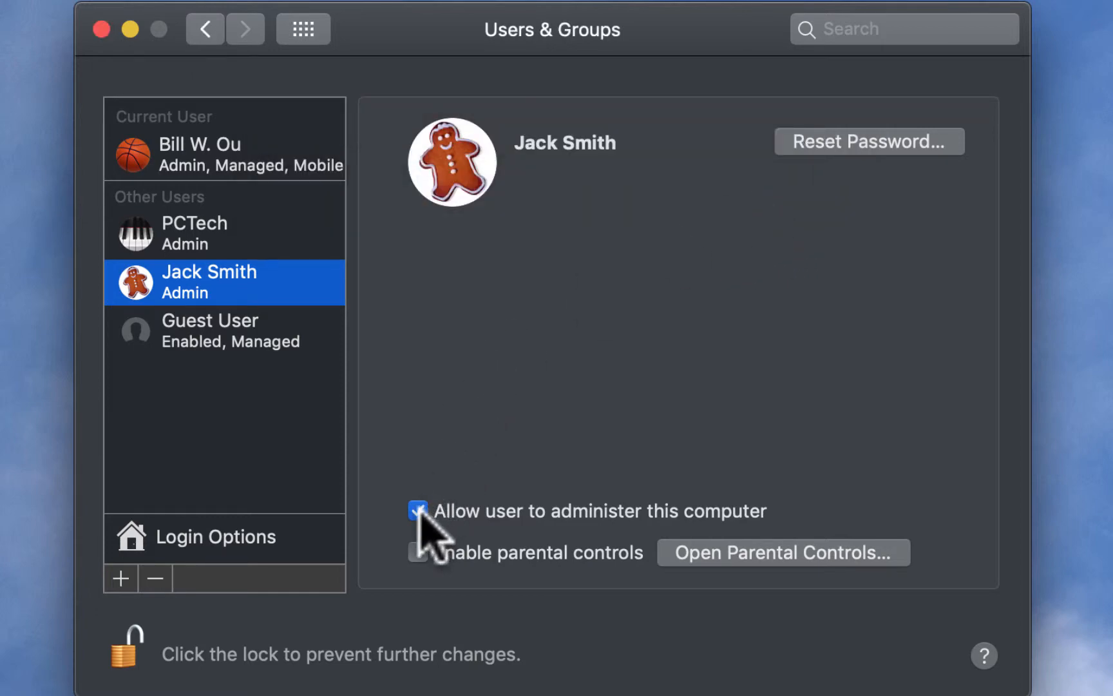
pyautogui.click(418, 510)
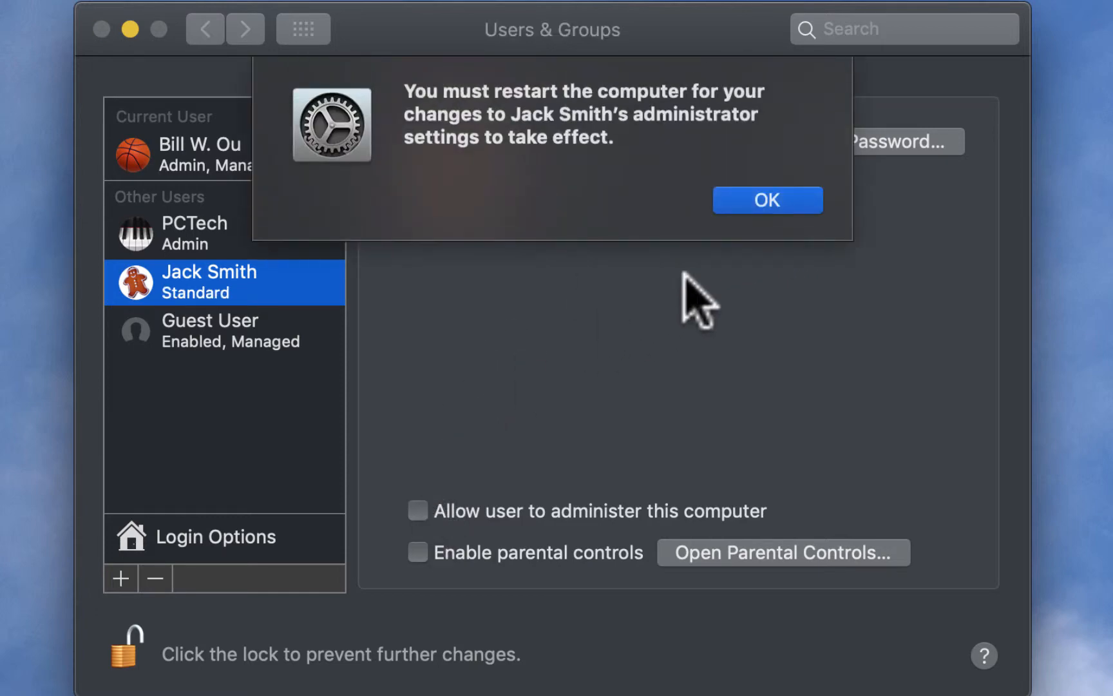
pyautogui.moveTo(674, 138)
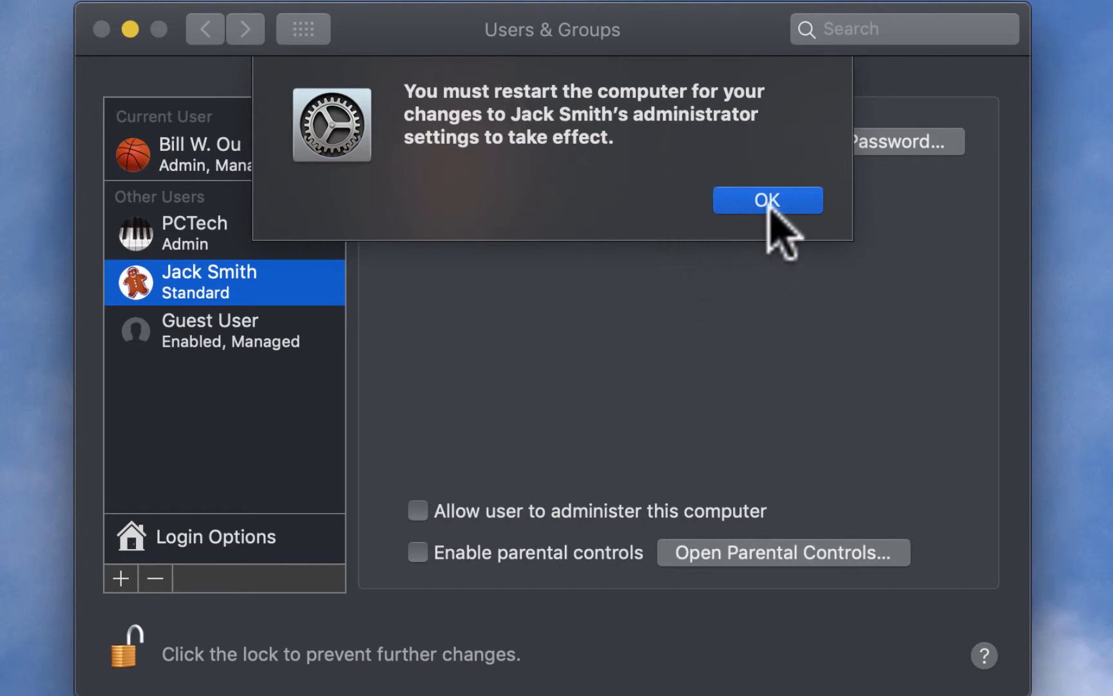
pyautogui.click(766, 200)
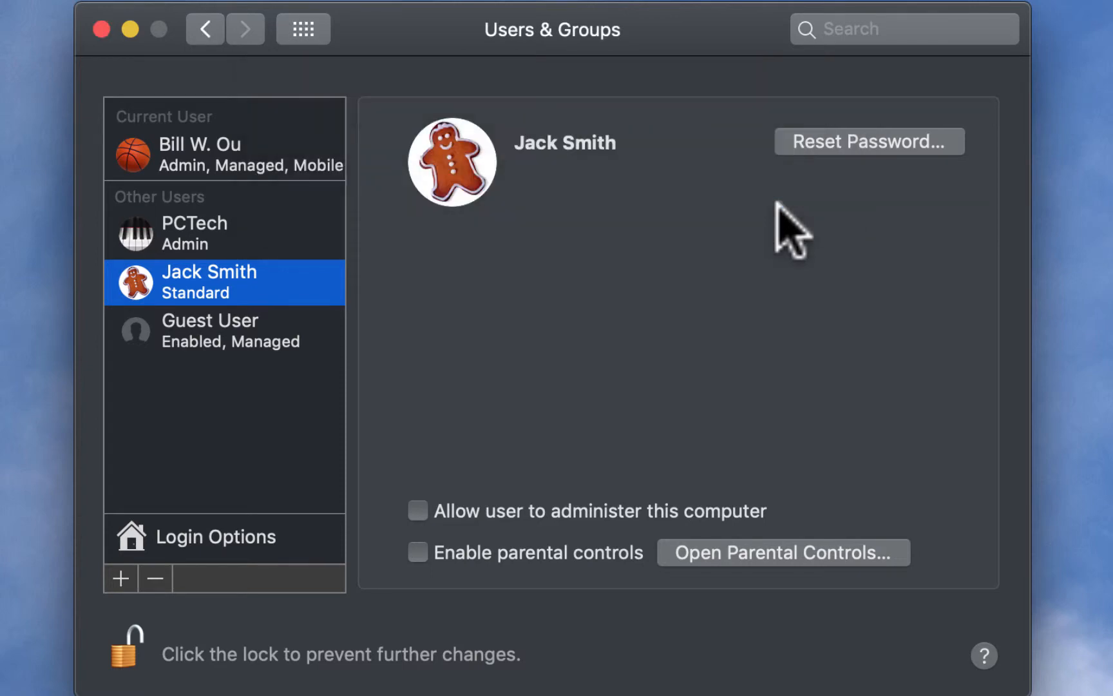
pyautogui.moveTo(607, 305)
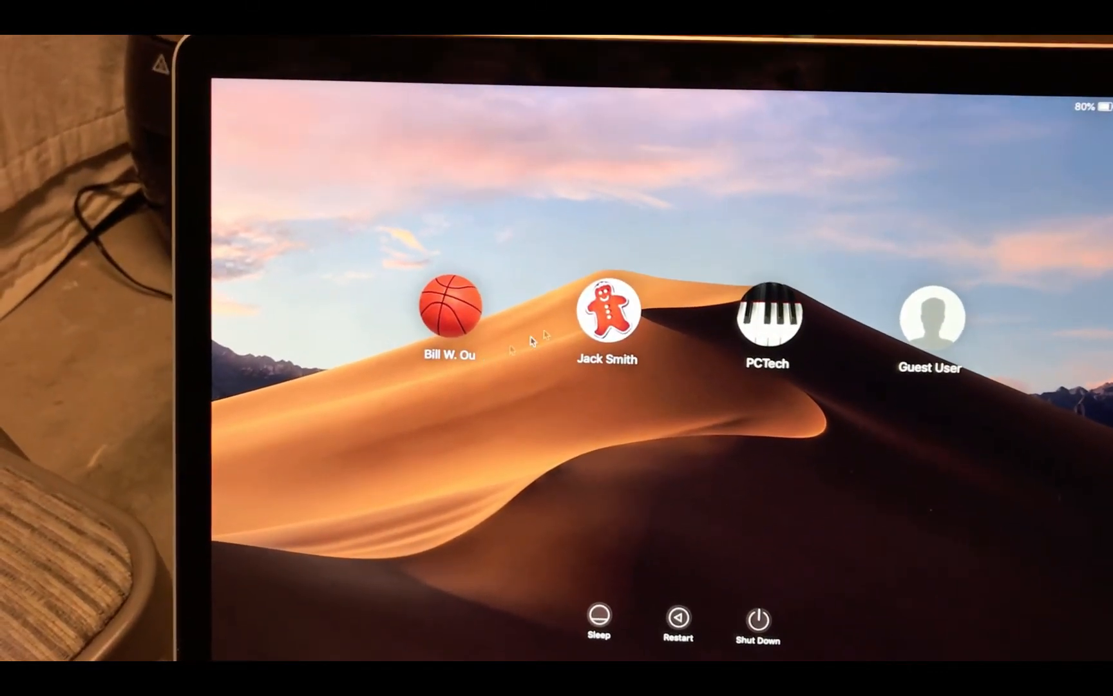
pyautogui.click(605, 309)
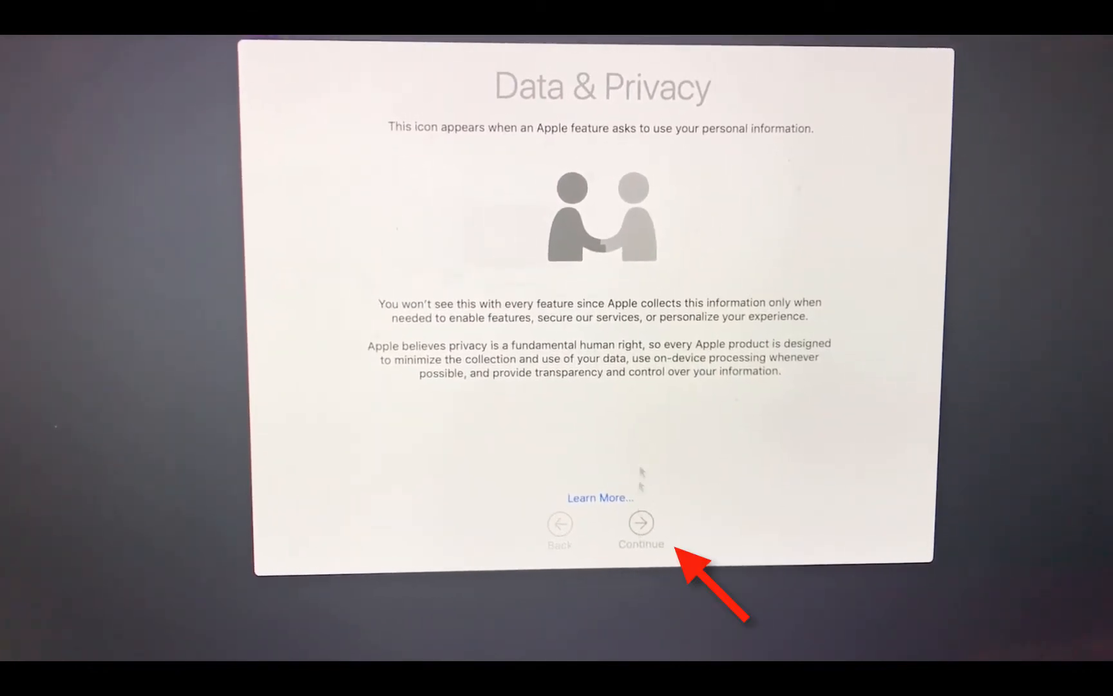
pyautogui.click(641, 522)
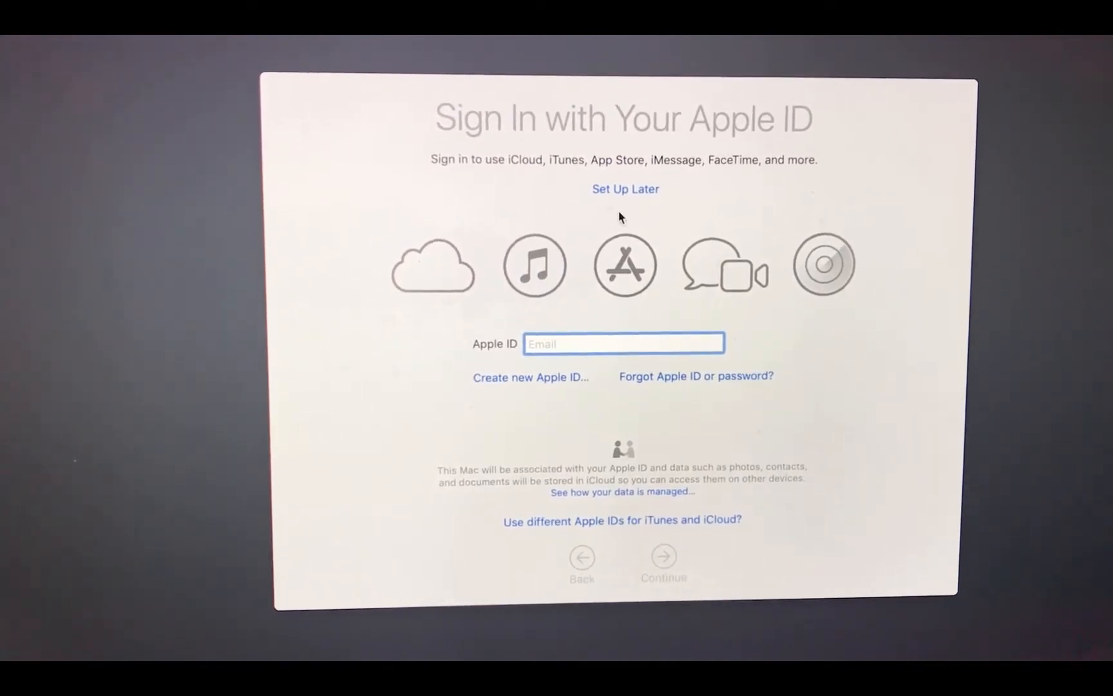
pyautogui.click(624, 189)
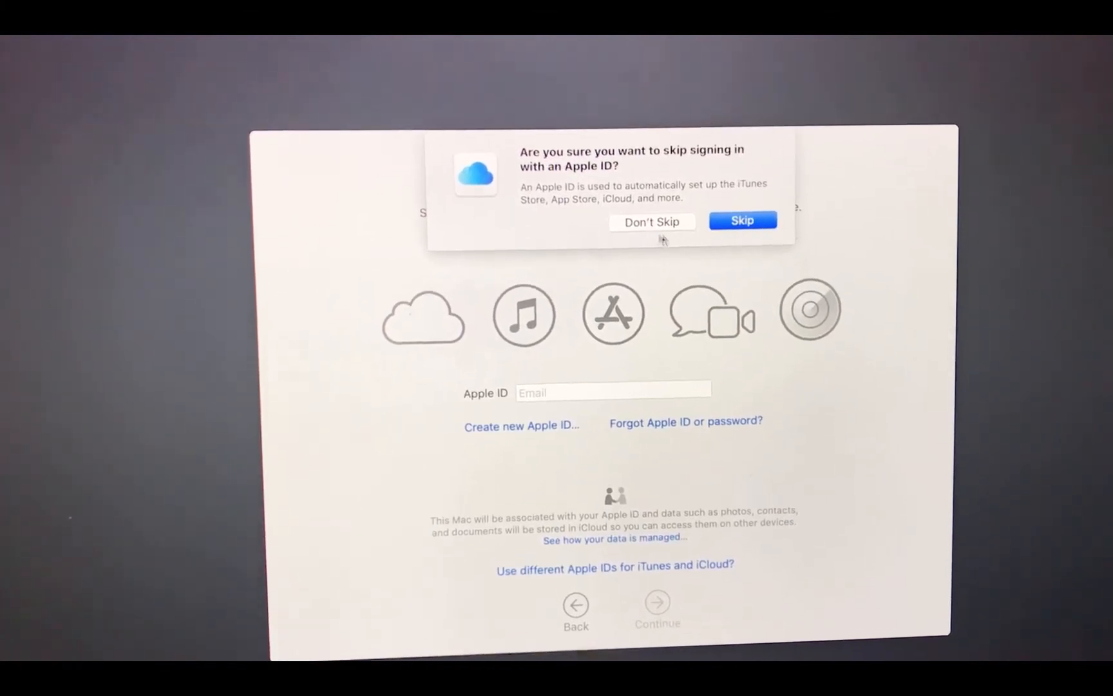
pyautogui.click(650, 222)
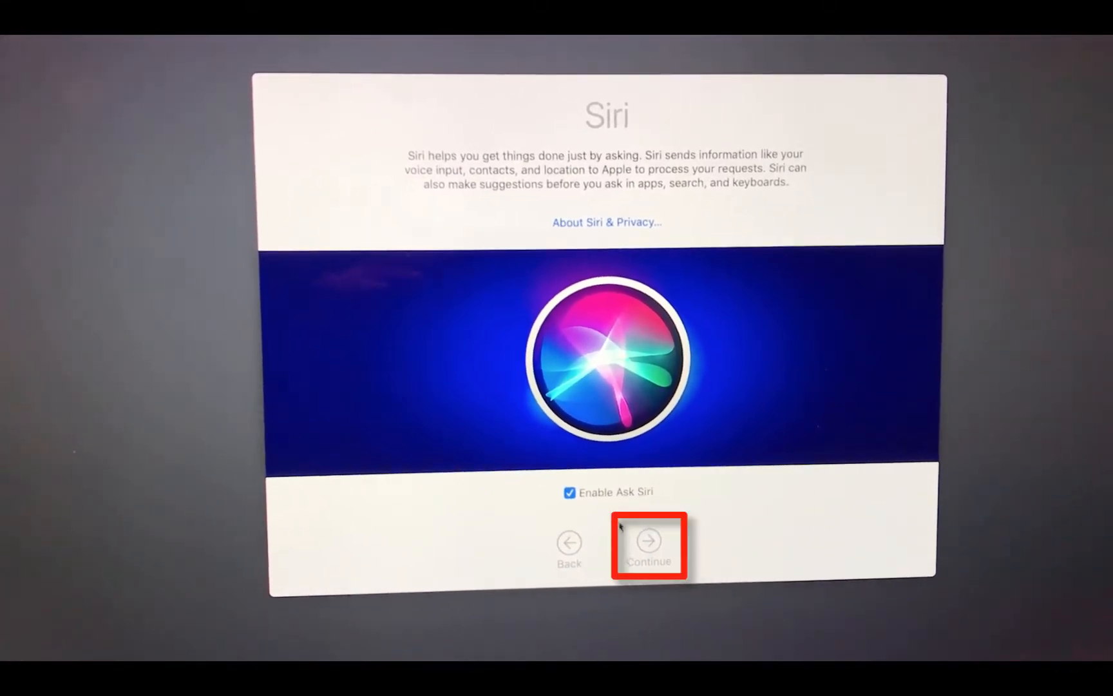
pyautogui.click(648, 541)
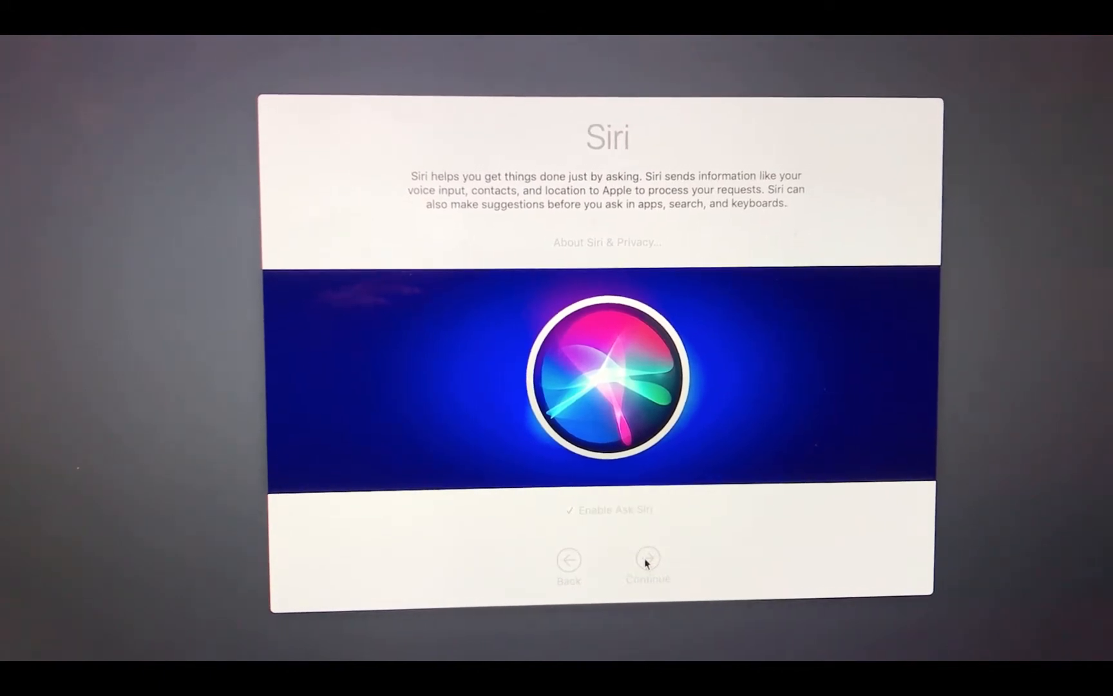
pyautogui.click(646, 558)
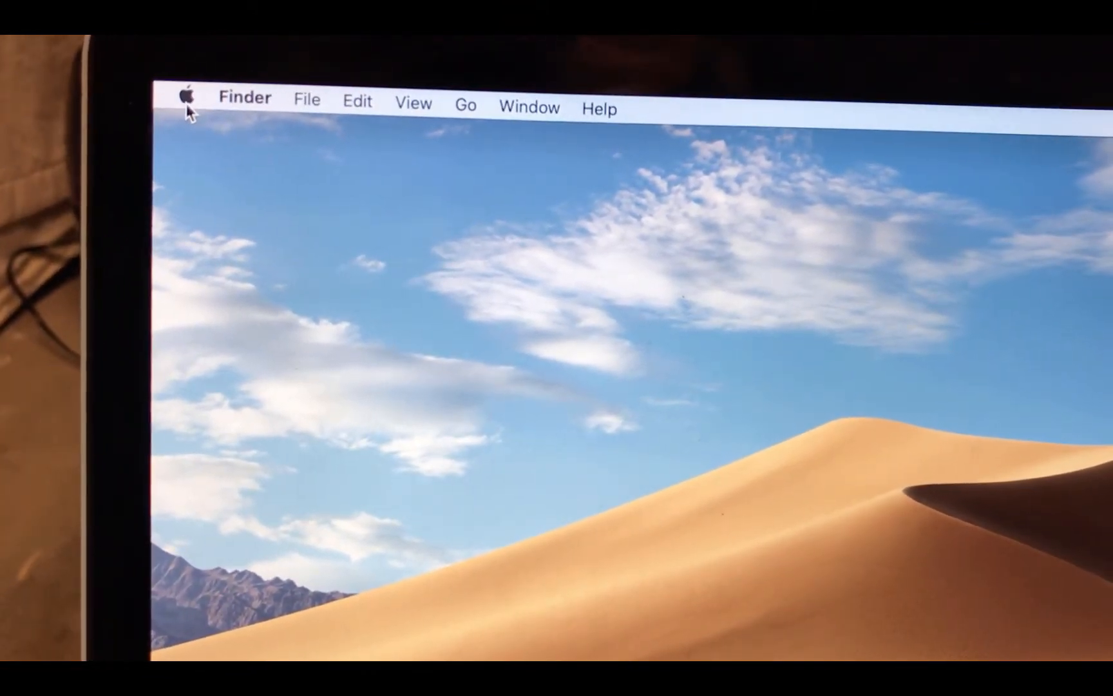
pyautogui.click(189, 98)
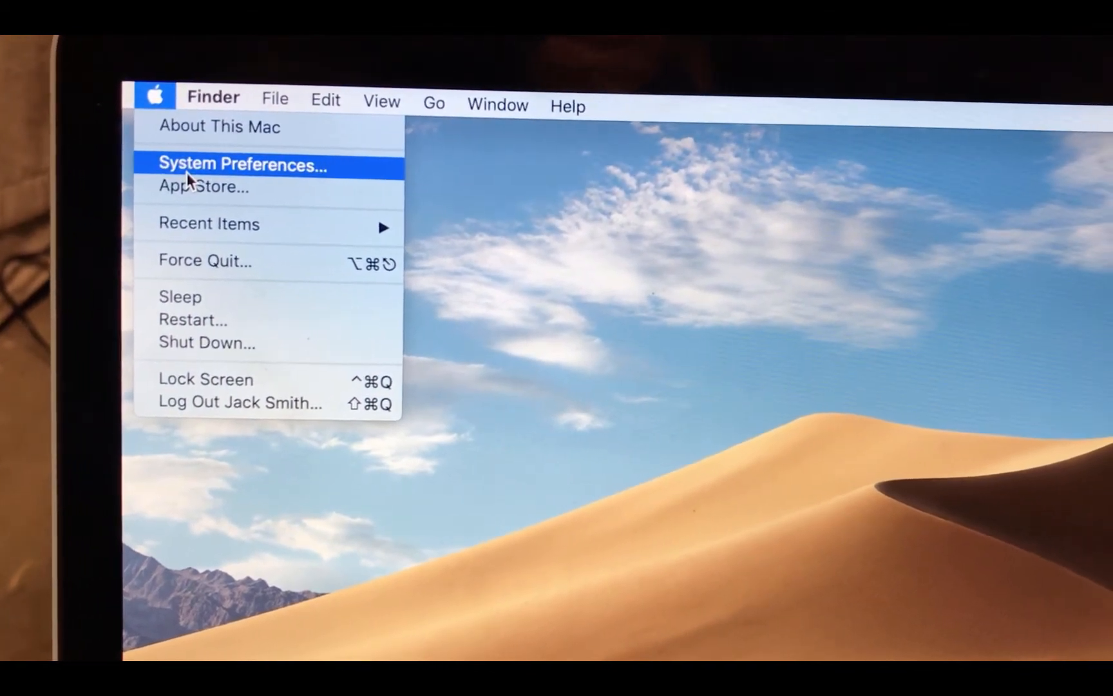
pyautogui.click(241, 165)
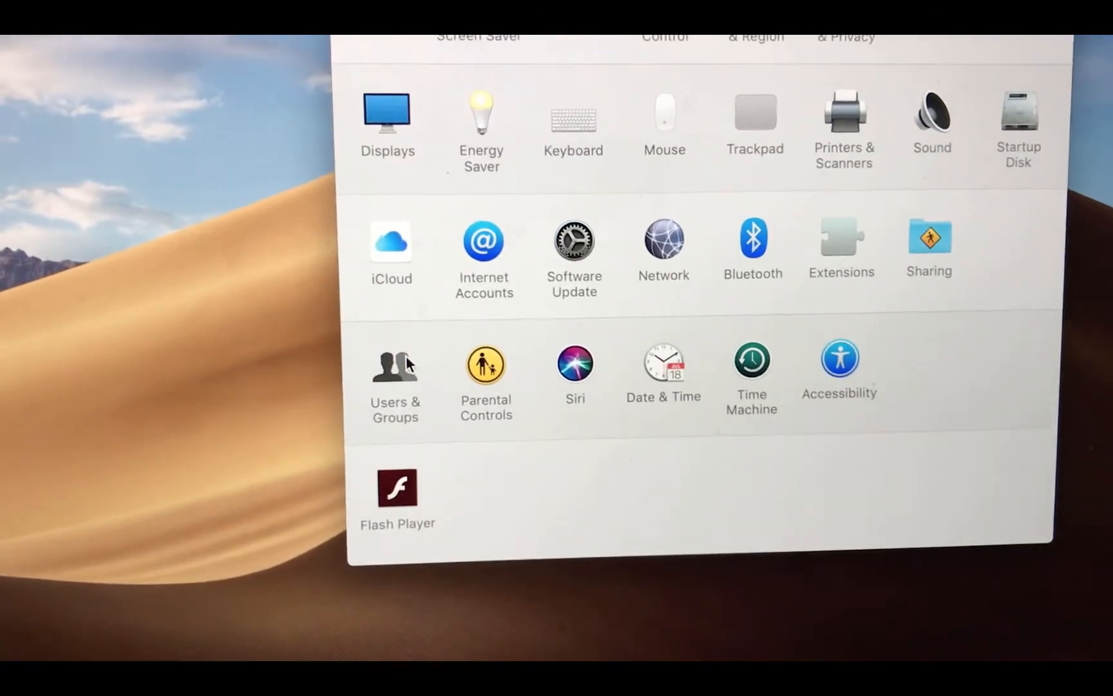
pyautogui.click(395, 366)
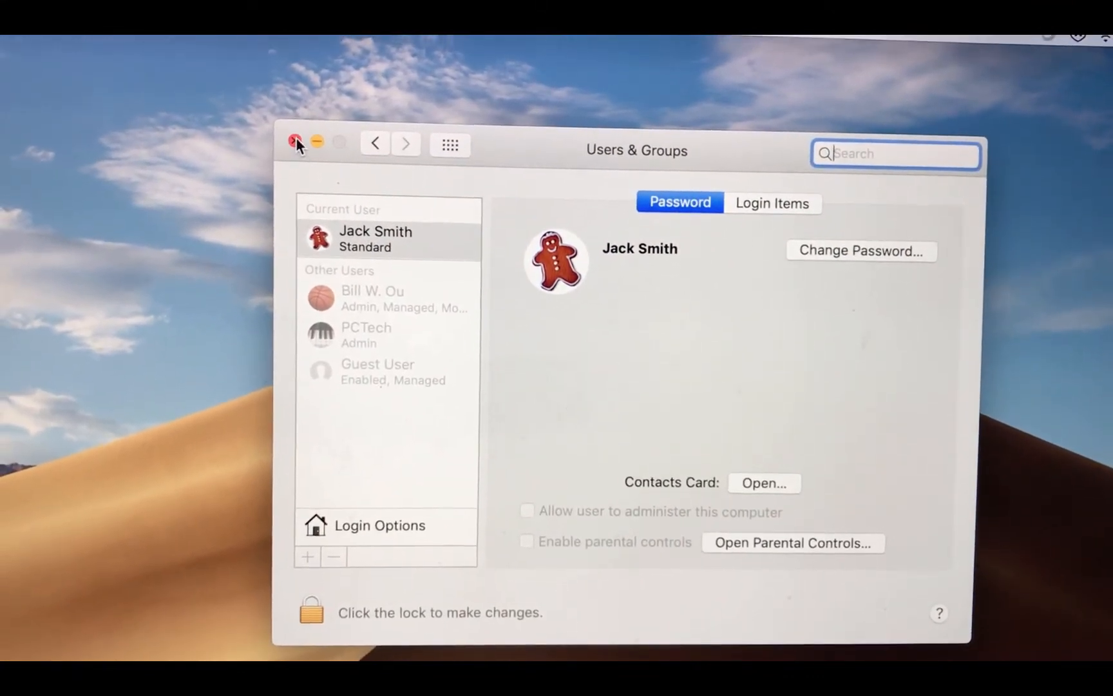
pyautogui.click(295, 141)
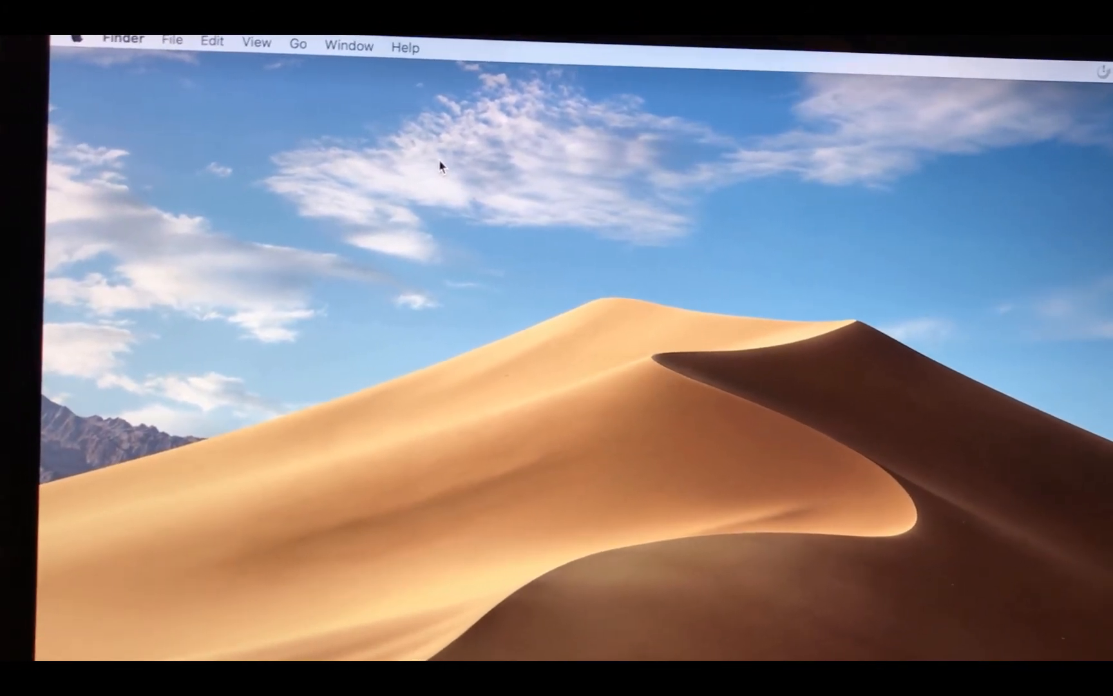
pyautogui.click(85, 60)
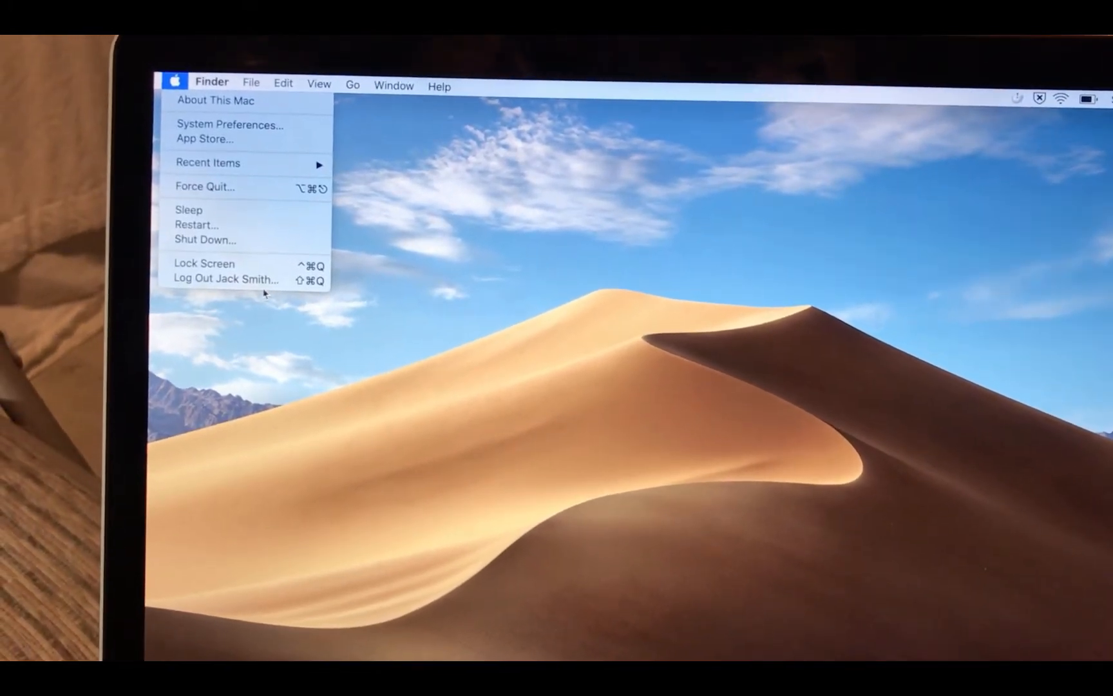
# - Log Jack Smith out via the Apple menu and confirm, returning to the login window
pyautogui.click(225, 278)
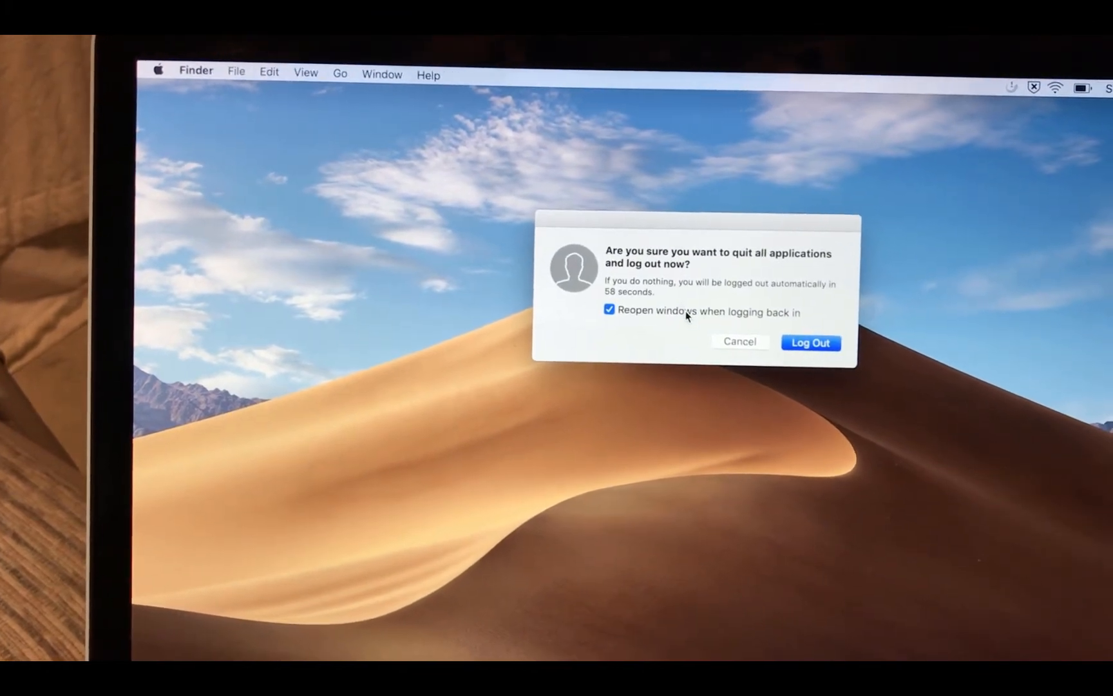
pyautogui.click(811, 343)
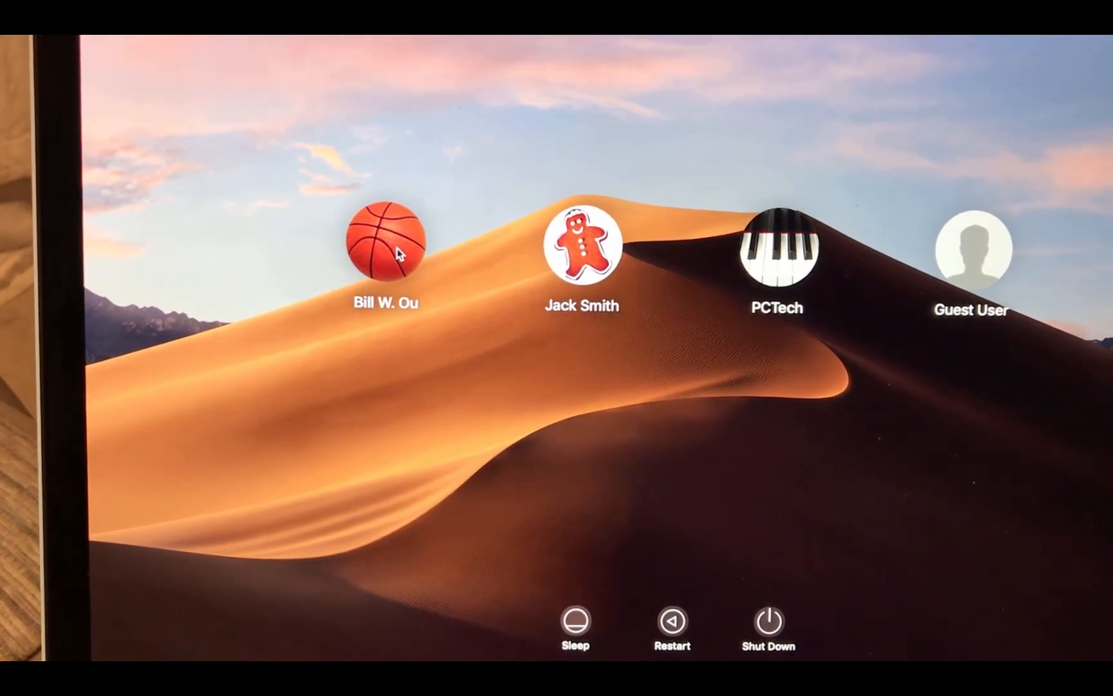
pyautogui.click(381, 249)
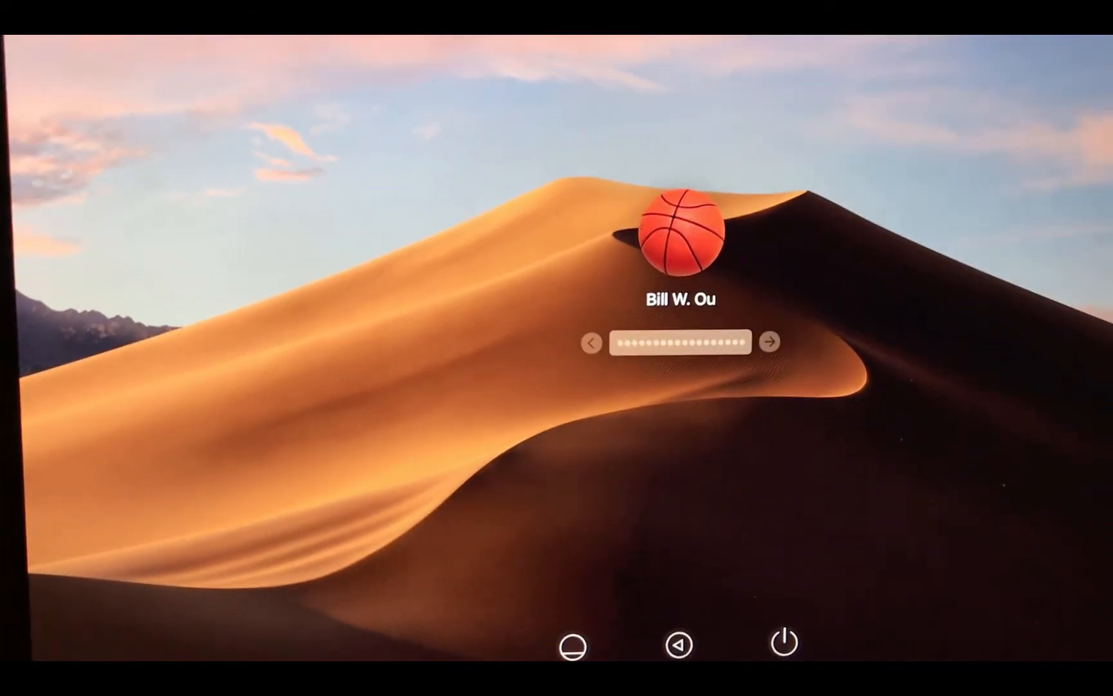
pyautogui.click(767, 342)
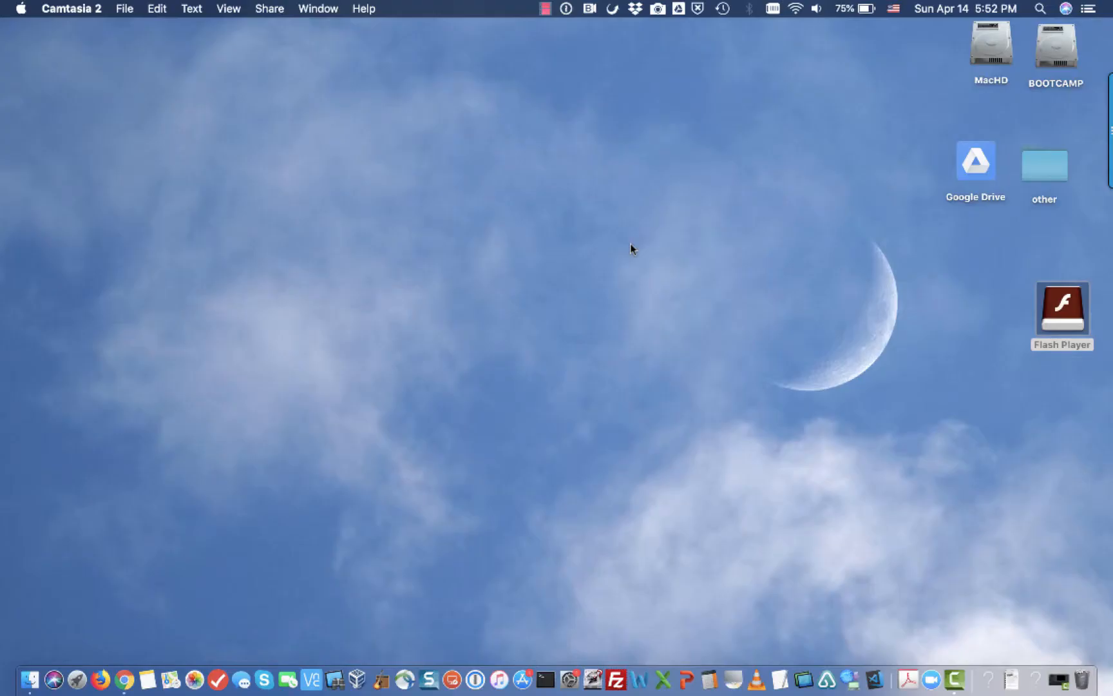
pyautogui.moveTo(454, 246)
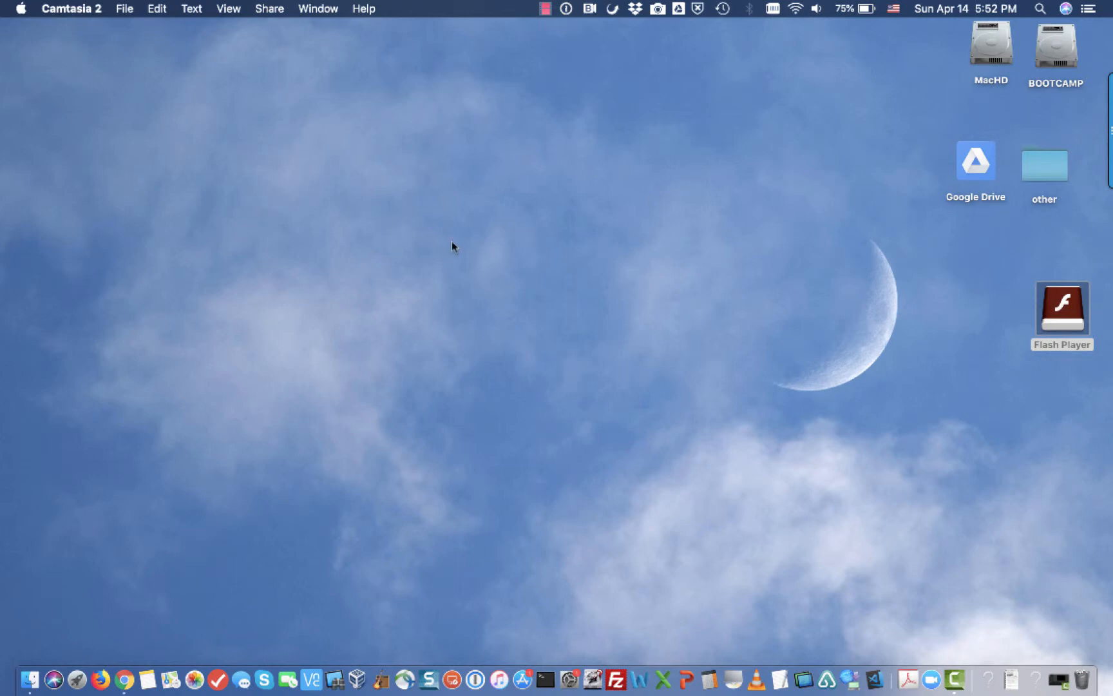
pyautogui.moveTo(28, 52)
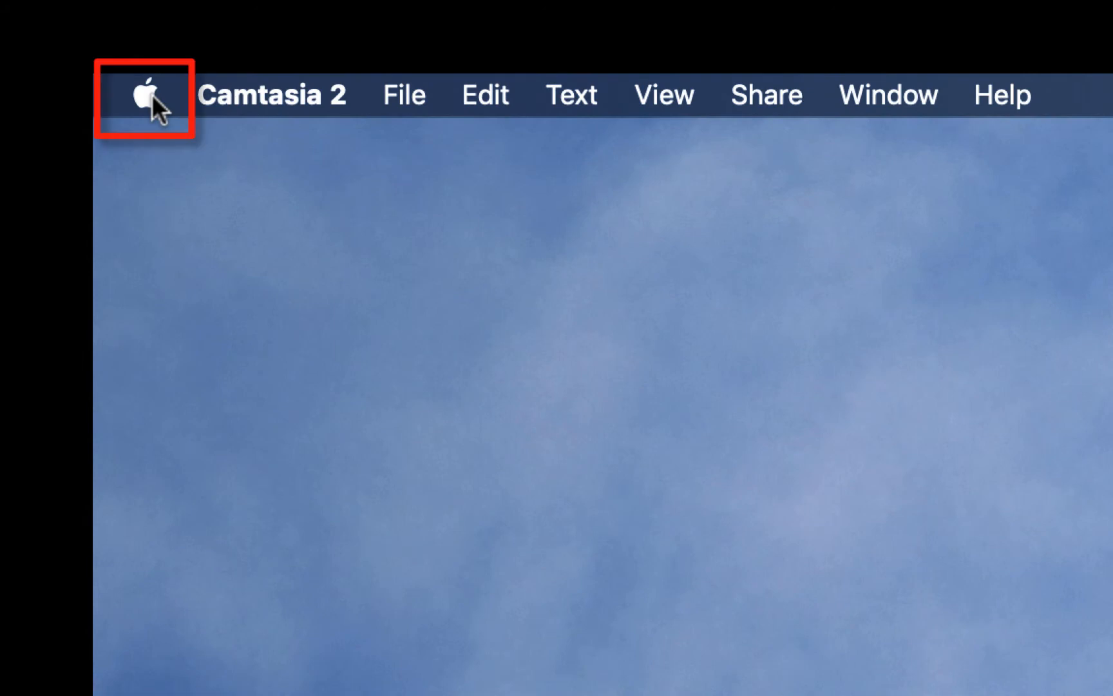
pyautogui.click(144, 94)
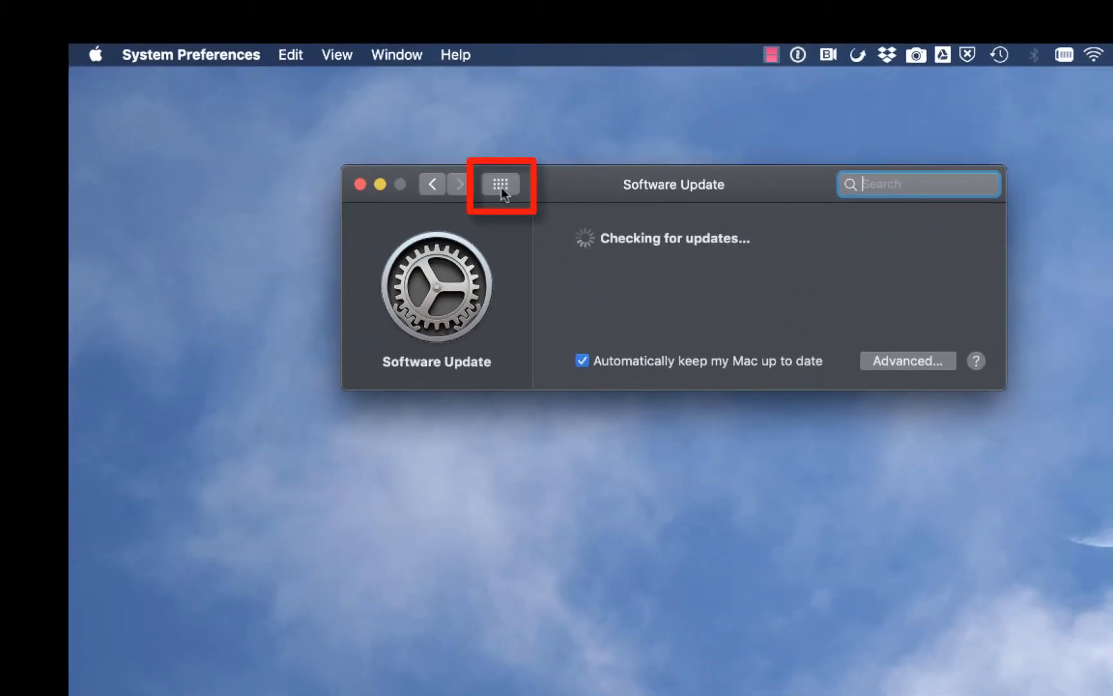
pyautogui.click(497, 183)
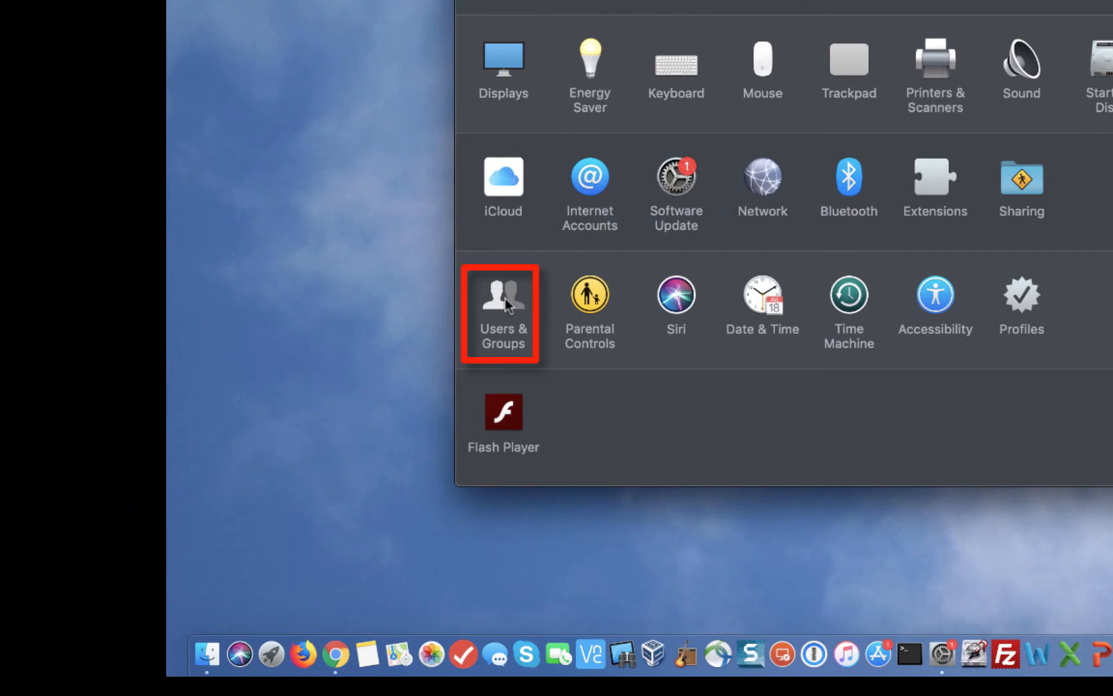
pyautogui.click(502, 298)
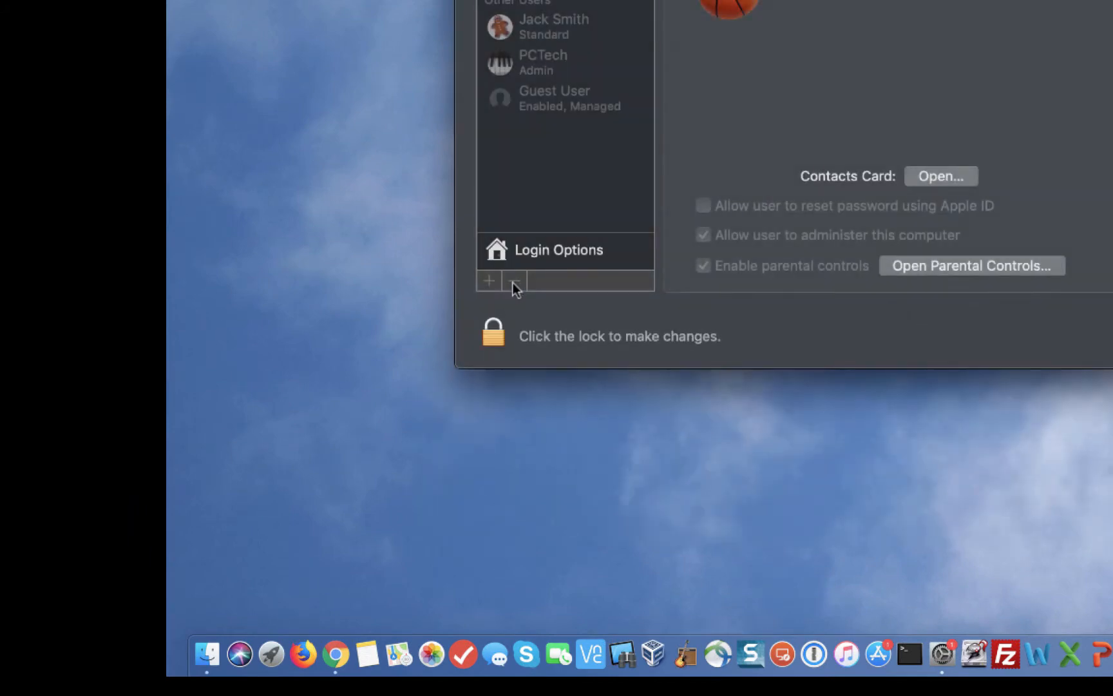
pyautogui.moveTo(492, 333)
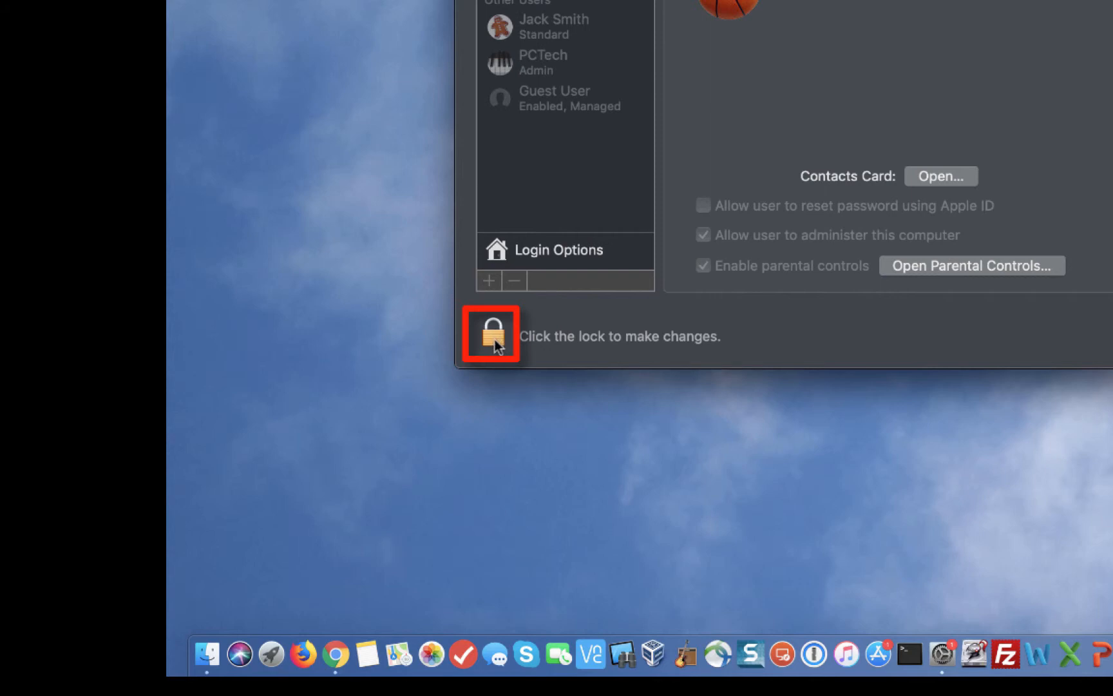
pyautogui.click(490, 332)
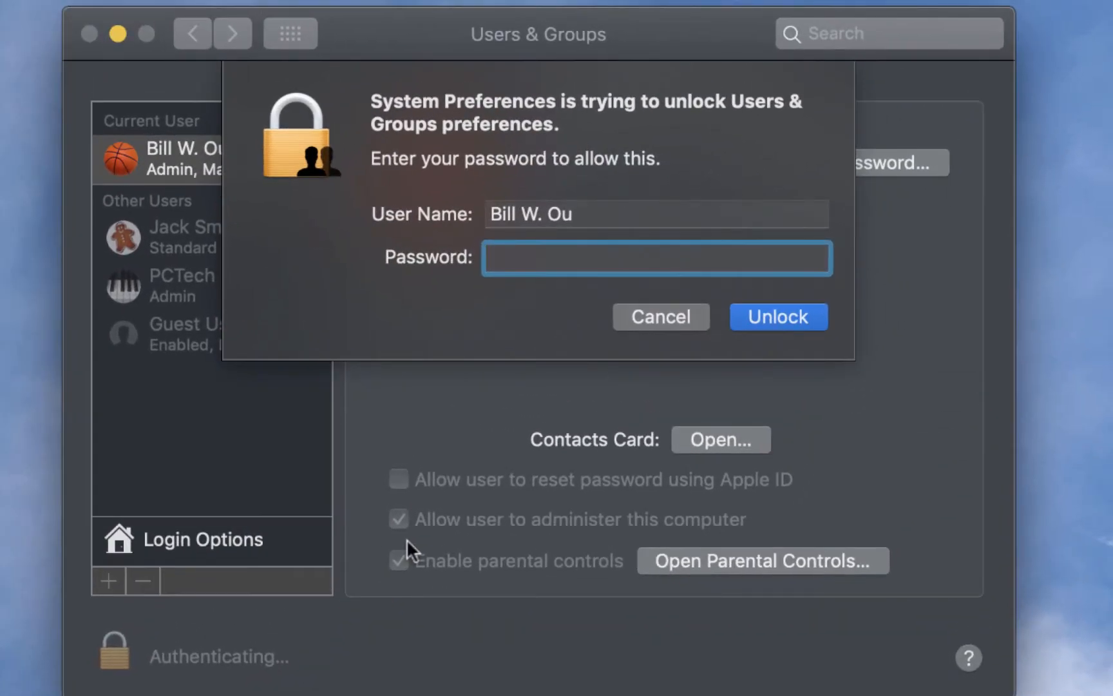
pyautogui.write('•')
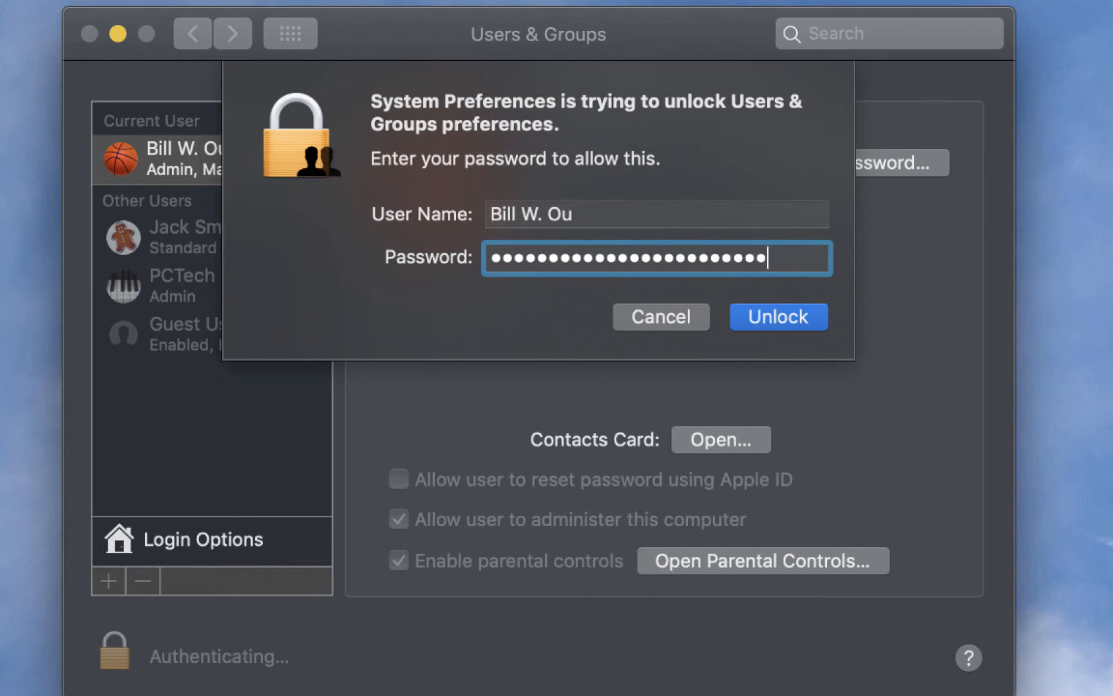
pyautogui.click(778, 317)
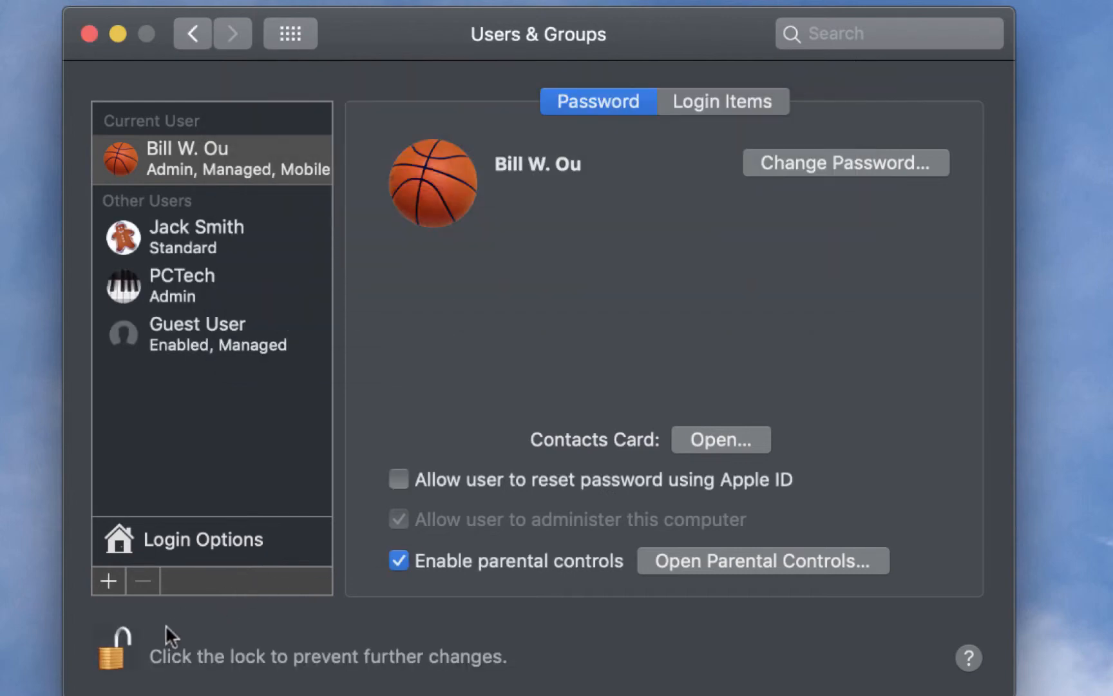
pyautogui.moveTo(126, 667)
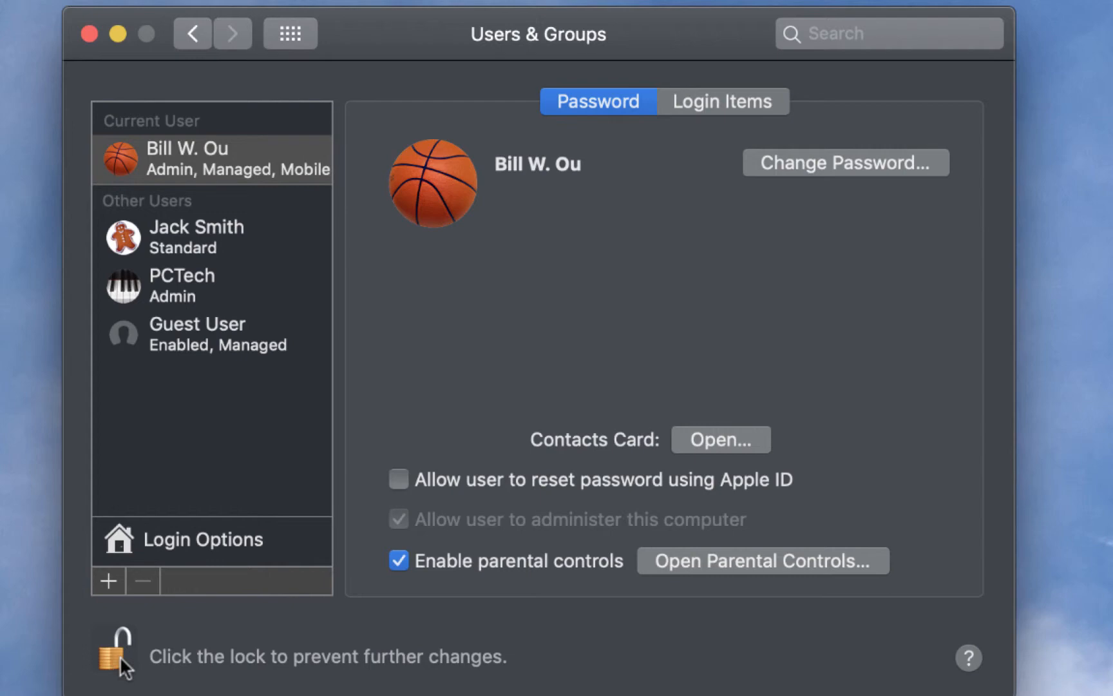
pyautogui.click(197, 235)
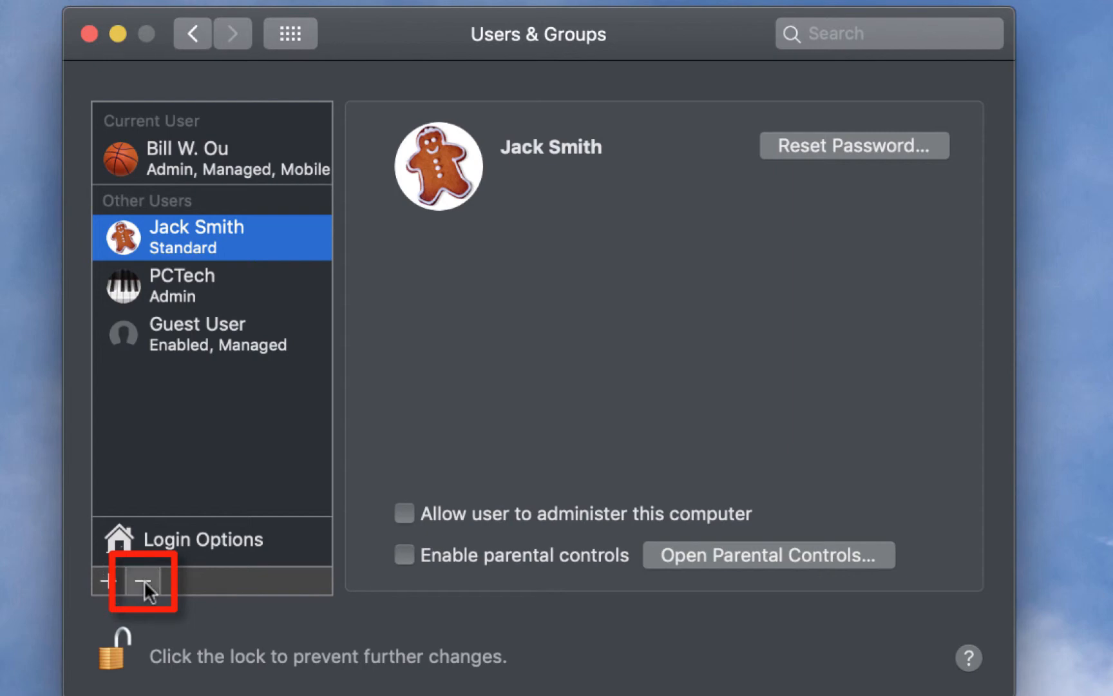
pyautogui.click(142, 581)
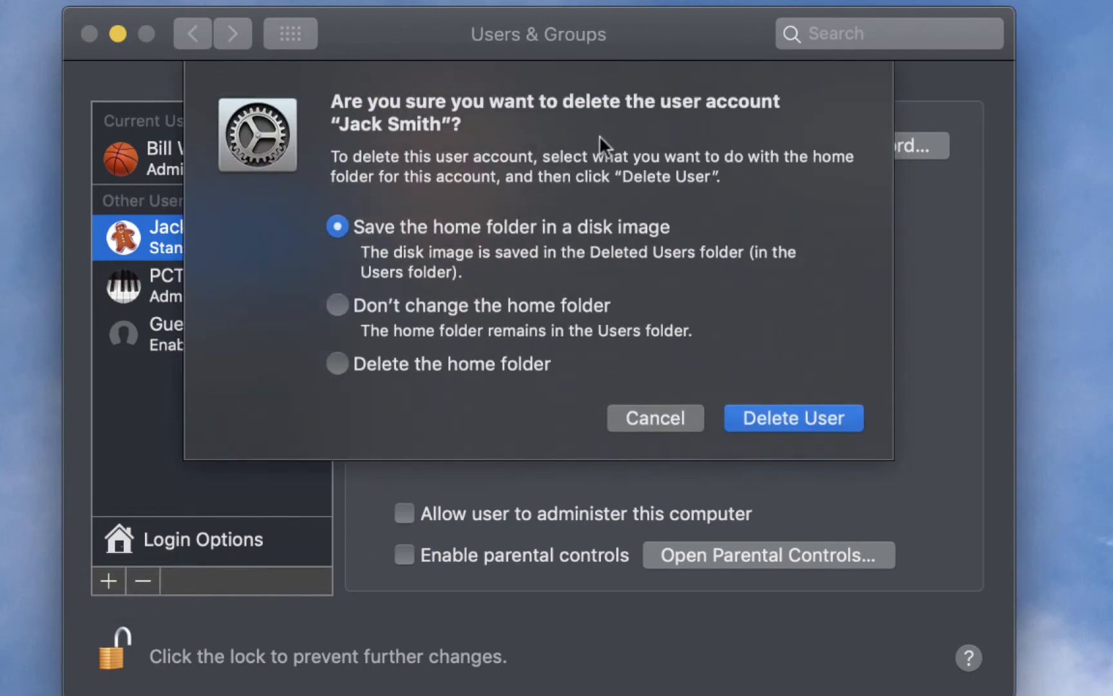
pyautogui.moveTo(546, 258)
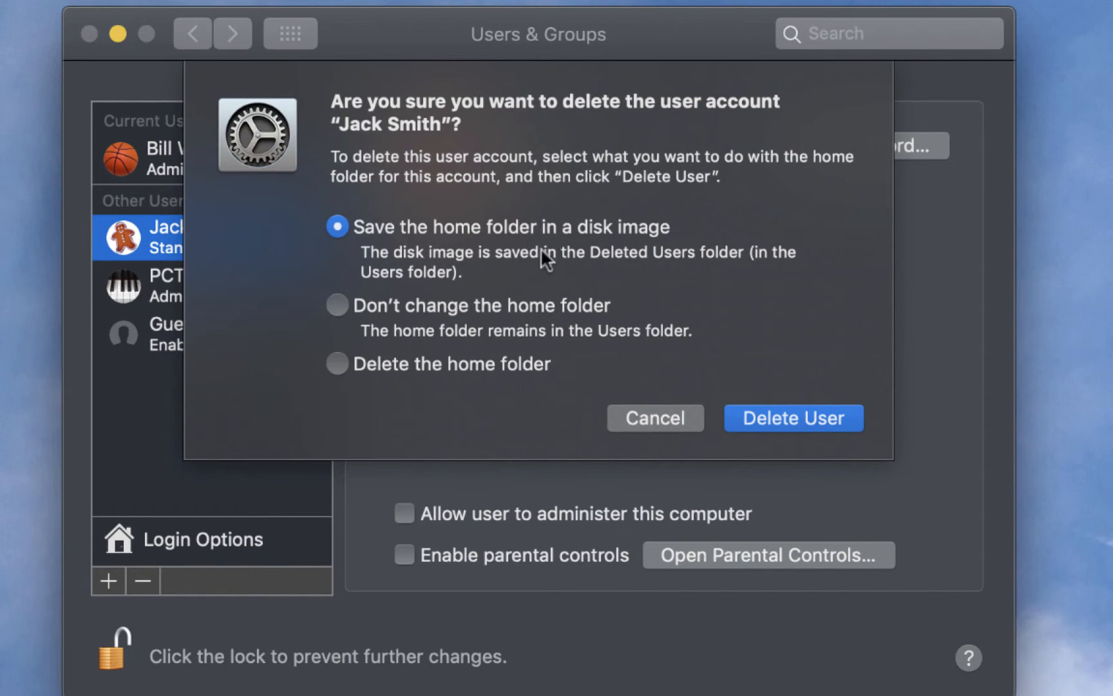
pyautogui.moveTo(540, 256)
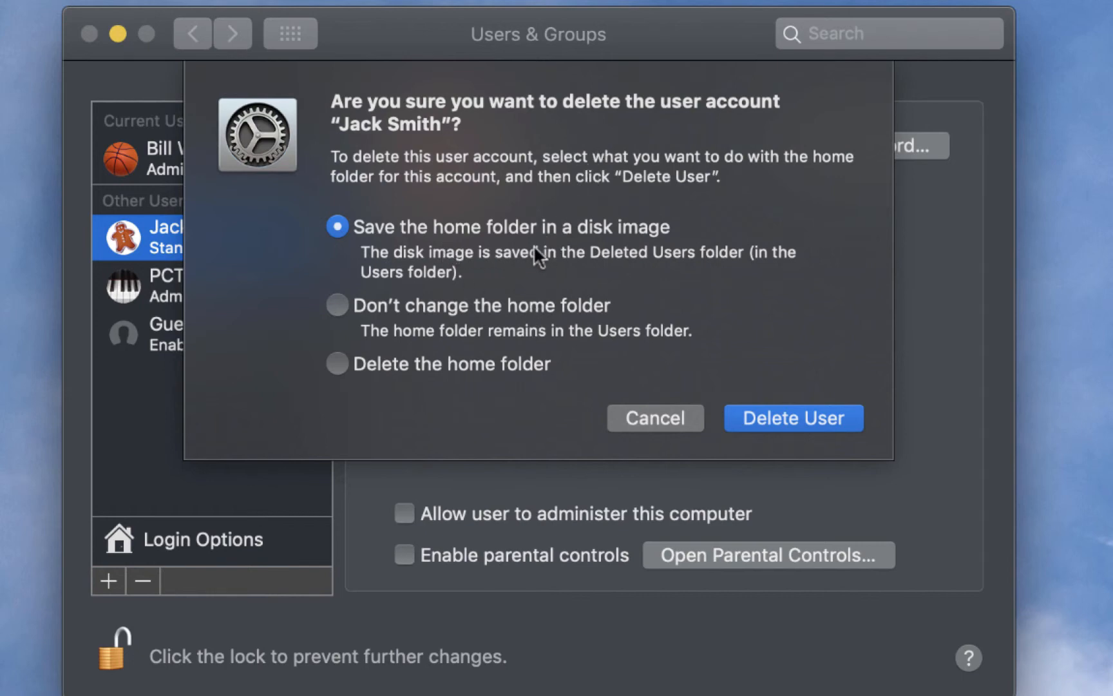
pyautogui.moveTo(634, 252)
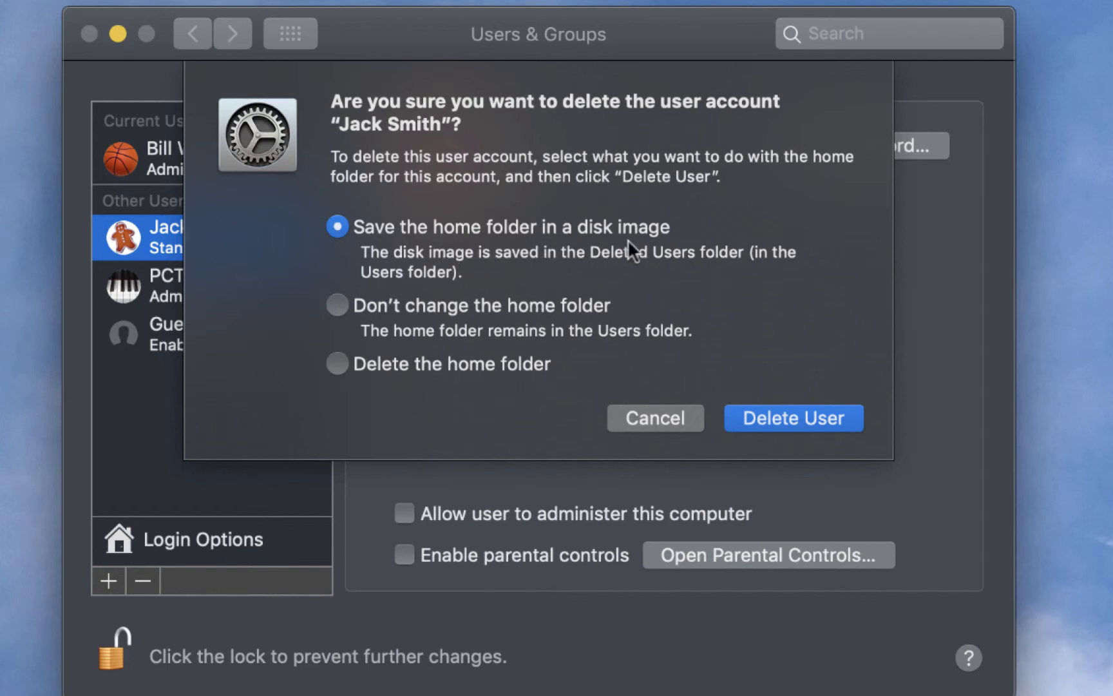
pyautogui.moveTo(408, 170)
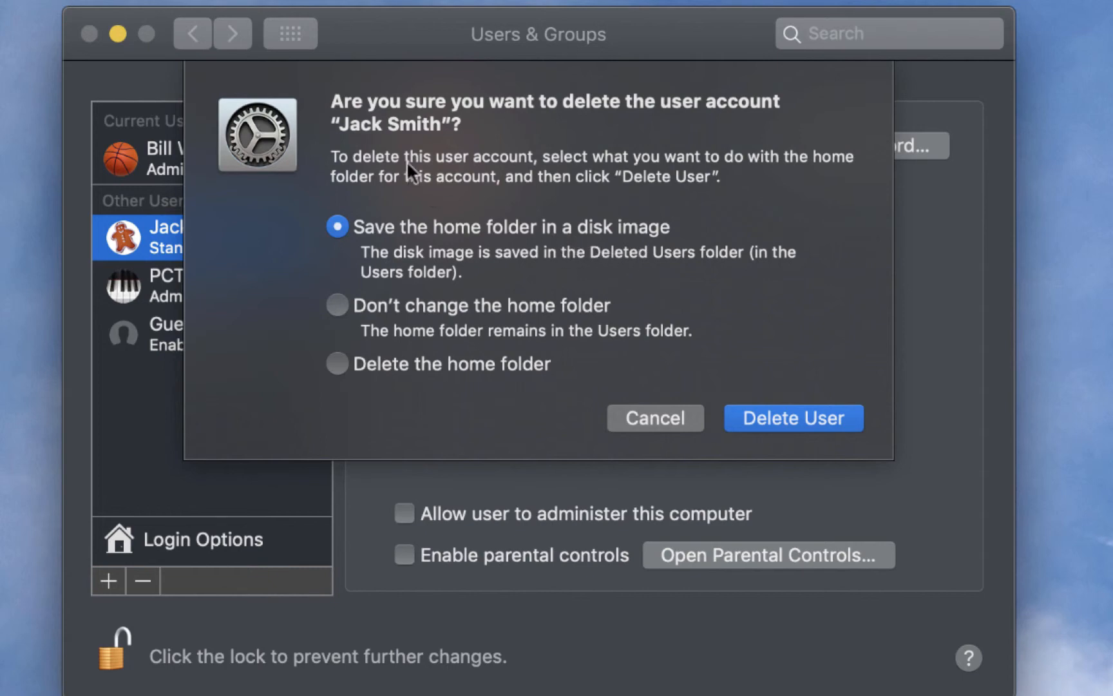
pyautogui.moveTo(558, 264)
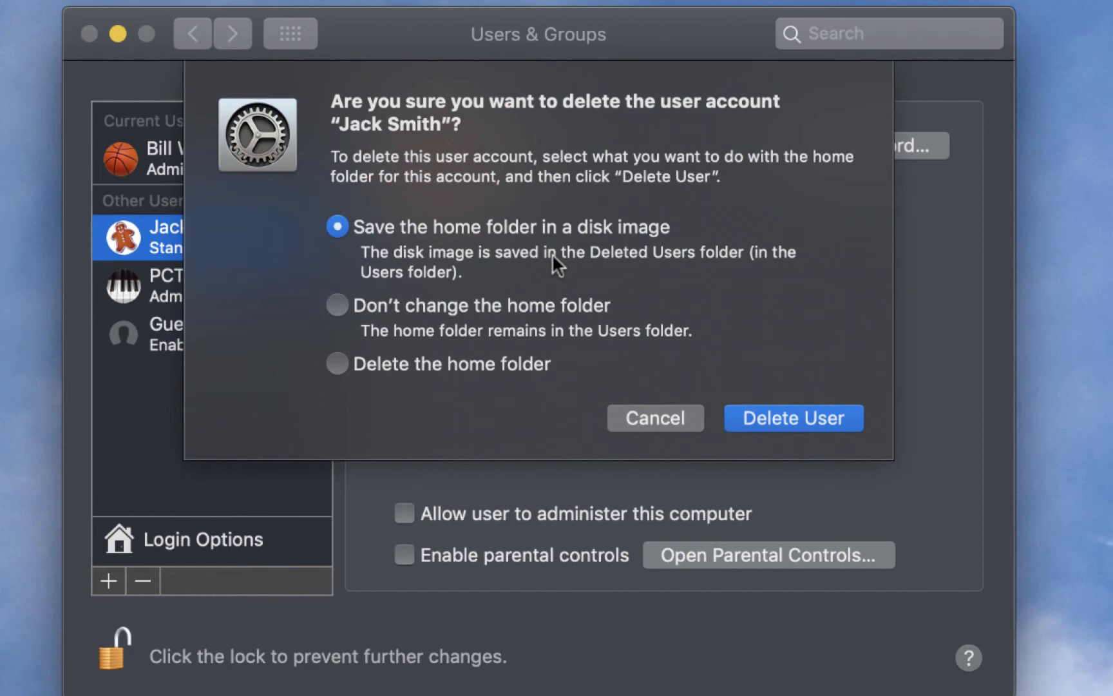
pyautogui.moveTo(497, 254)
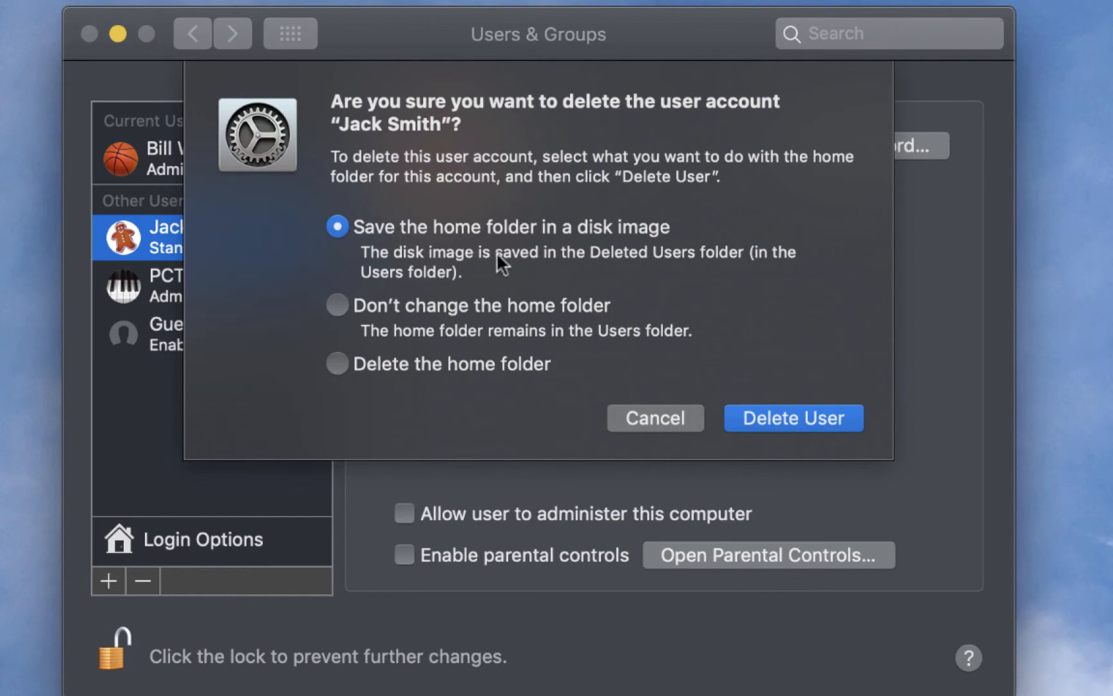
pyautogui.moveTo(506, 253)
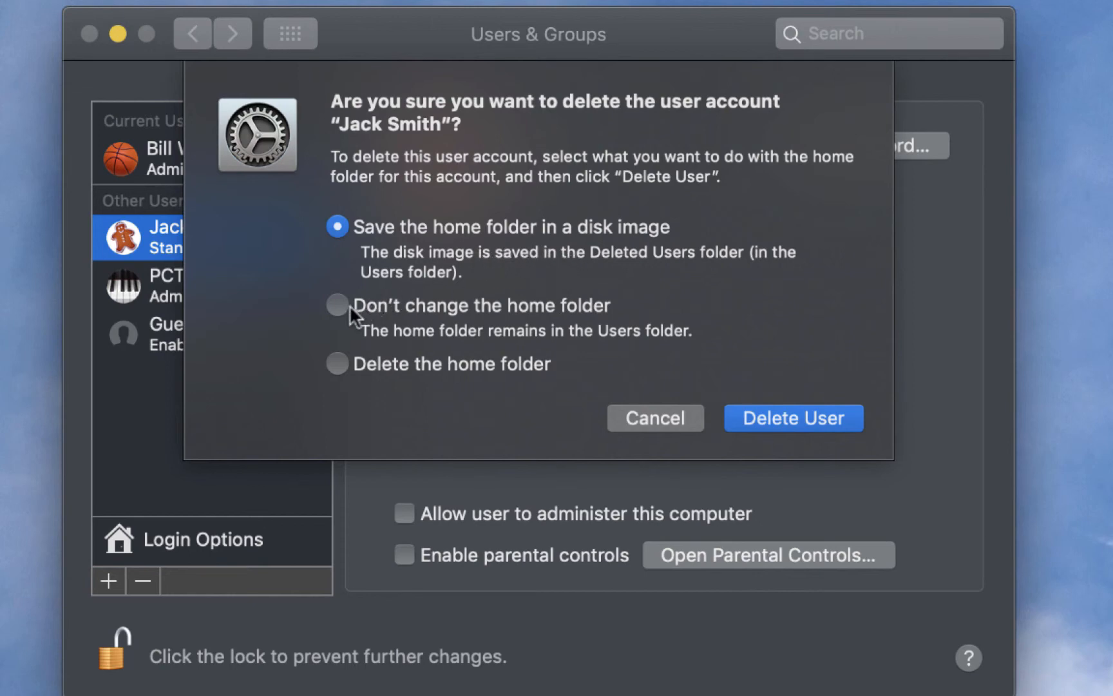
pyautogui.click(336, 306)
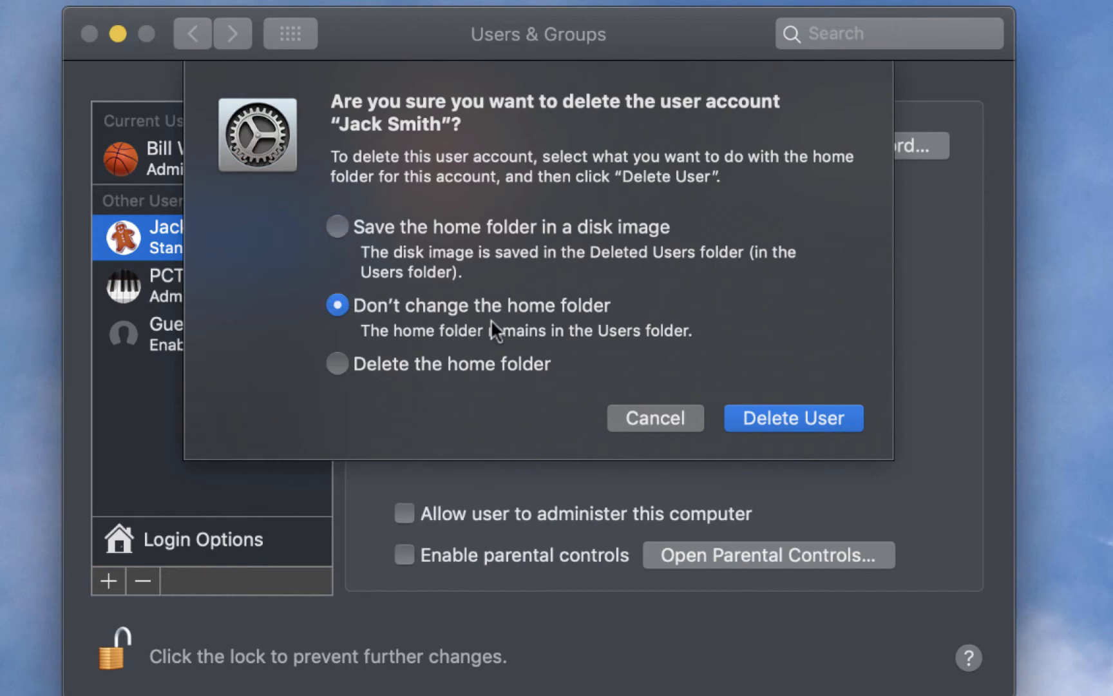
pyautogui.moveTo(527, 320)
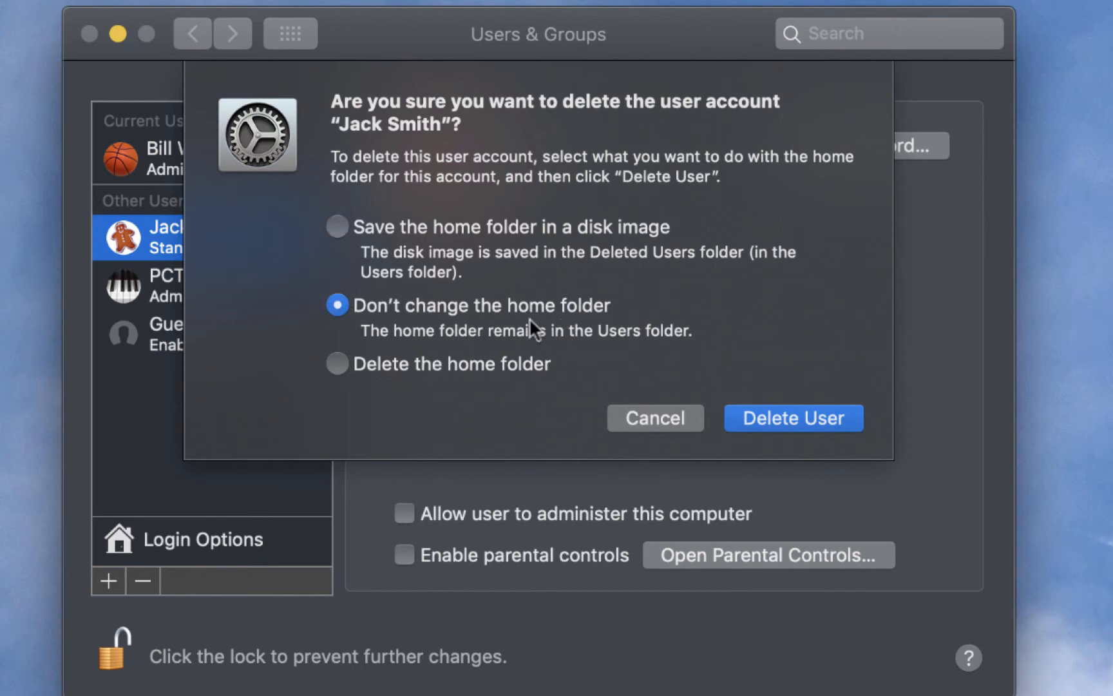
pyautogui.moveTo(394, 338)
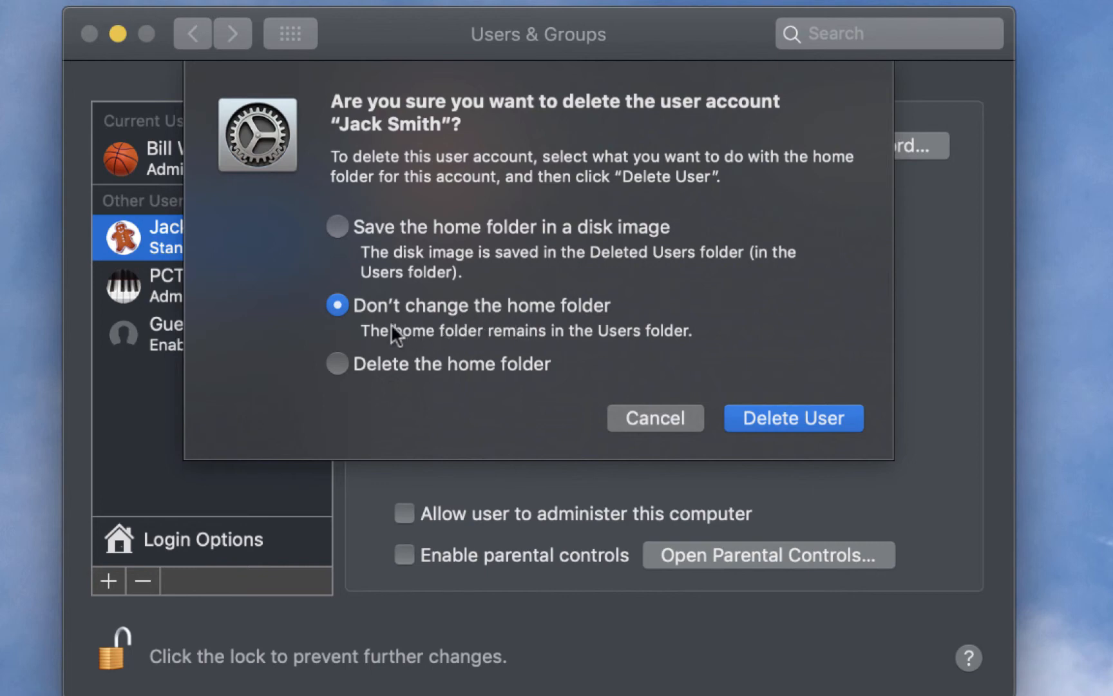
pyautogui.moveTo(457, 333)
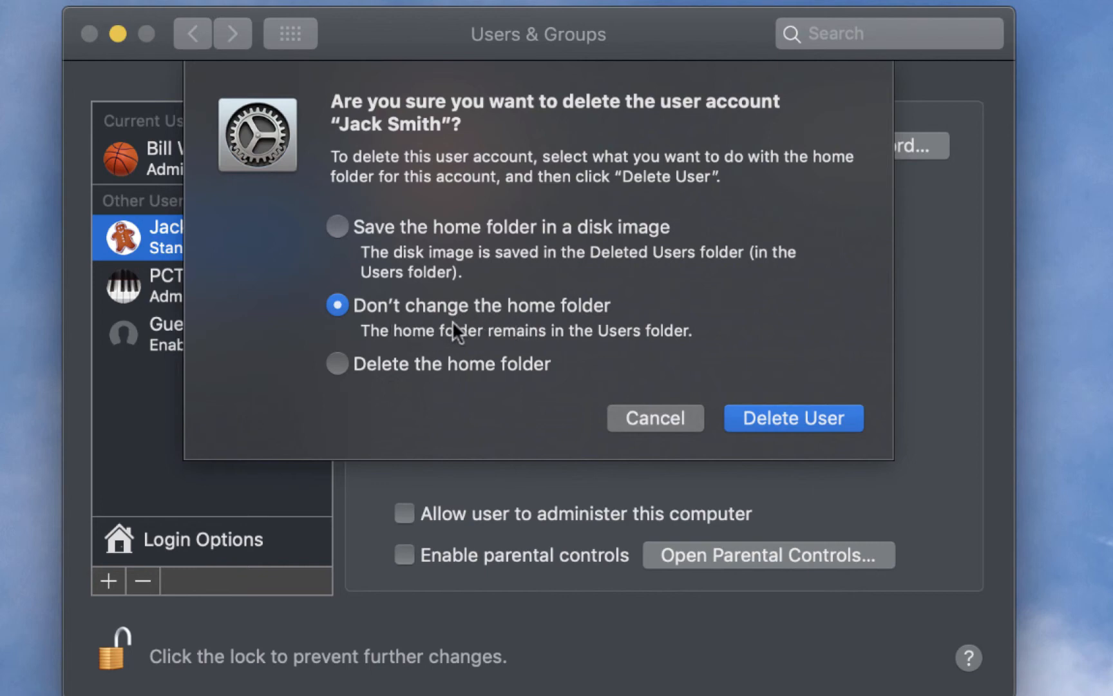
pyautogui.moveTo(522, 349)
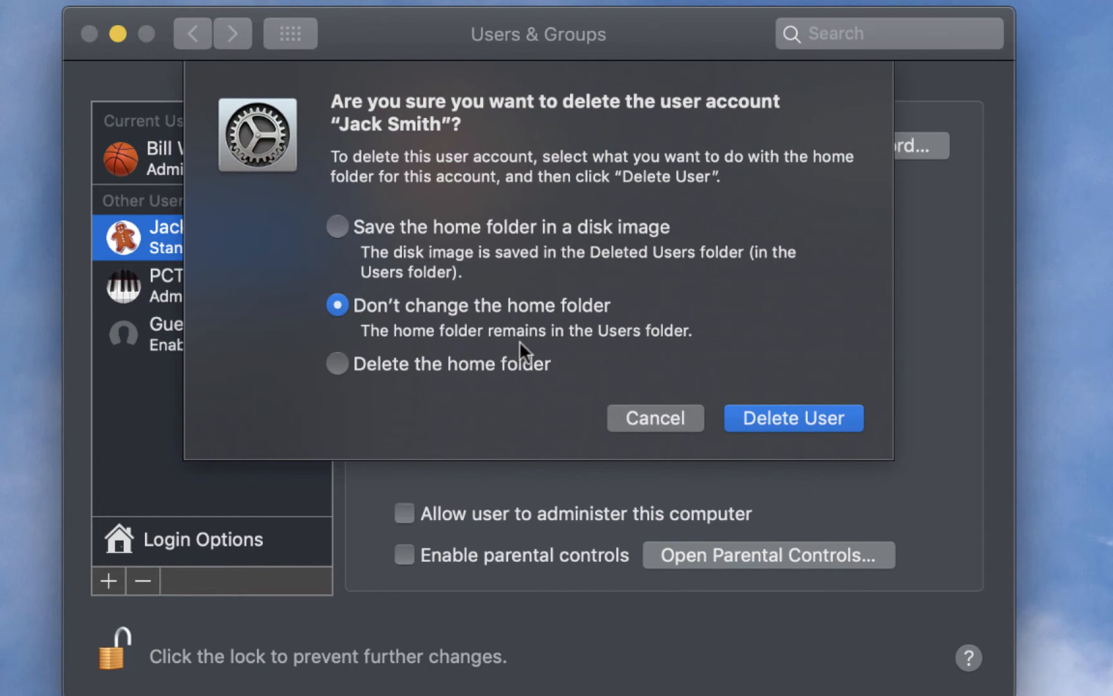
pyautogui.moveTo(524, 348)
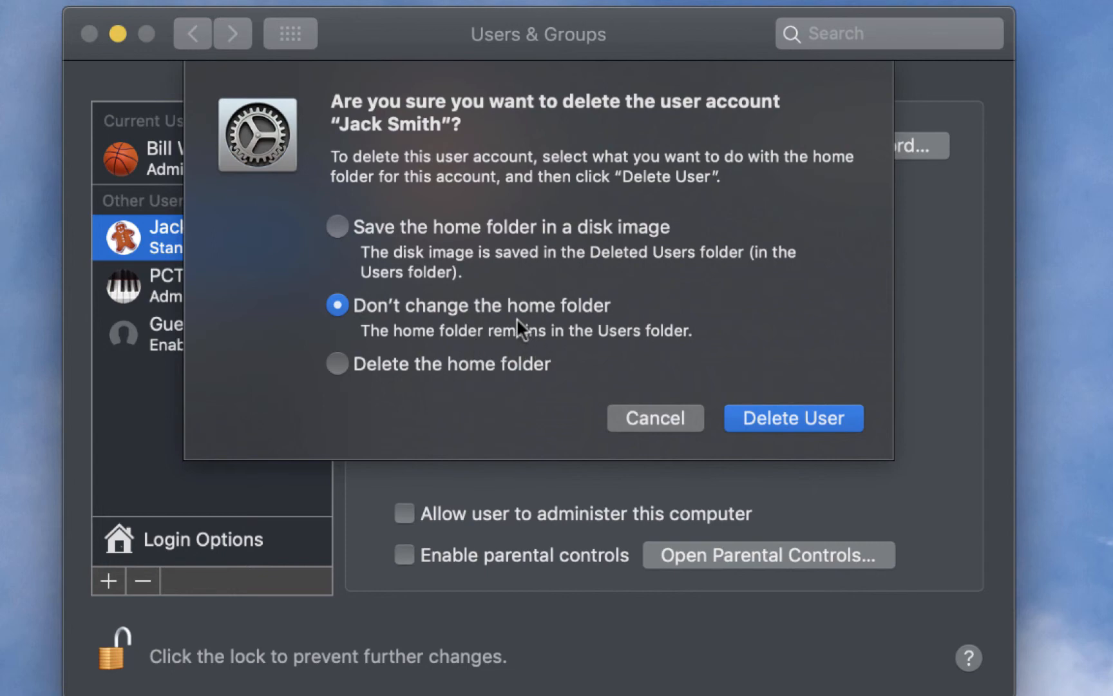
pyautogui.moveTo(772, 403)
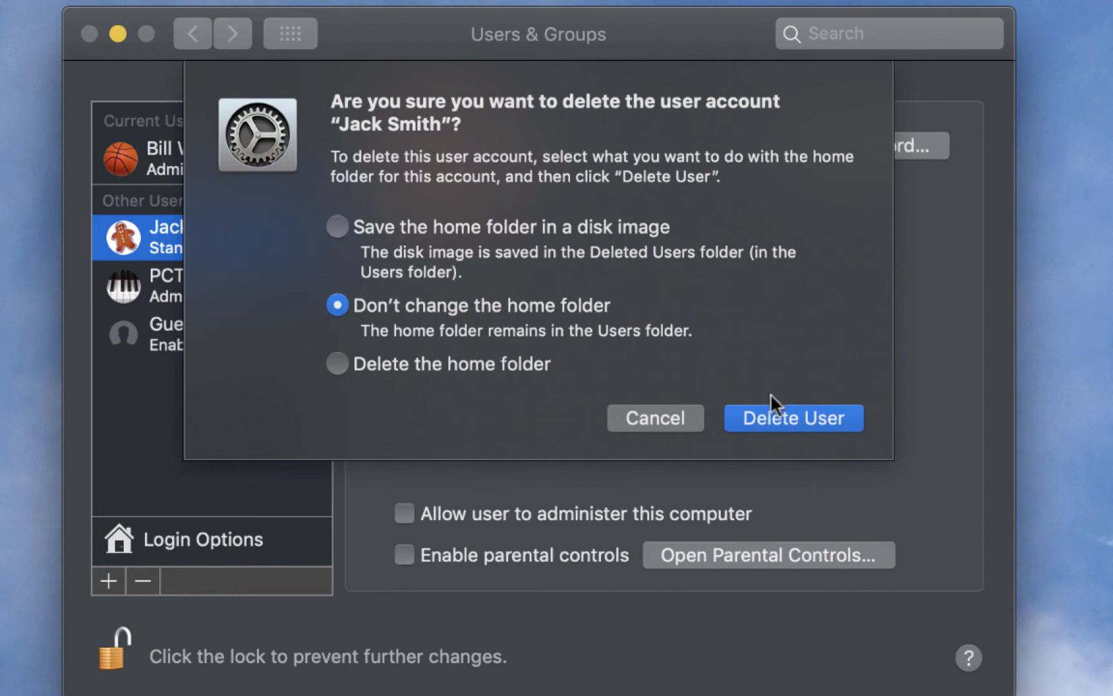
pyautogui.moveTo(343, 378)
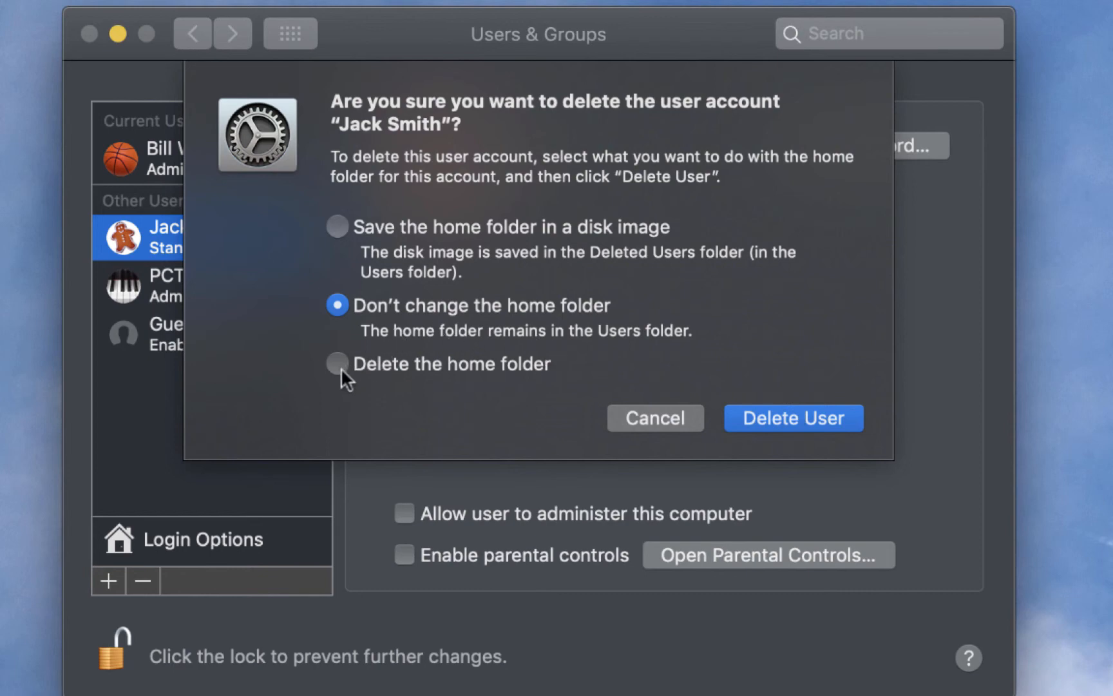
pyautogui.click(336, 363)
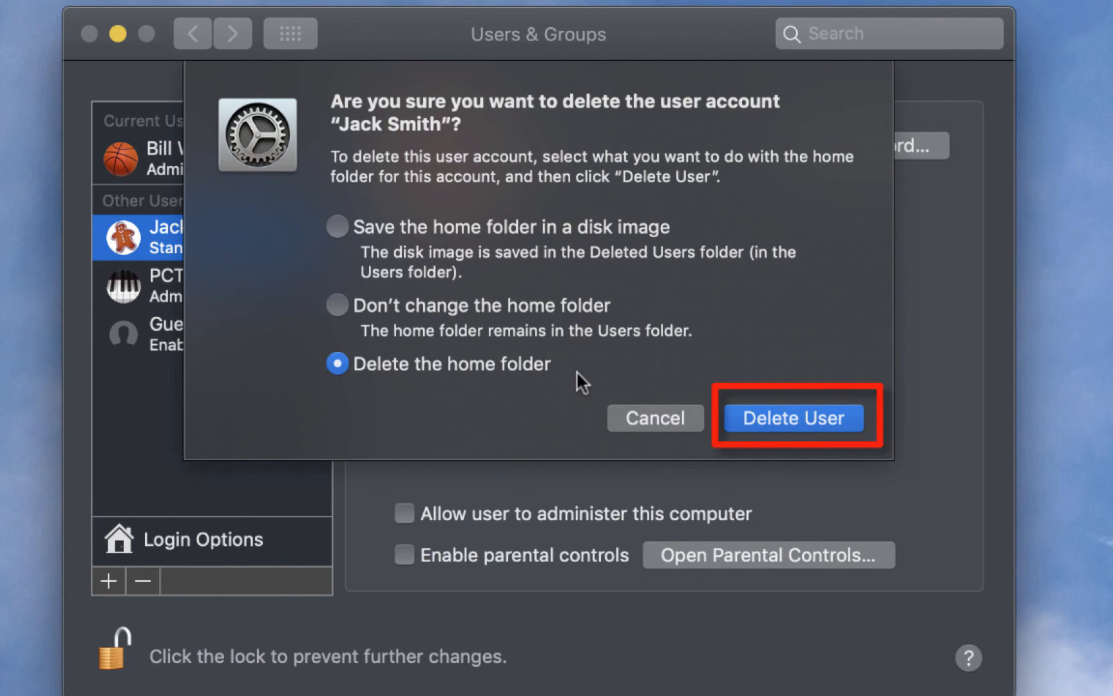
pyautogui.moveTo(821, 422)
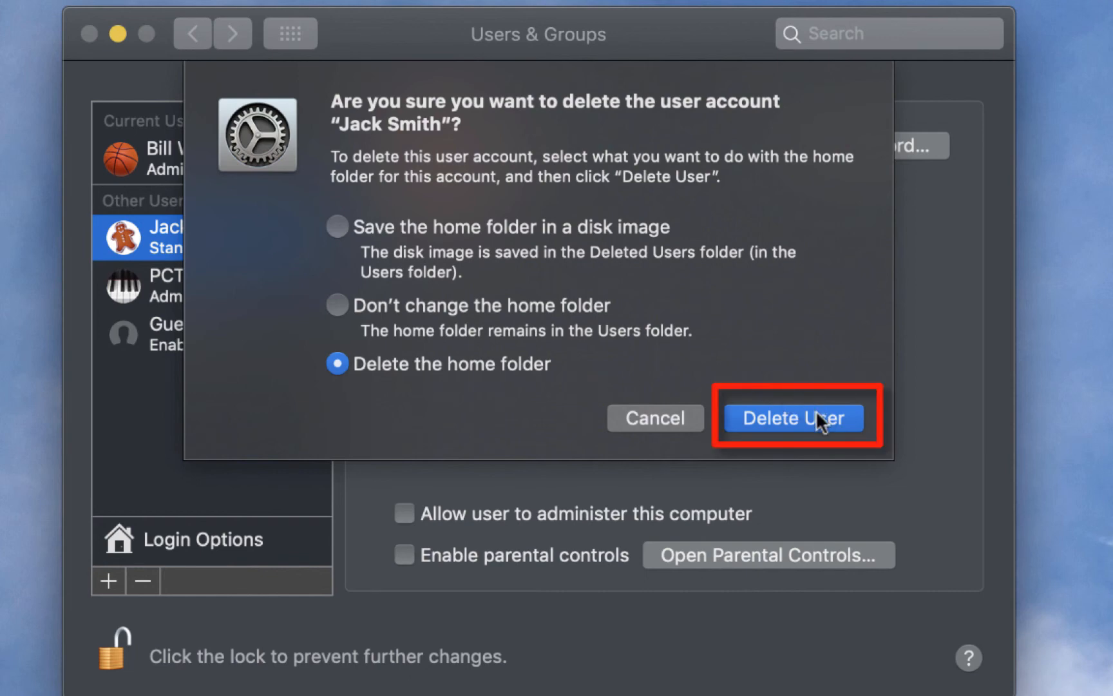
pyautogui.click(794, 418)
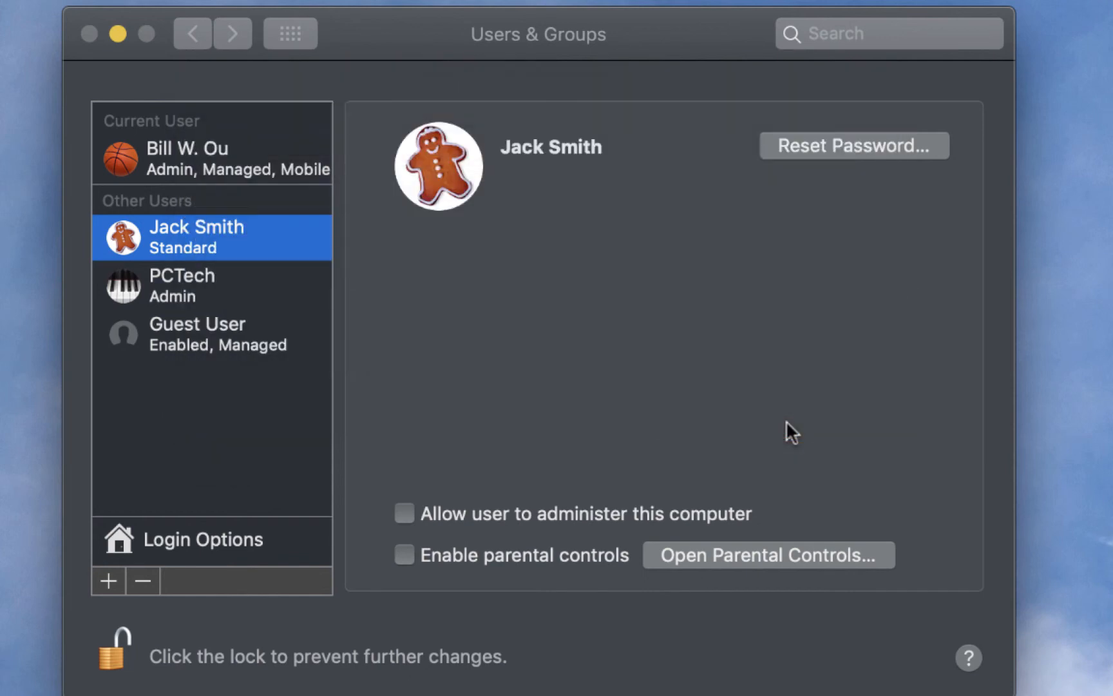
pyautogui.click(188, 158)
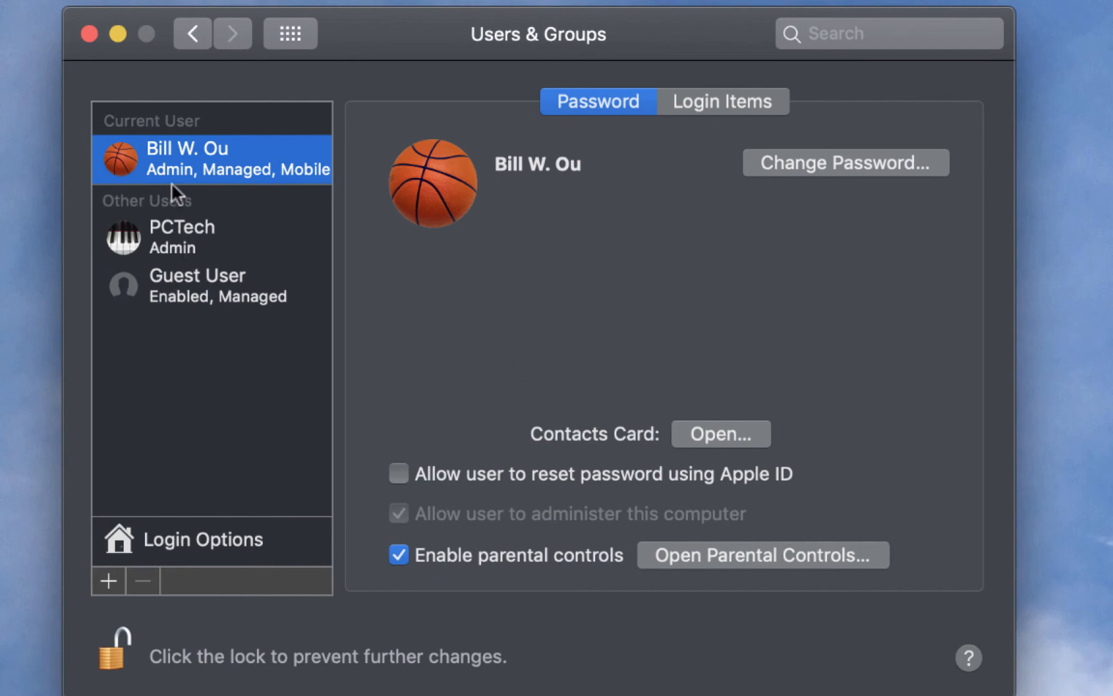
pyautogui.moveTo(206, 285)
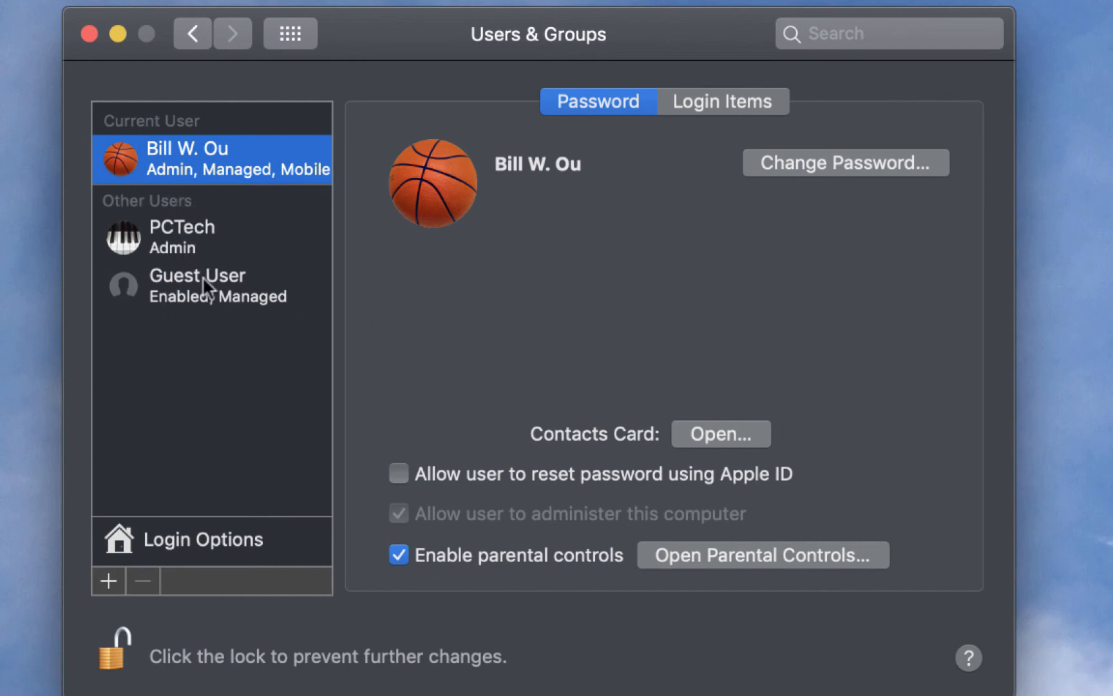
pyautogui.moveTo(202, 353)
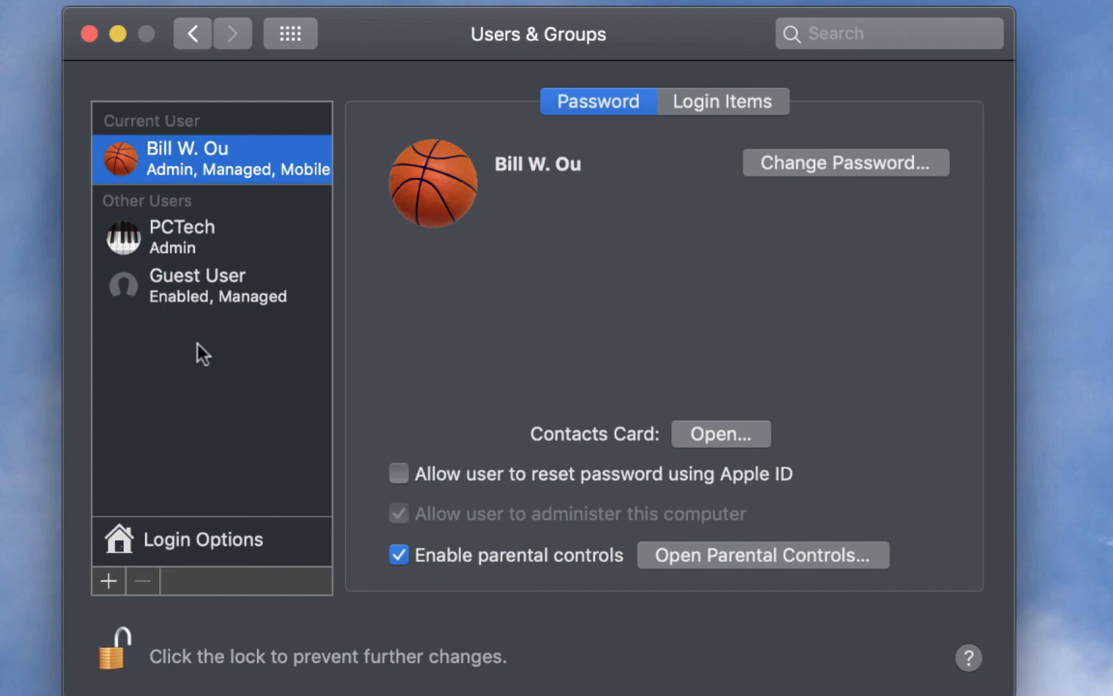